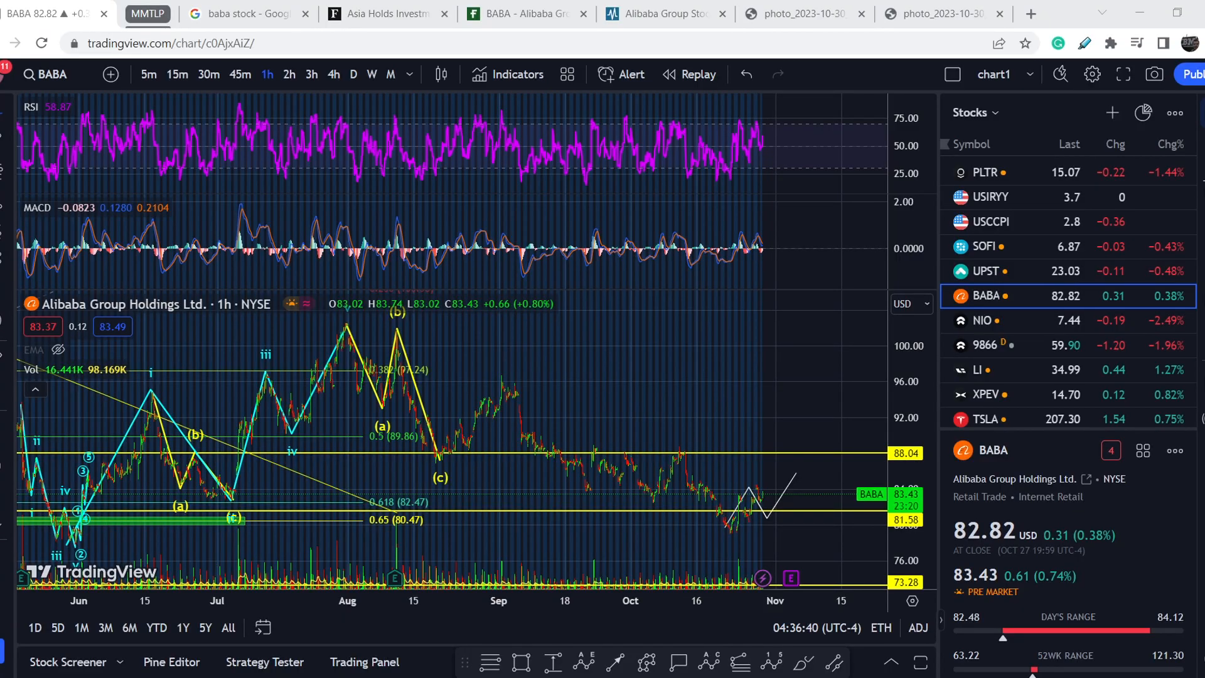
{"action": "mouse_move", "coordinate": [223, 387]}
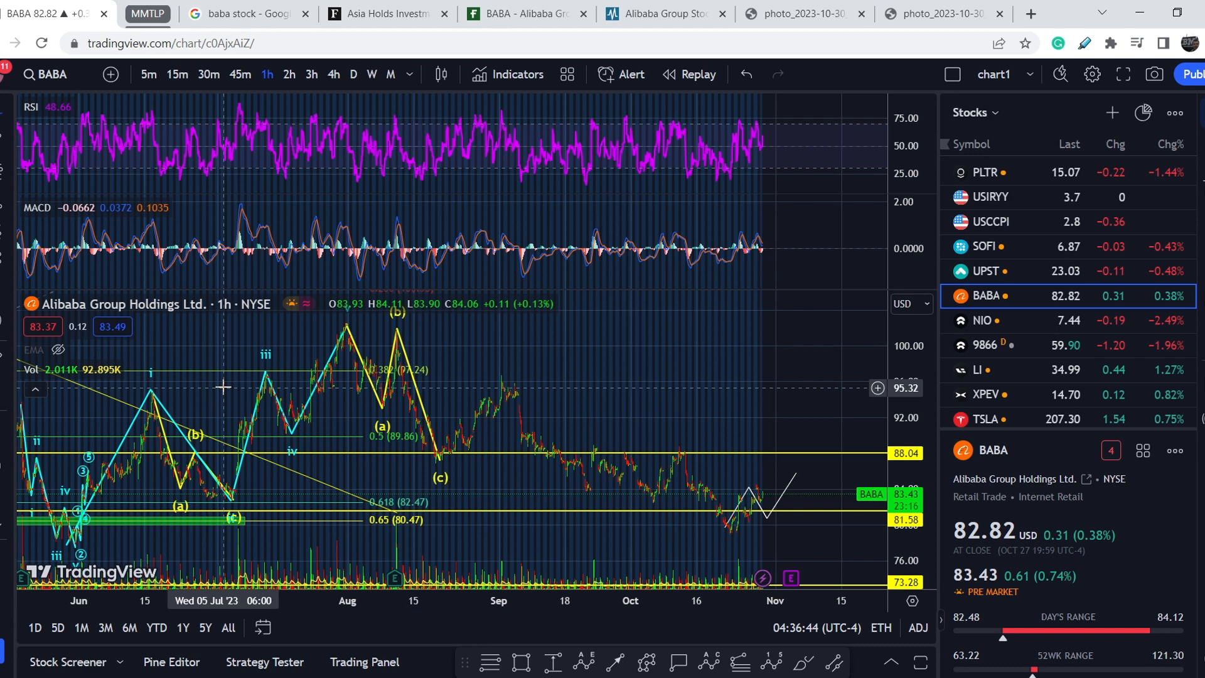
{"action": "mouse_move", "coordinate": [421, 315]}
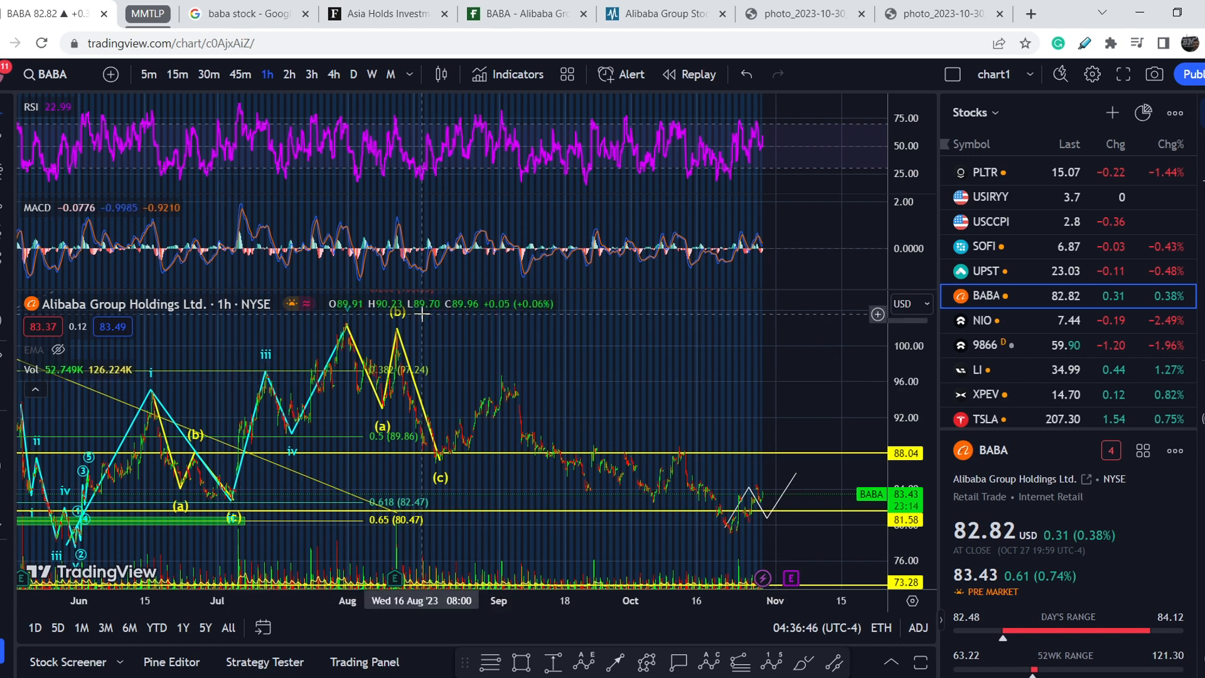
{"action": "mouse_move", "coordinate": [722, 418]}
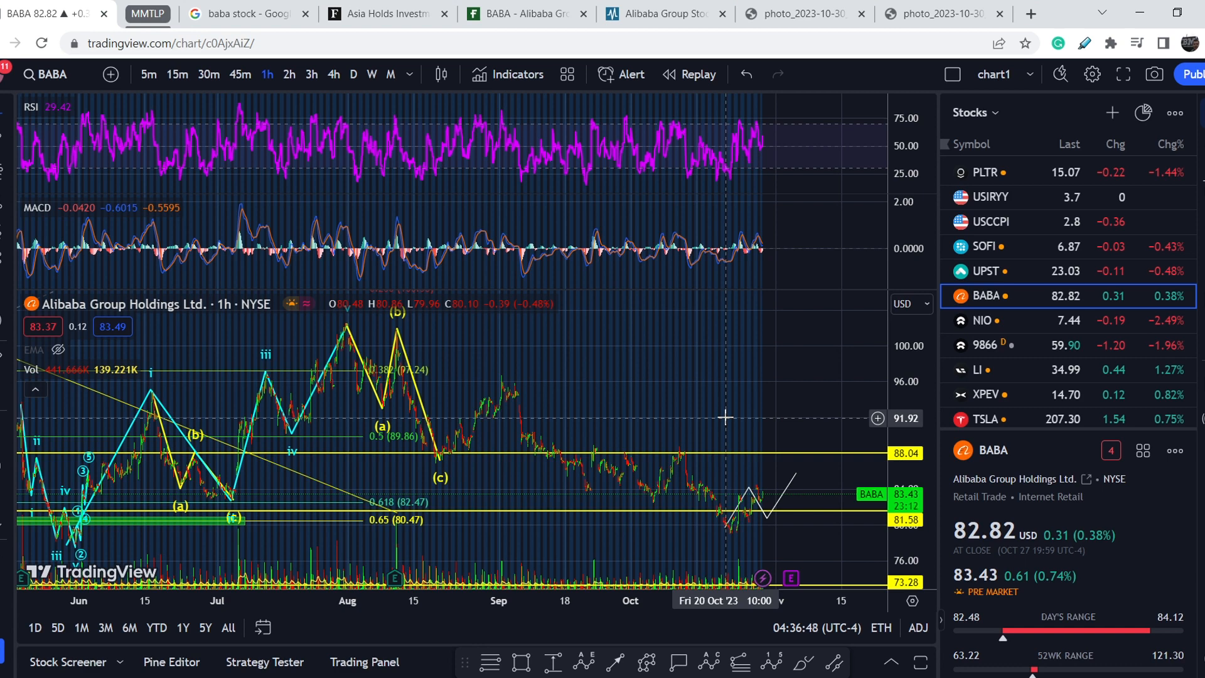
{"action": "mouse_move", "coordinate": [720, 407]}
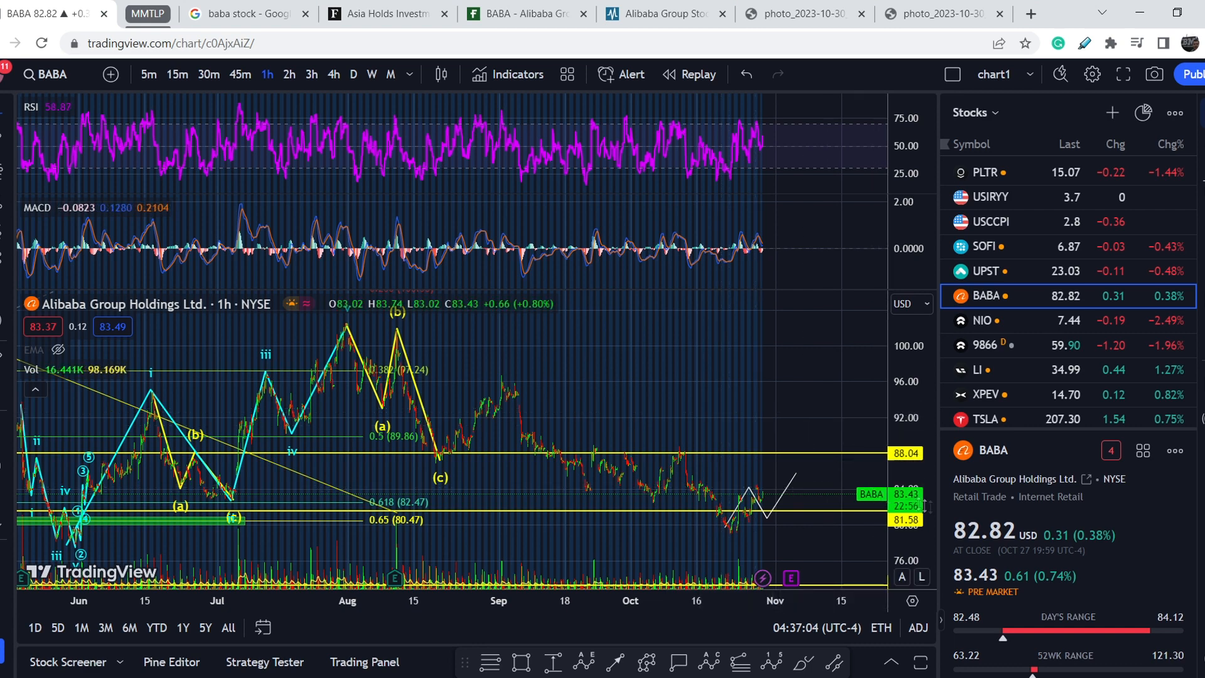
{"action": "mouse_move", "coordinate": [725, 432]}
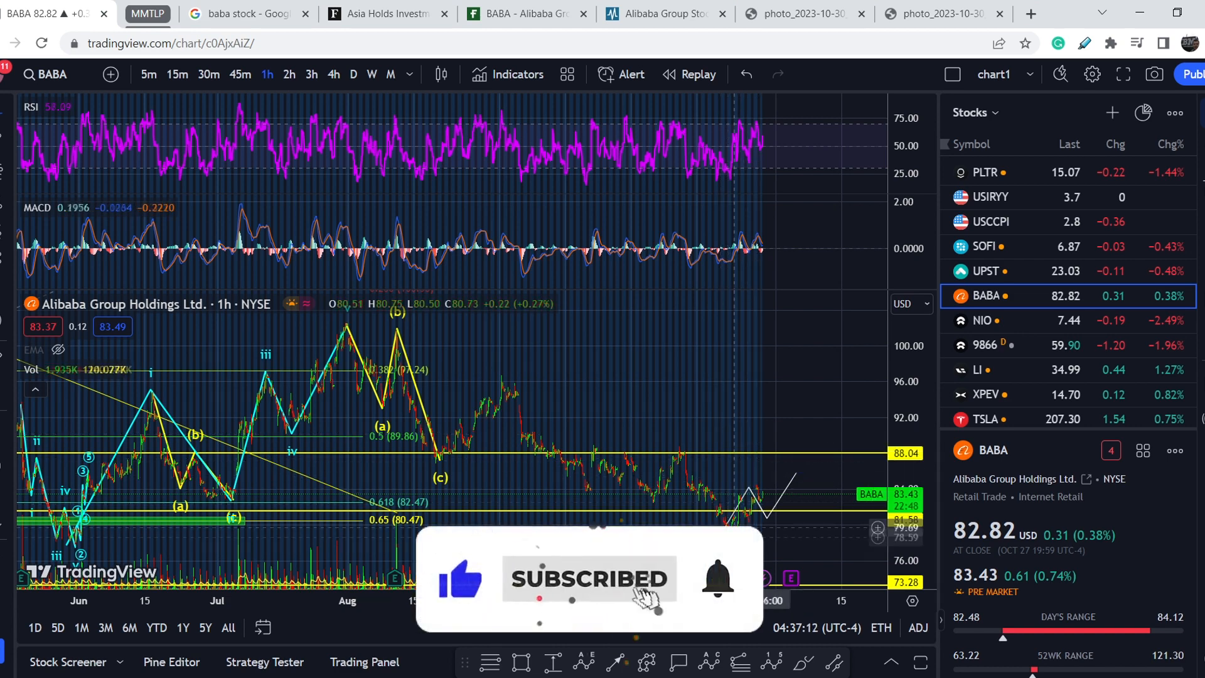
{"action": "mouse_move", "coordinate": [729, 533]}
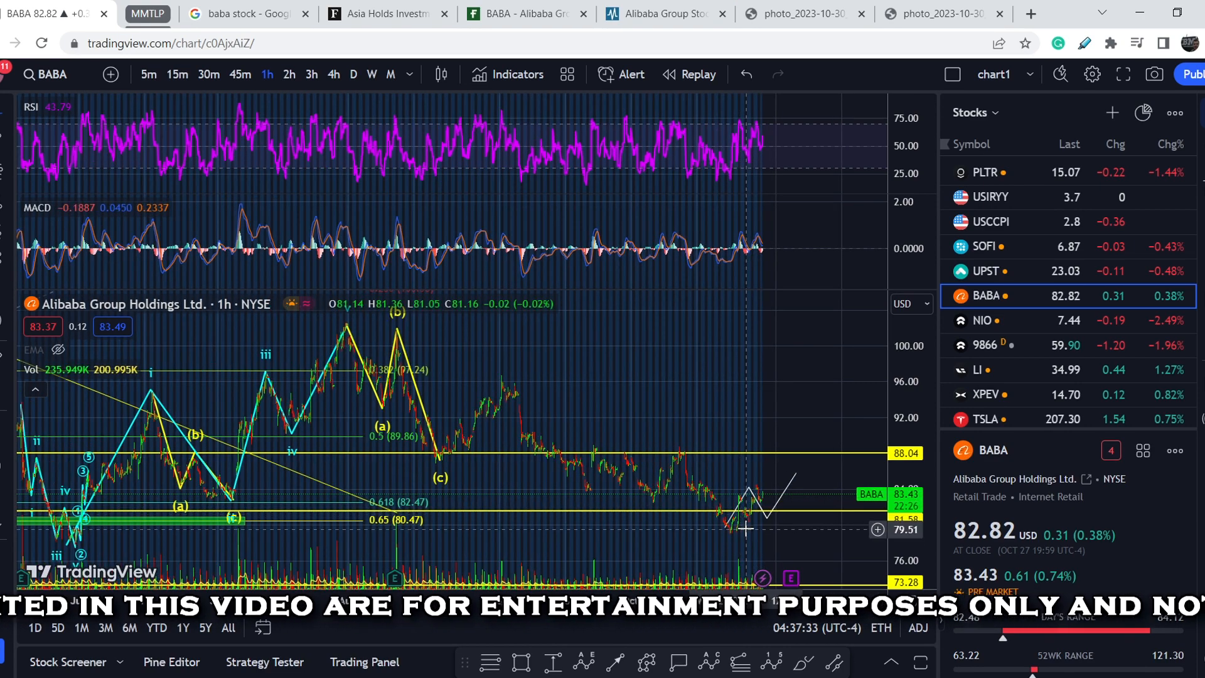
{"action": "mouse_move", "coordinate": [765, 523]}
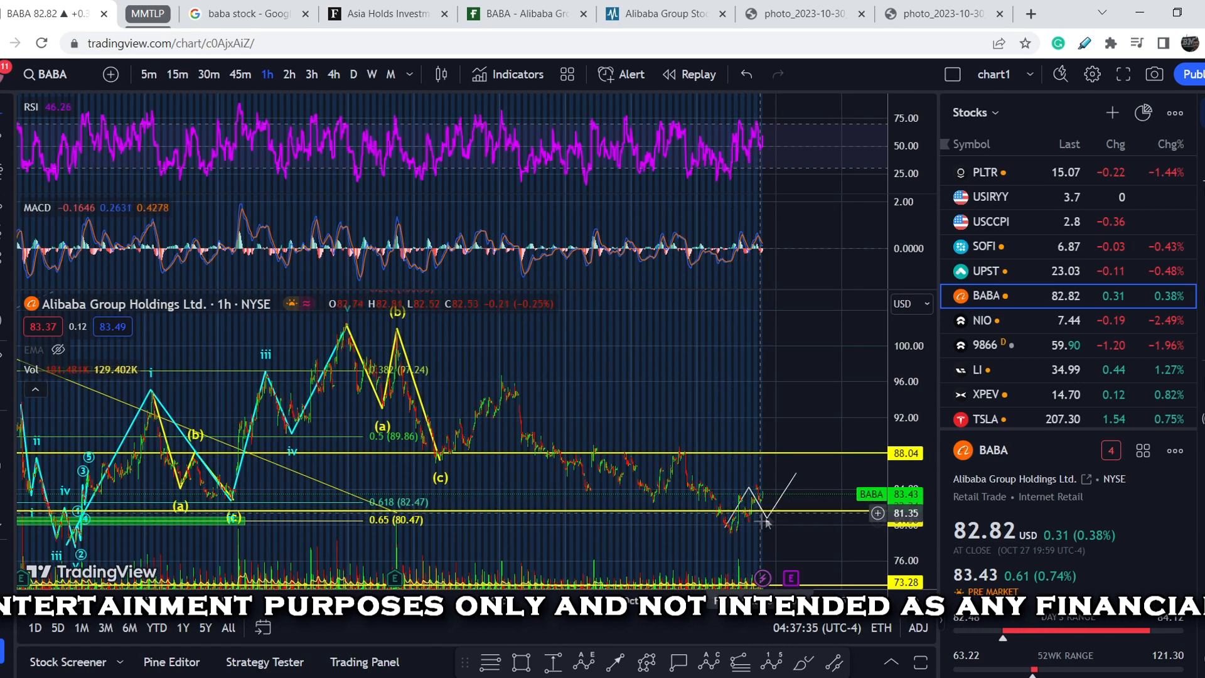
{"action": "mouse_move", "coordinate": [764, 507]}
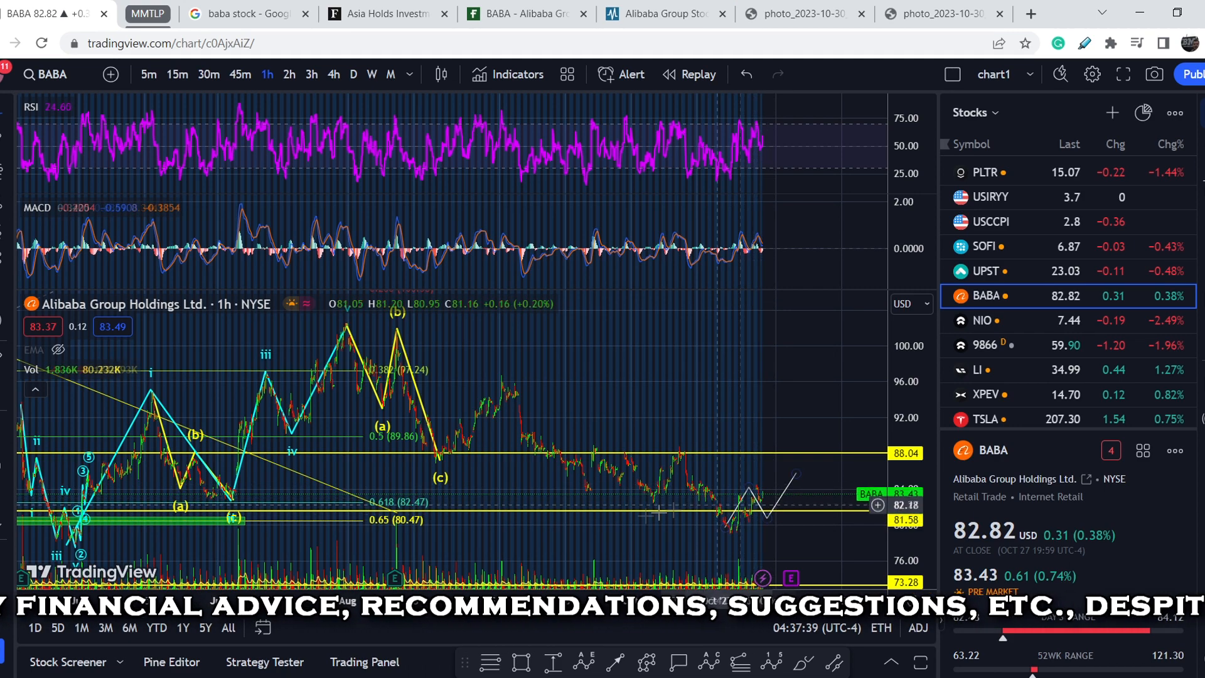
{"action": "mouse_move", "coordinate": [195, 545]}
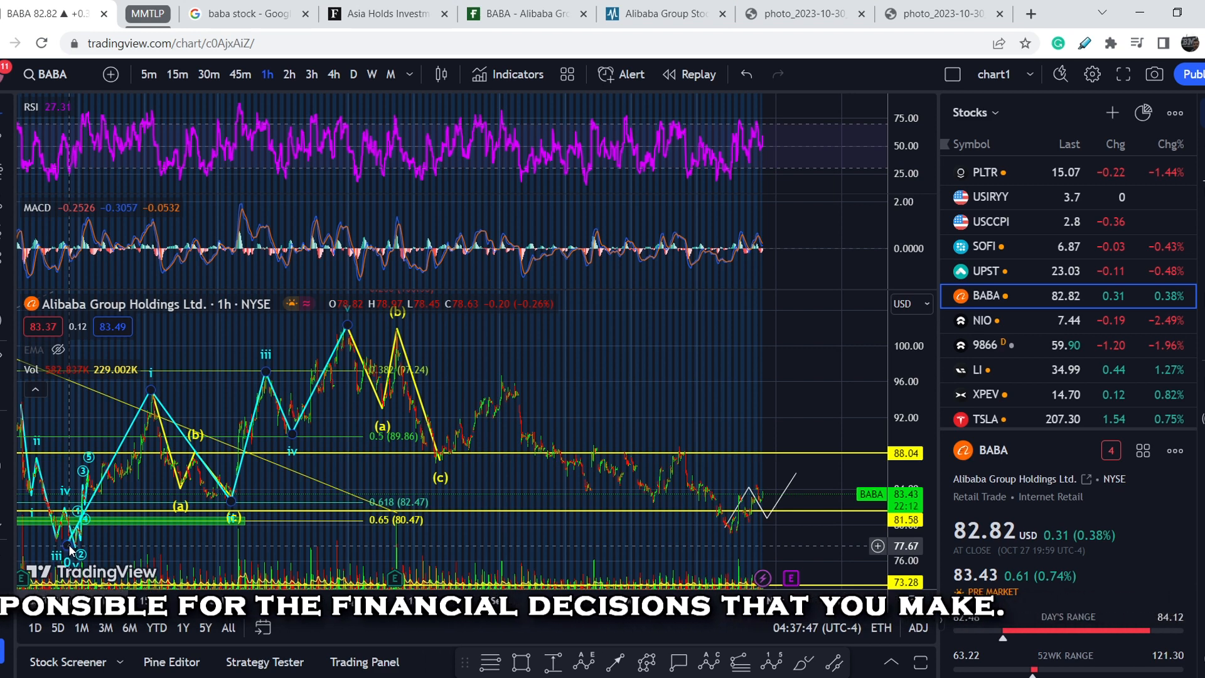
{"action": "mouse_move", "coordinate": [354, 521]}
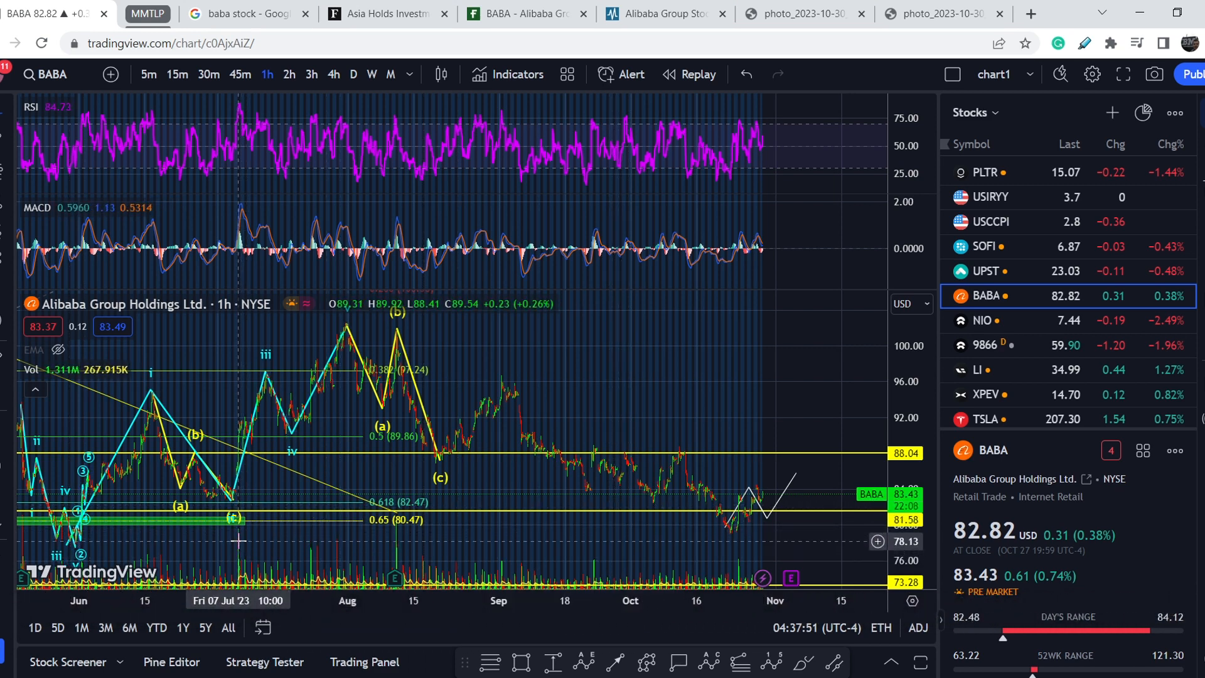
{"action": "mouse_move", "coordinate": [738, 538]}
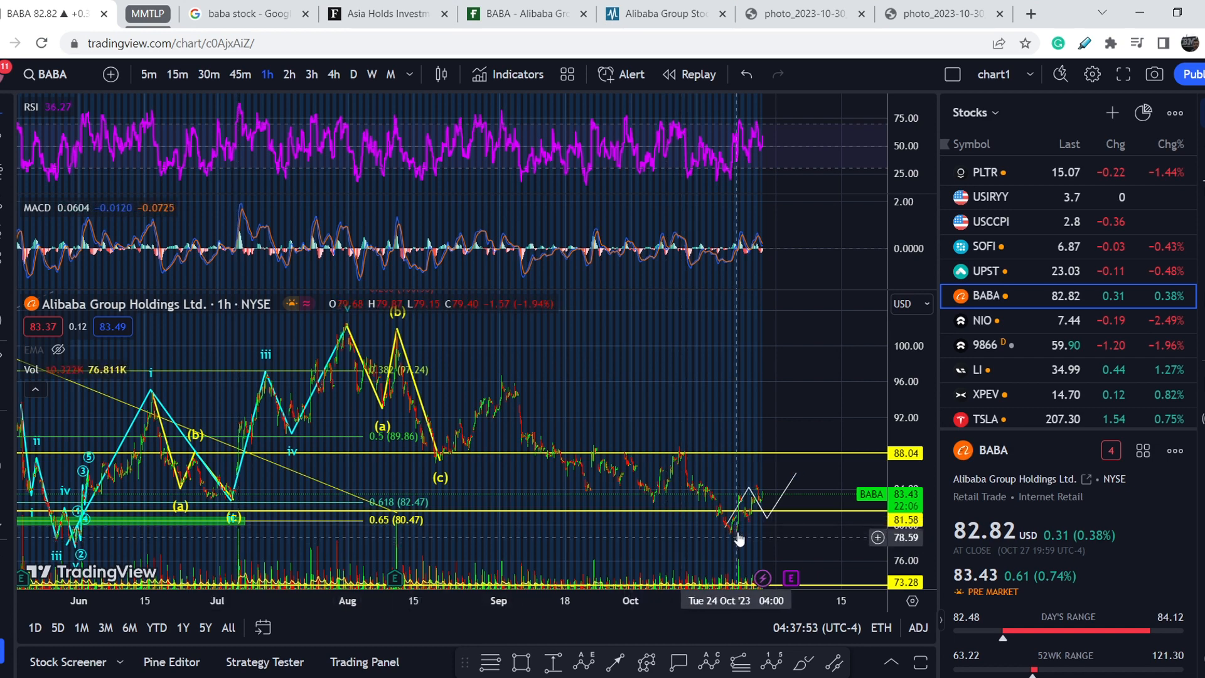
{"action": "mouse_move", "coordinate": [761, 500]}
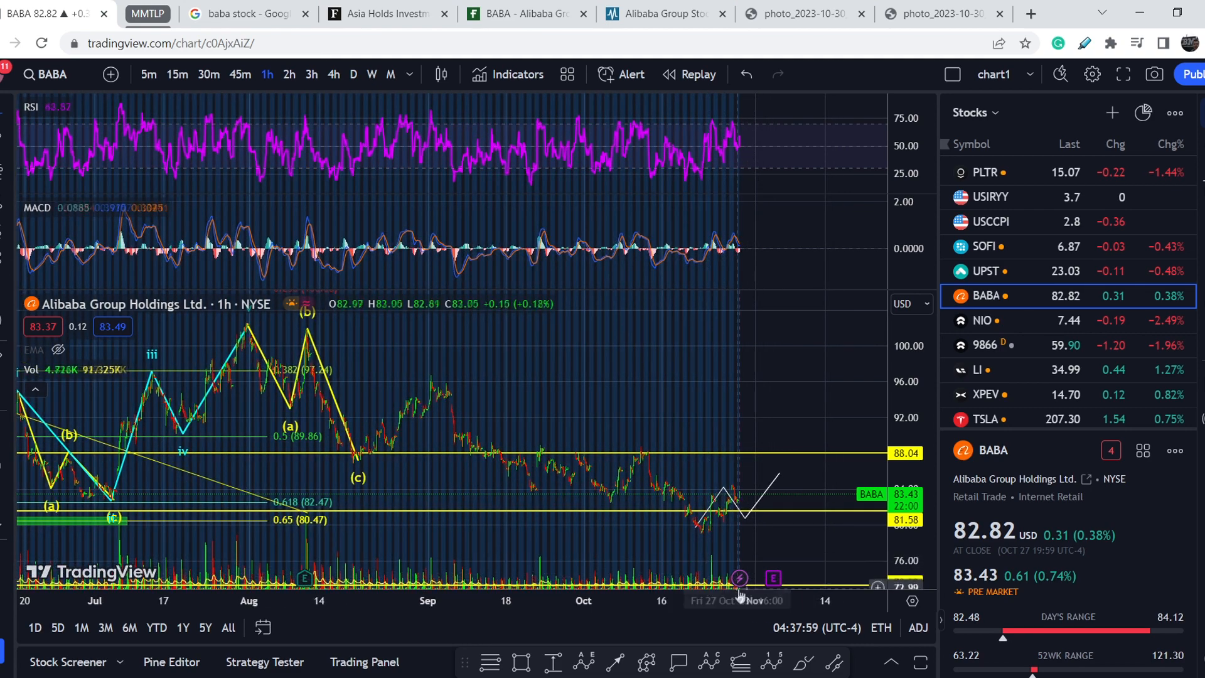
{"action": "mouse_move", "coordinate": [726, 578]}
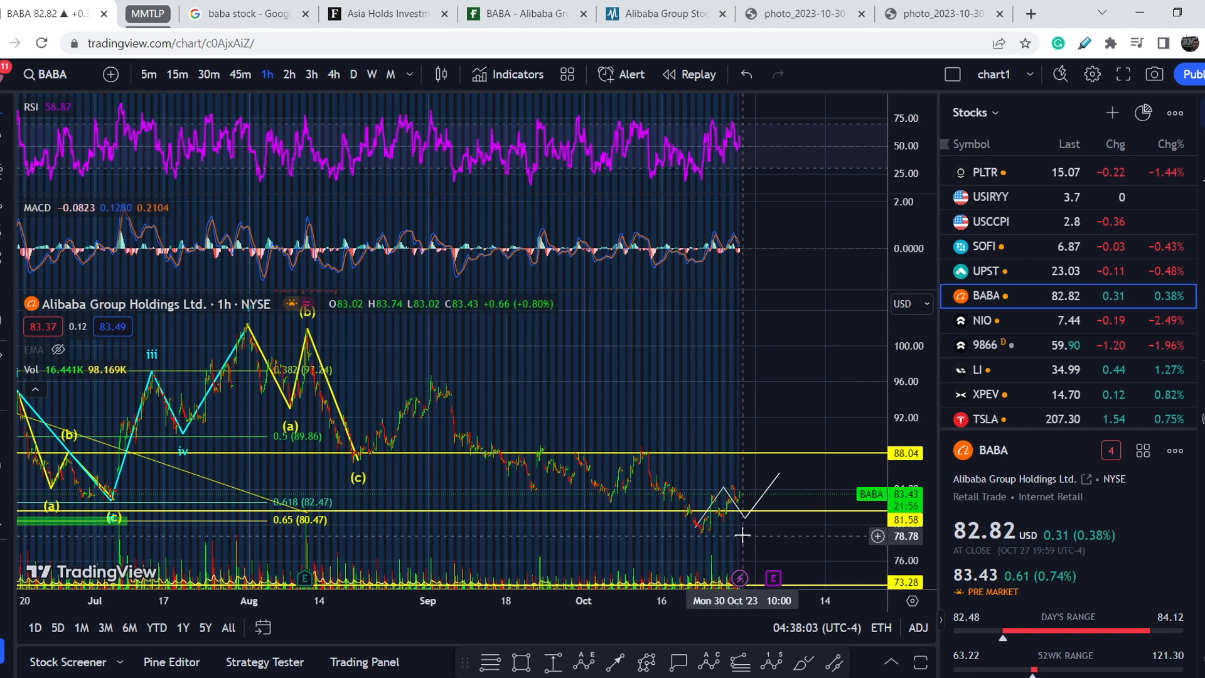
{"action": "mouse_move", "coordinate": [736, 459]}
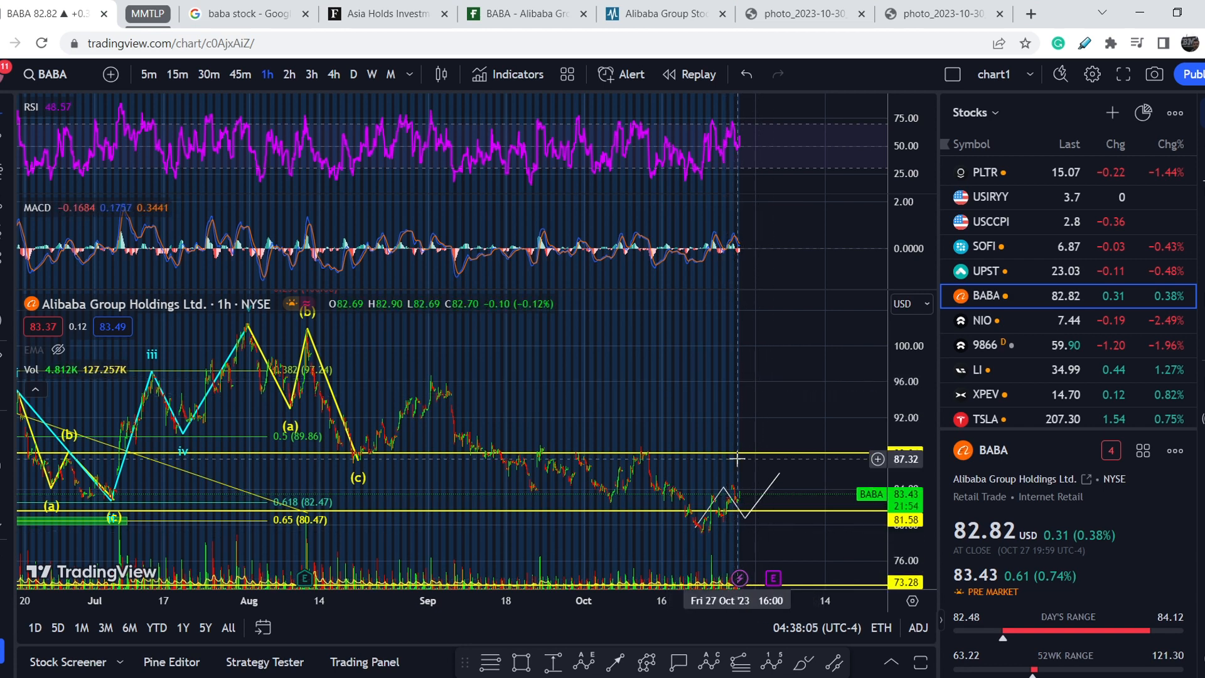
{"action": "mouse_move", "coordinate": [741, 556]}
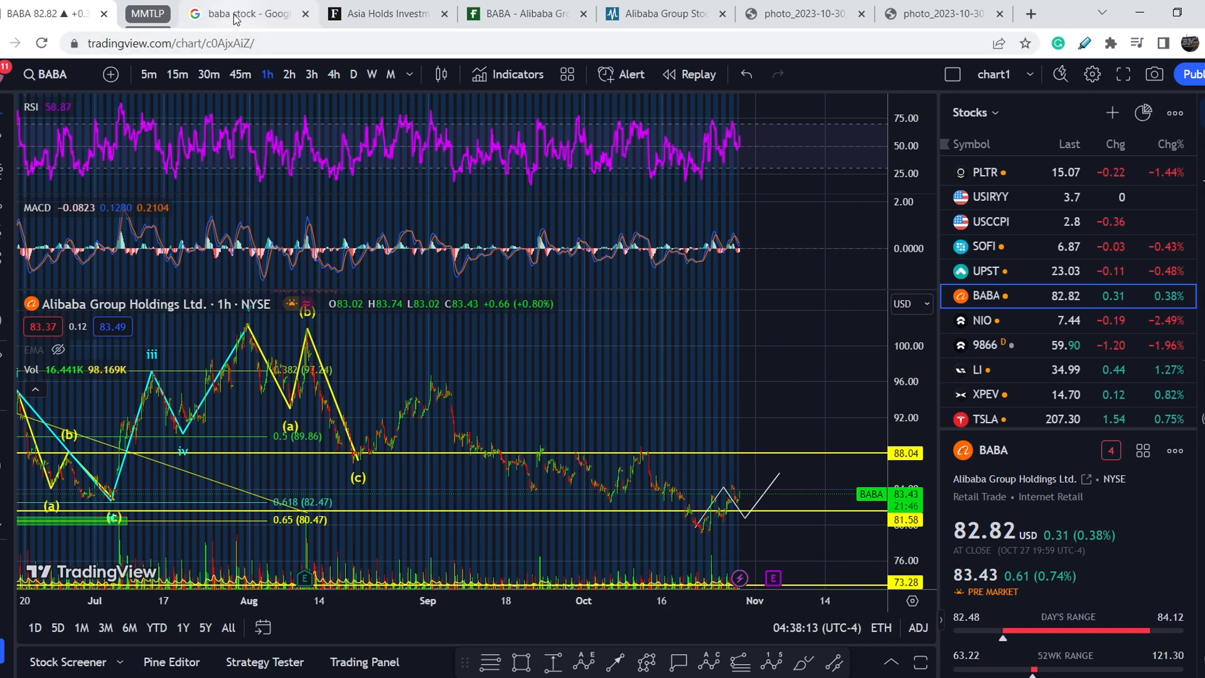
Review the 'baba stock' Google News headlines from Forbes, Barron's and others.
{"action": "left_click", "coordinate": [246, 14]}
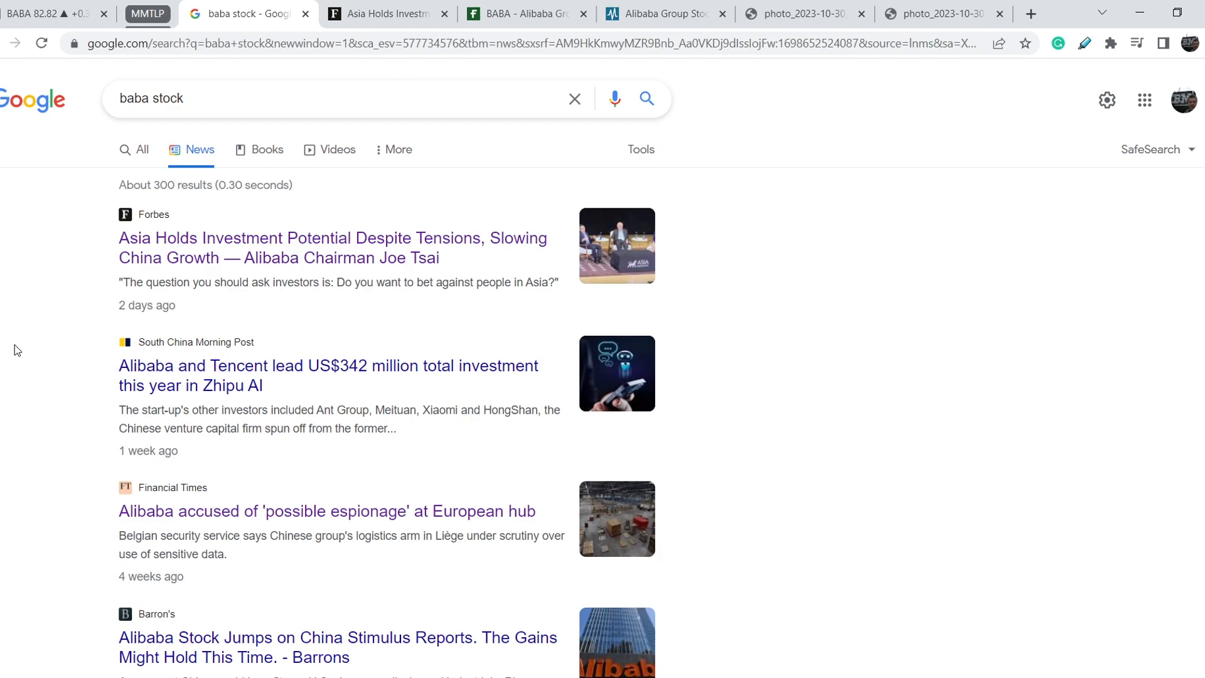
{"action": "scroll", "scroll_direction": "down", "scroll_amount": 3}
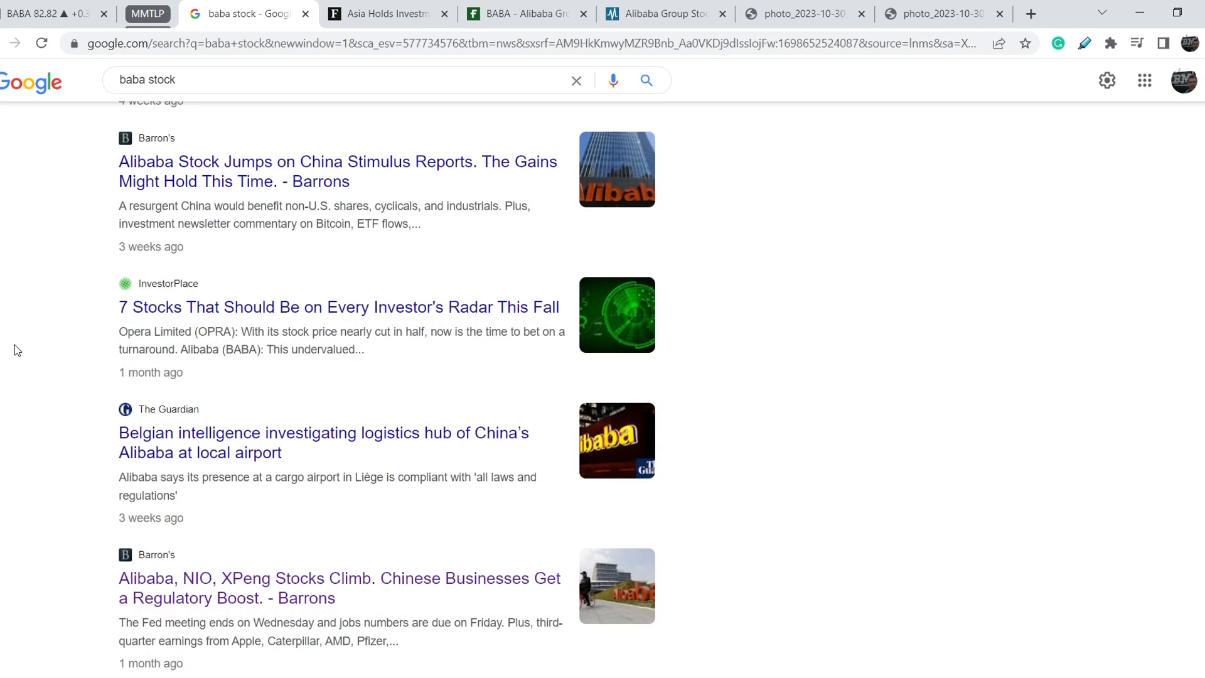
{"action": "scroll", "scroll_direction": "up", "scroll_amount": 3}
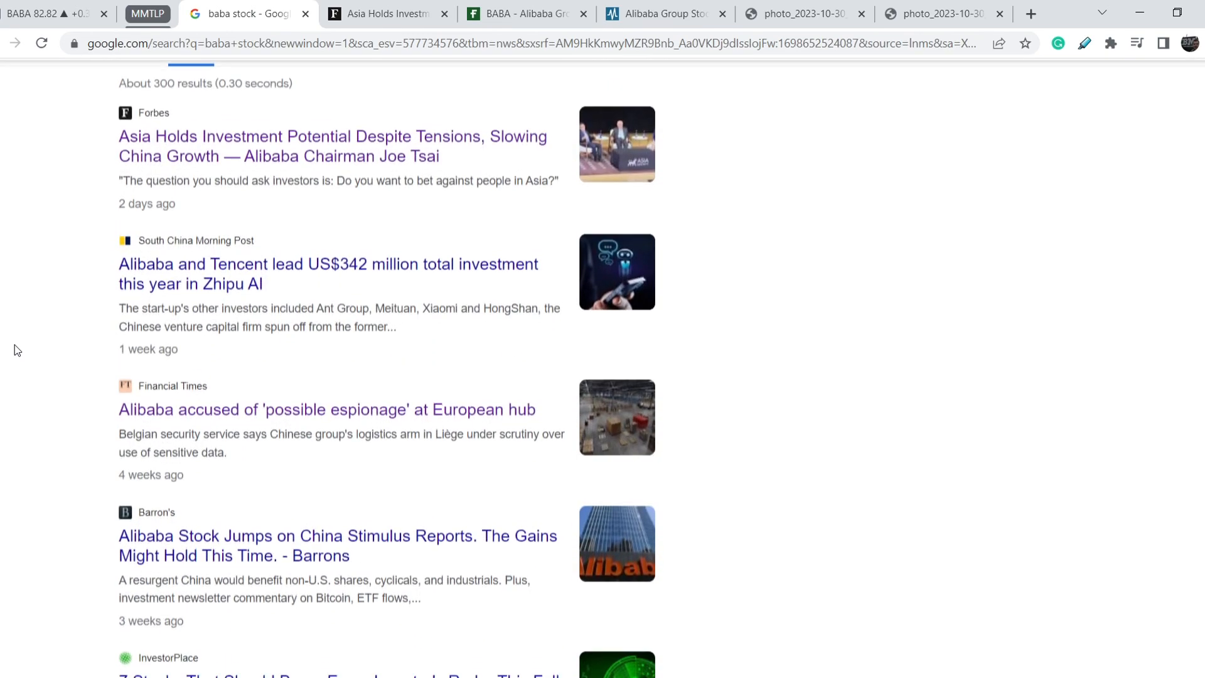
{"action": "scroll", "scroll_direction": "up", "scroll_amount": 3}
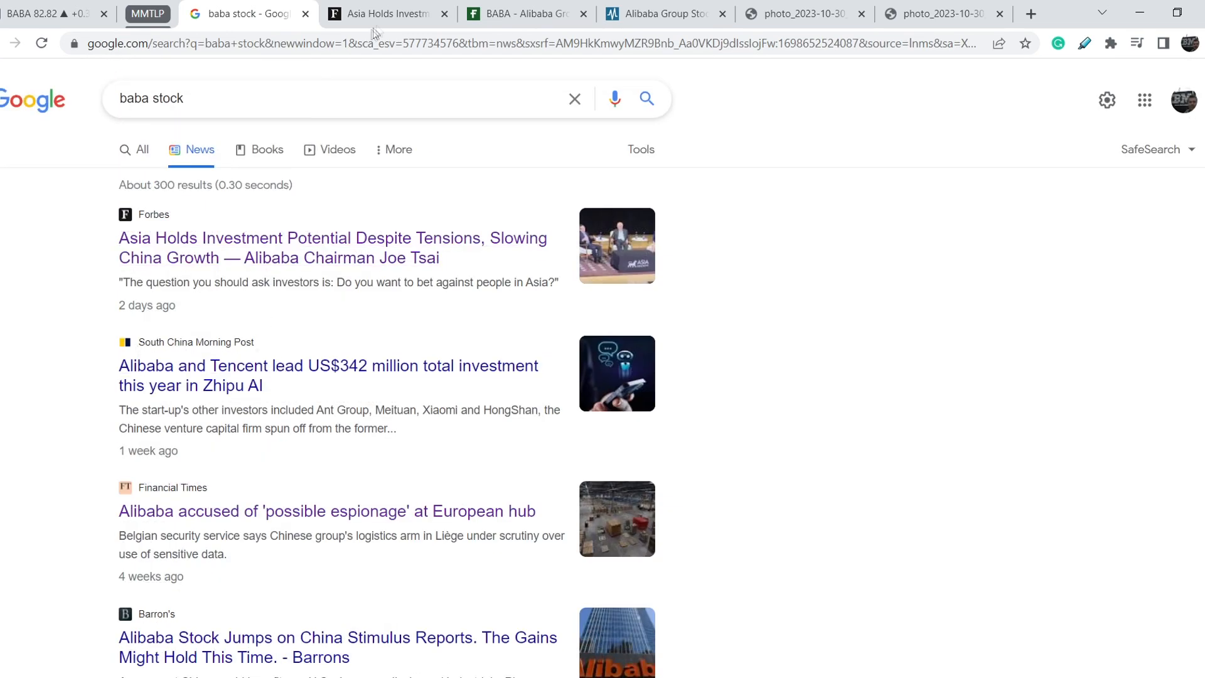
{"action": "left_click", "coordinate": [332, 248]}
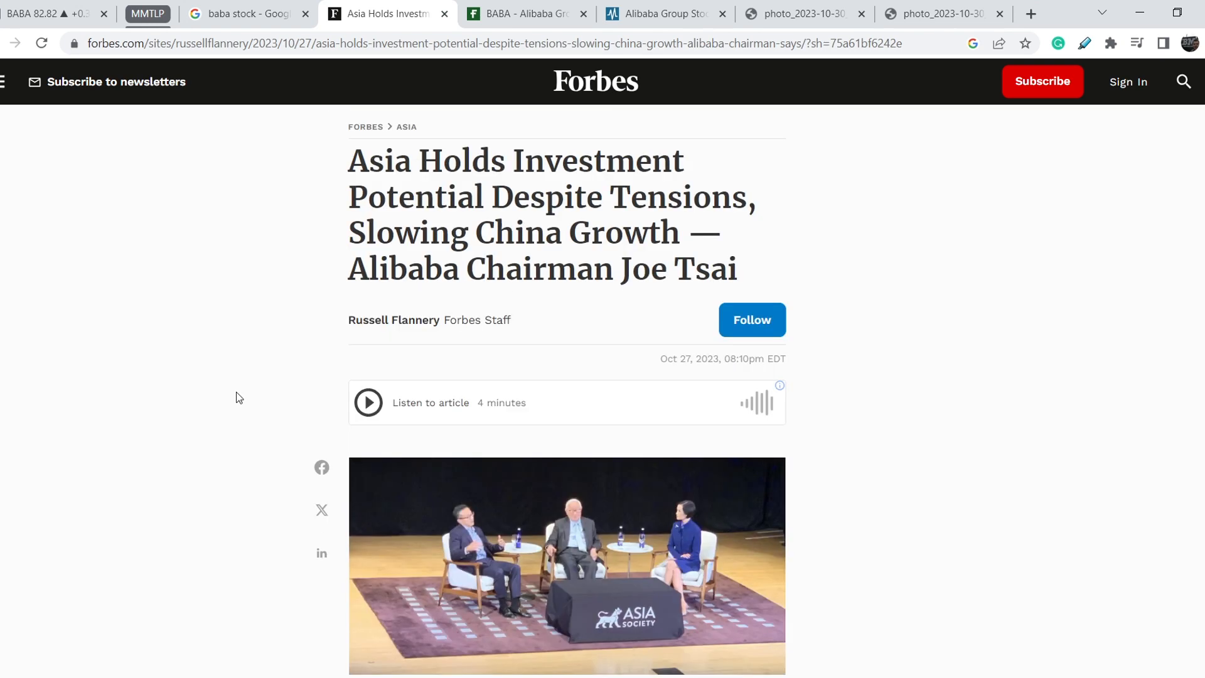
{"action": "mouse_move", "coordinate": [636, 400]}
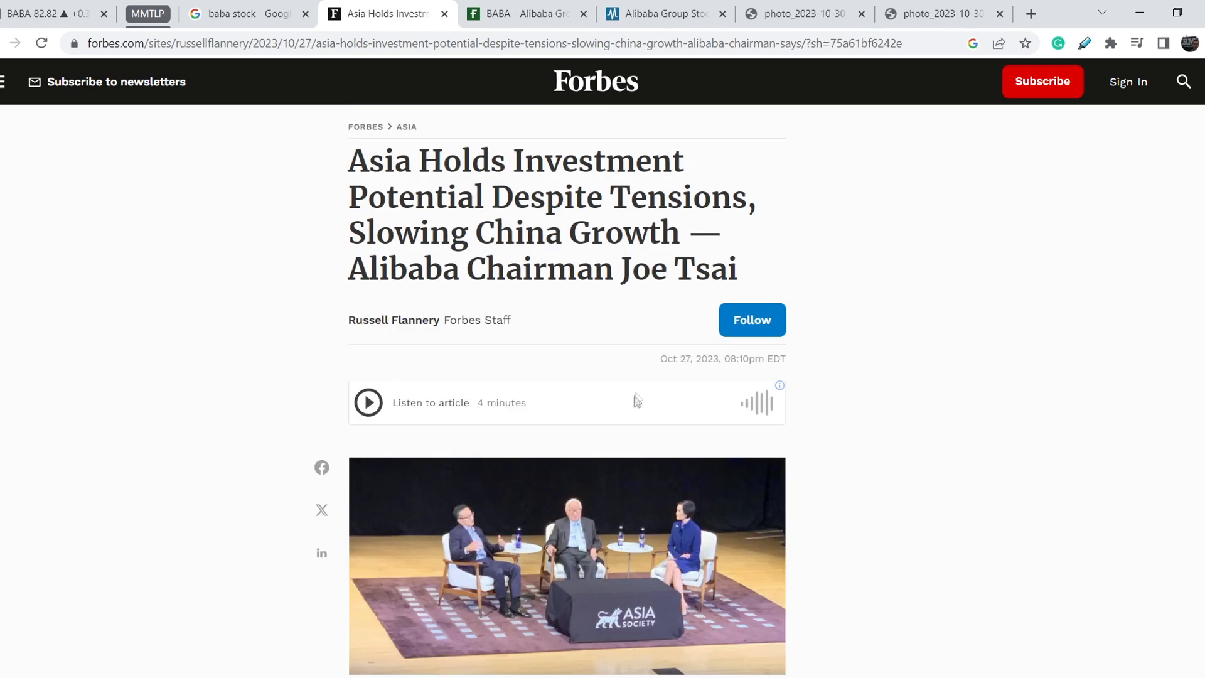
{"action": "mouse_move", "coordinate": [248, 195]}
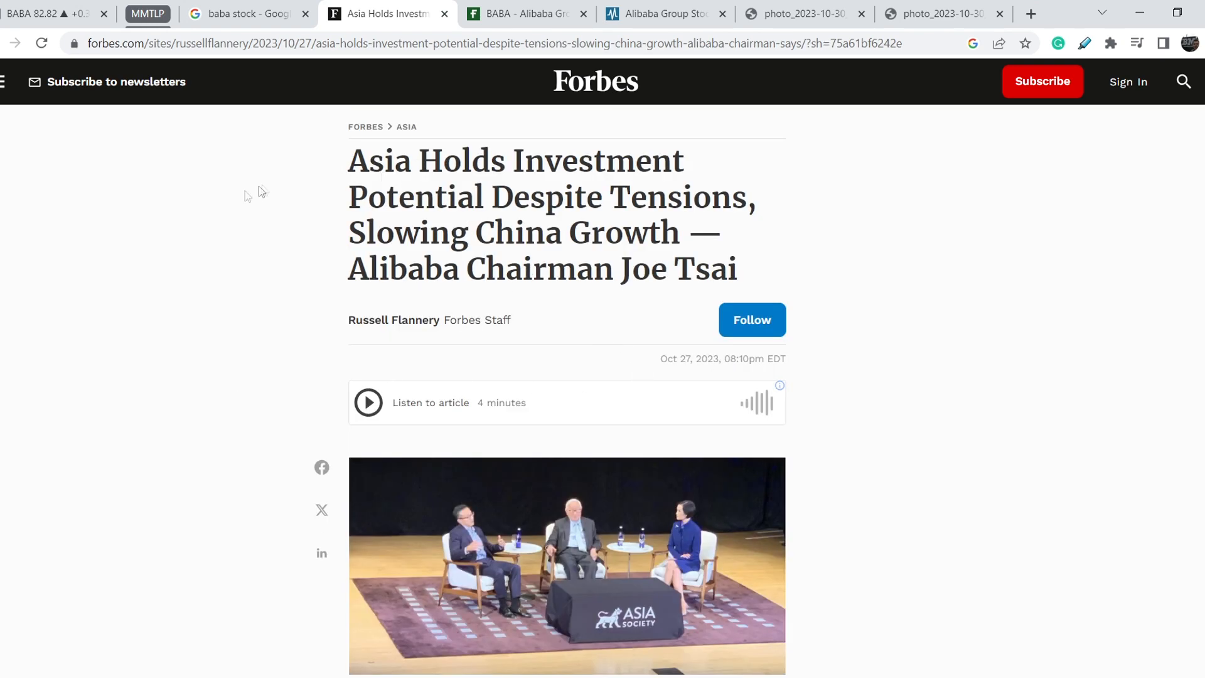
{"action": "mouse_move", "coordinate": [247, 198]}
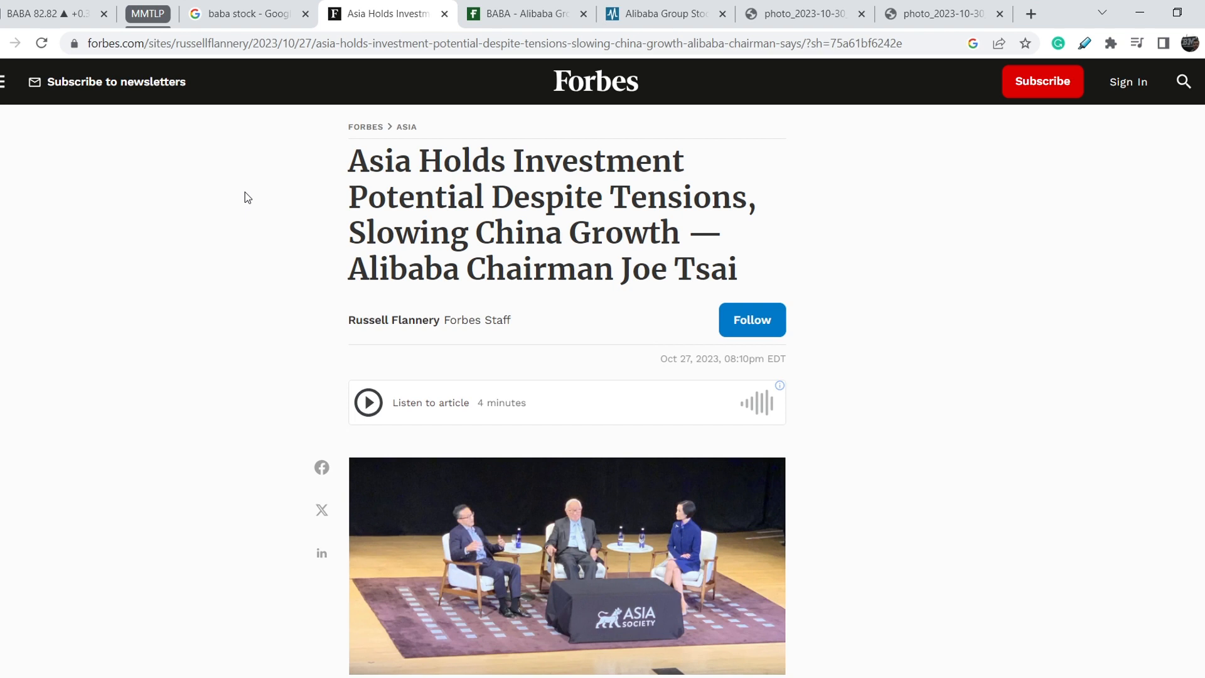
{"action": "scroll", "scroll_direction": "down", "scroll_amount": 3}
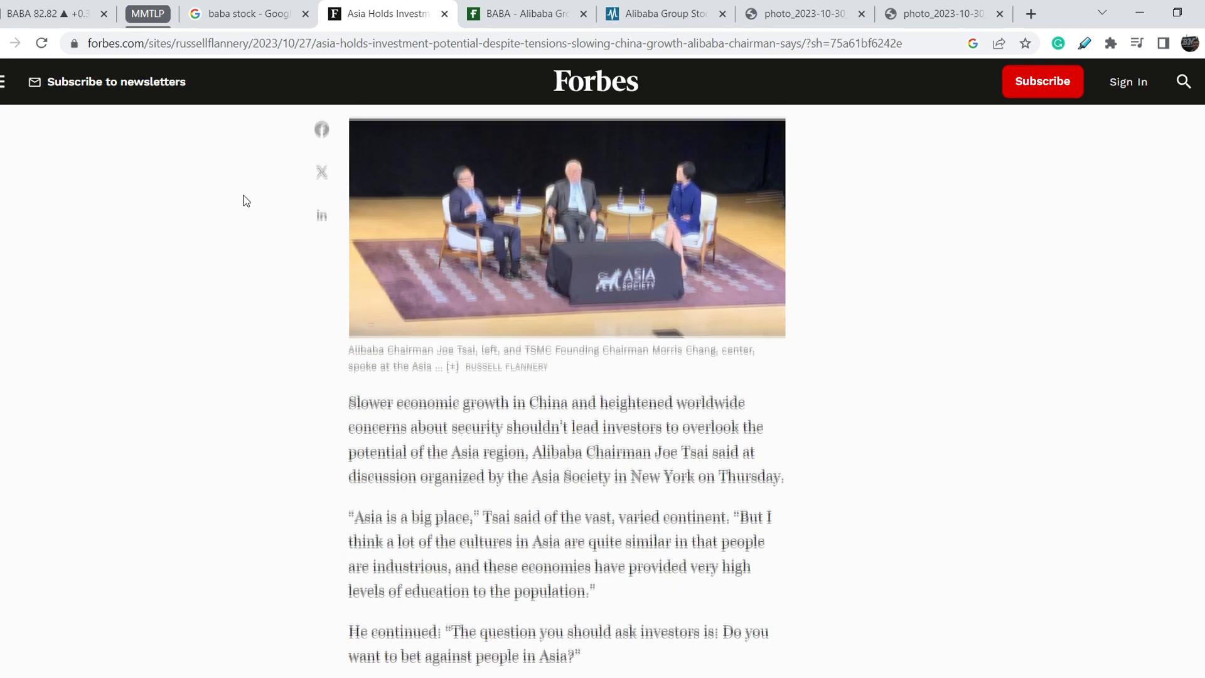
{"action": "scroll", "scroll_direction": "down", "scroll_amount": 3}
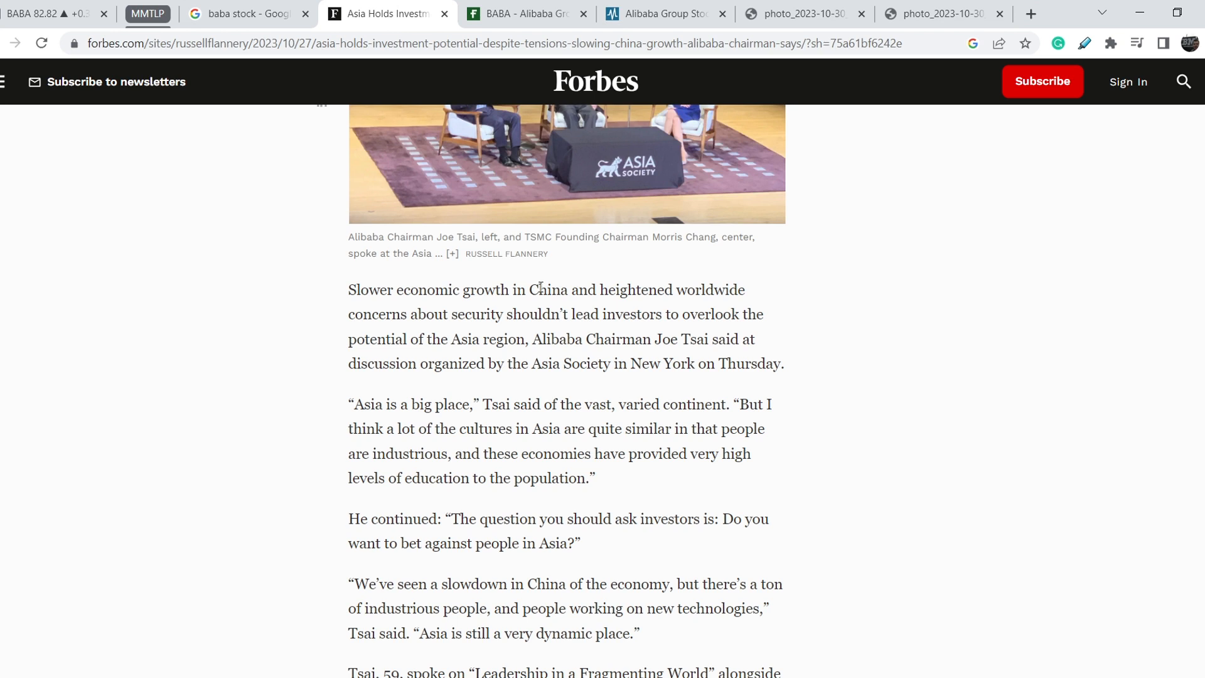
{"action": "mouse_move", "coordinate": [422, 318]}
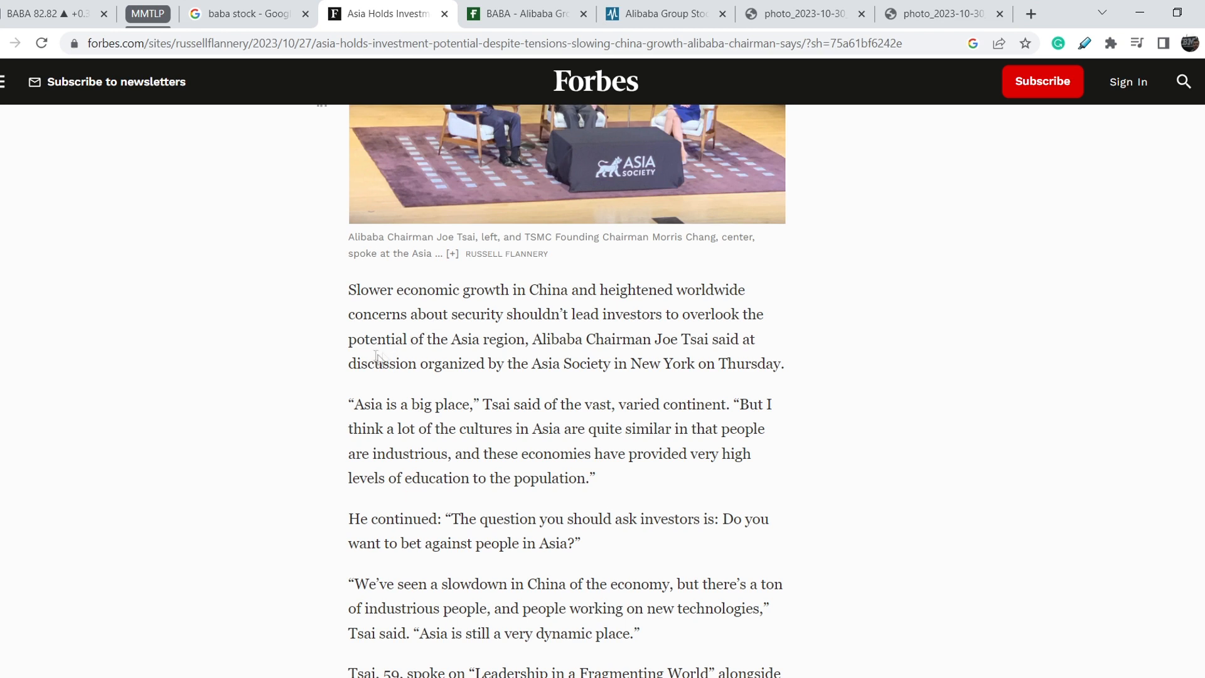
{"action": "mouse_move", "coordinate": [403, 339]}
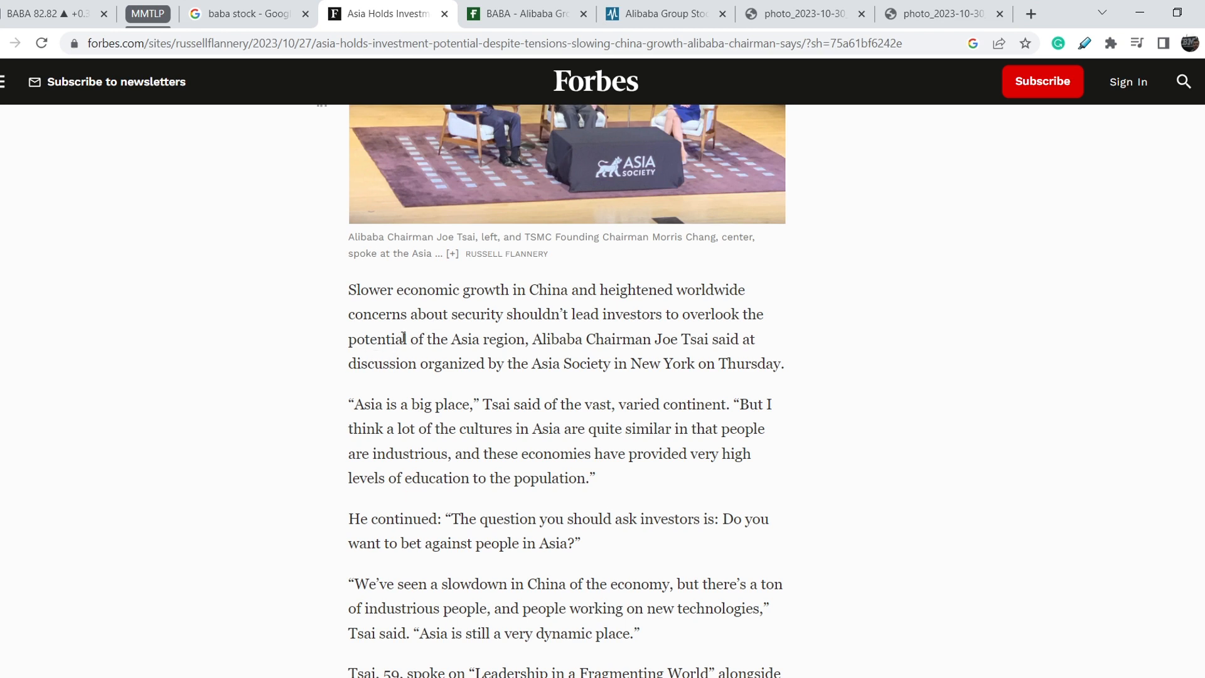
{"action": "mouse_move", "coordinate": [738, 343]}
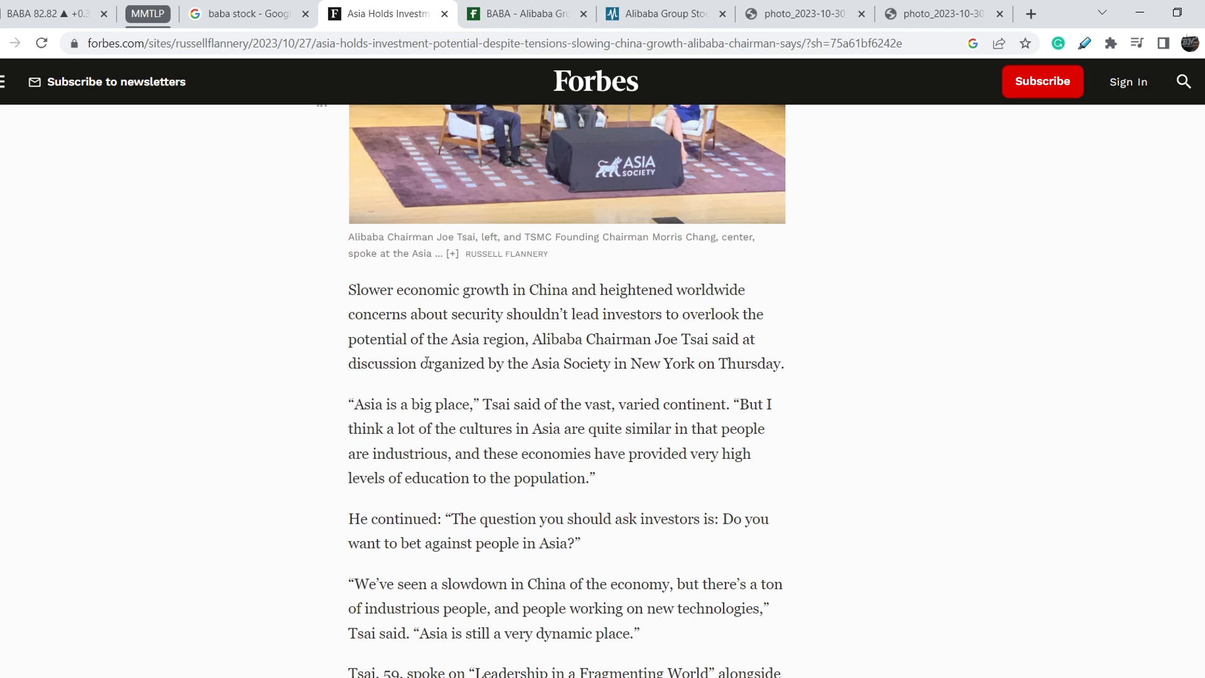
{"action": "mouse_move", "coordinate": [573, 361]}
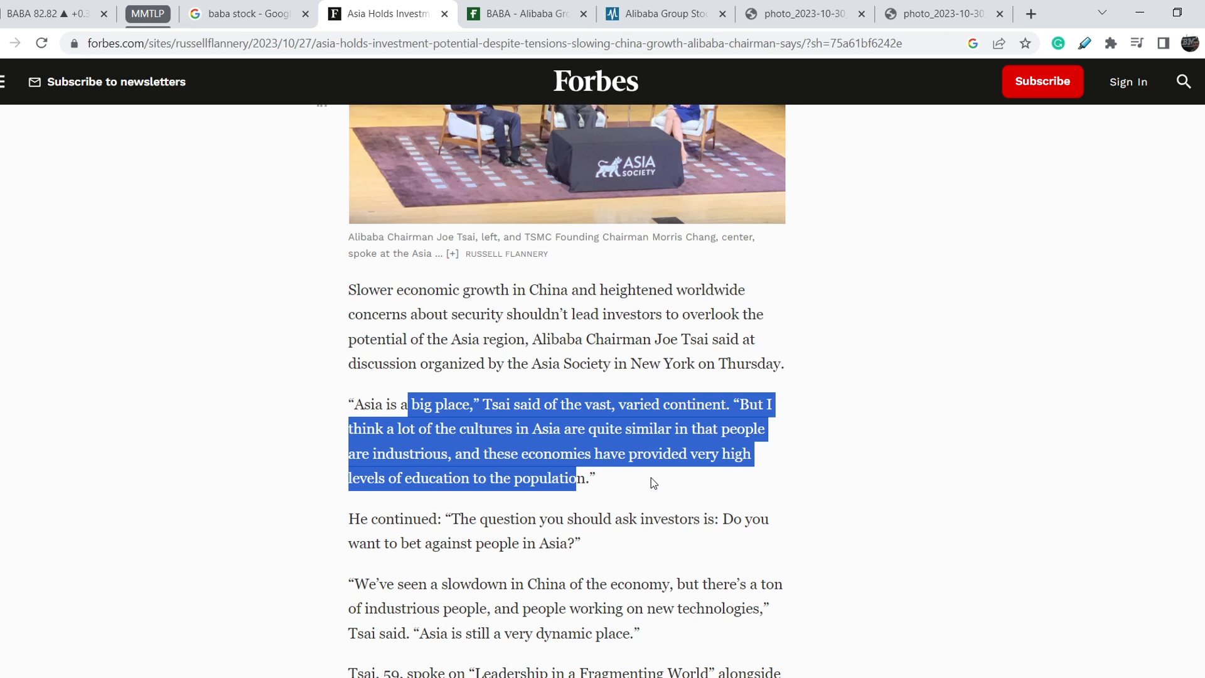
{"action": "mouse_move", "coordinate": [538, 519]}
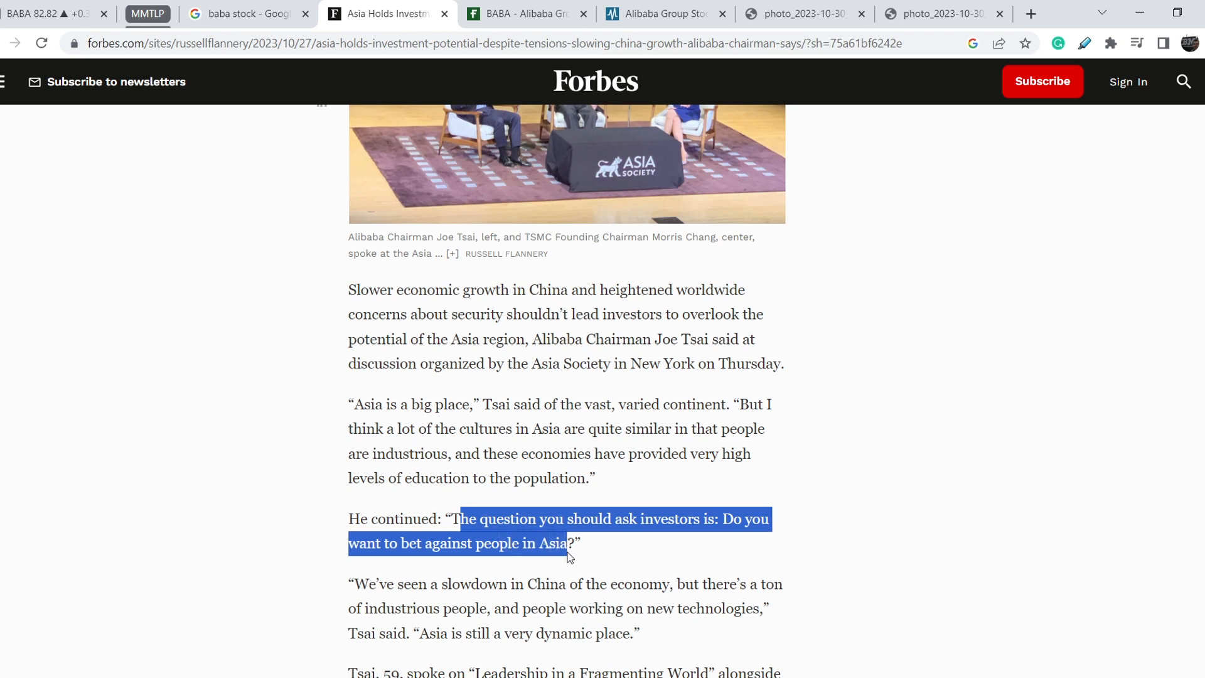
{"action": "left_click", "coordinate": [718, 453]}
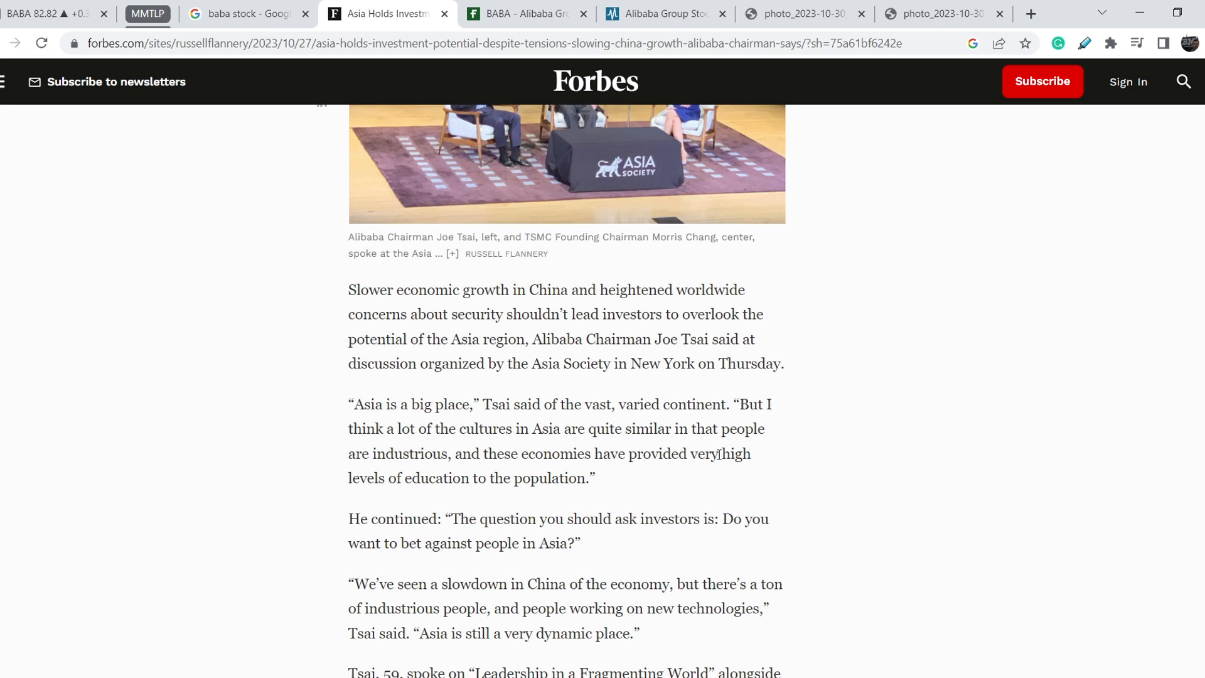
{"action": "mouse_move", "coordinate": [483, 513]}
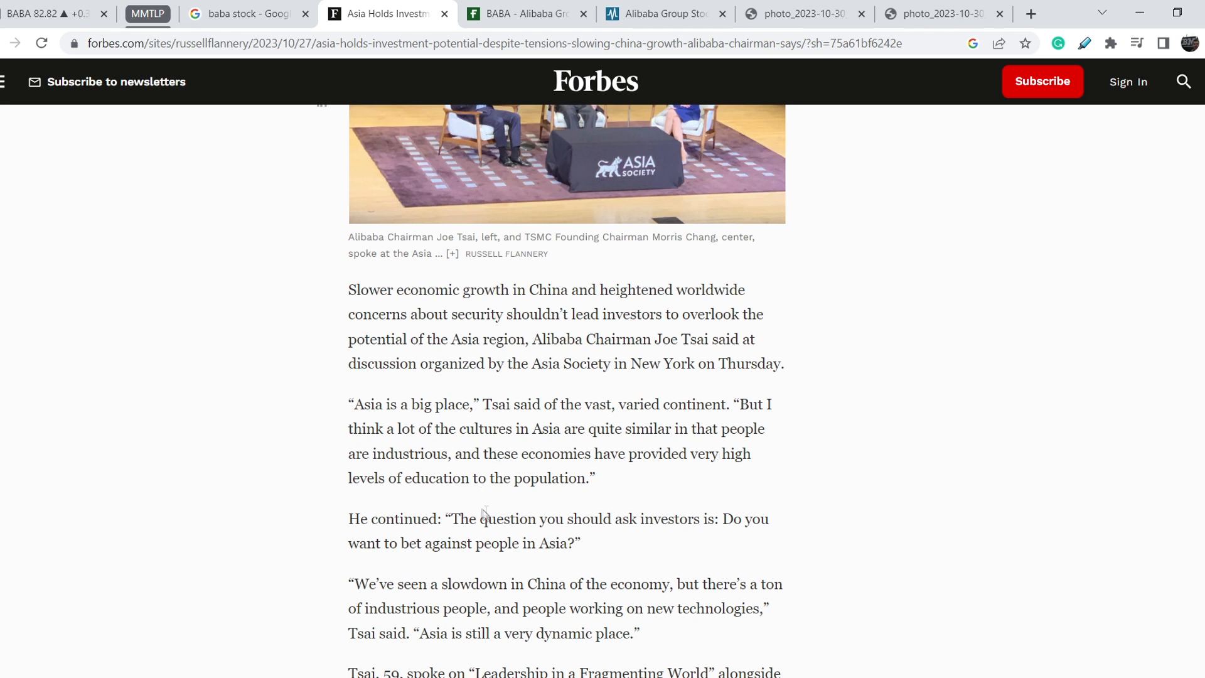
{"action": "mouse_move", "coordinate": [339, 451]}
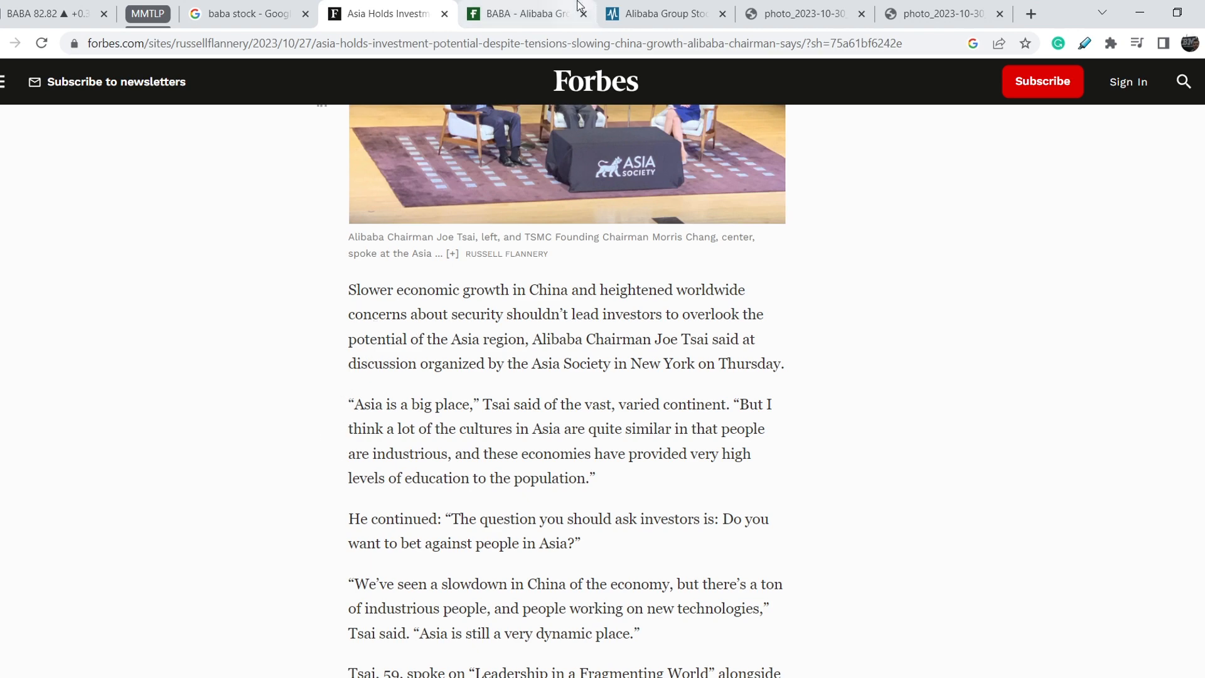
Review BABA's late-October 13F and fund filings in Fintel's institutional ownership table.
{"action": "left_click", "coordinate": [514, 13]}
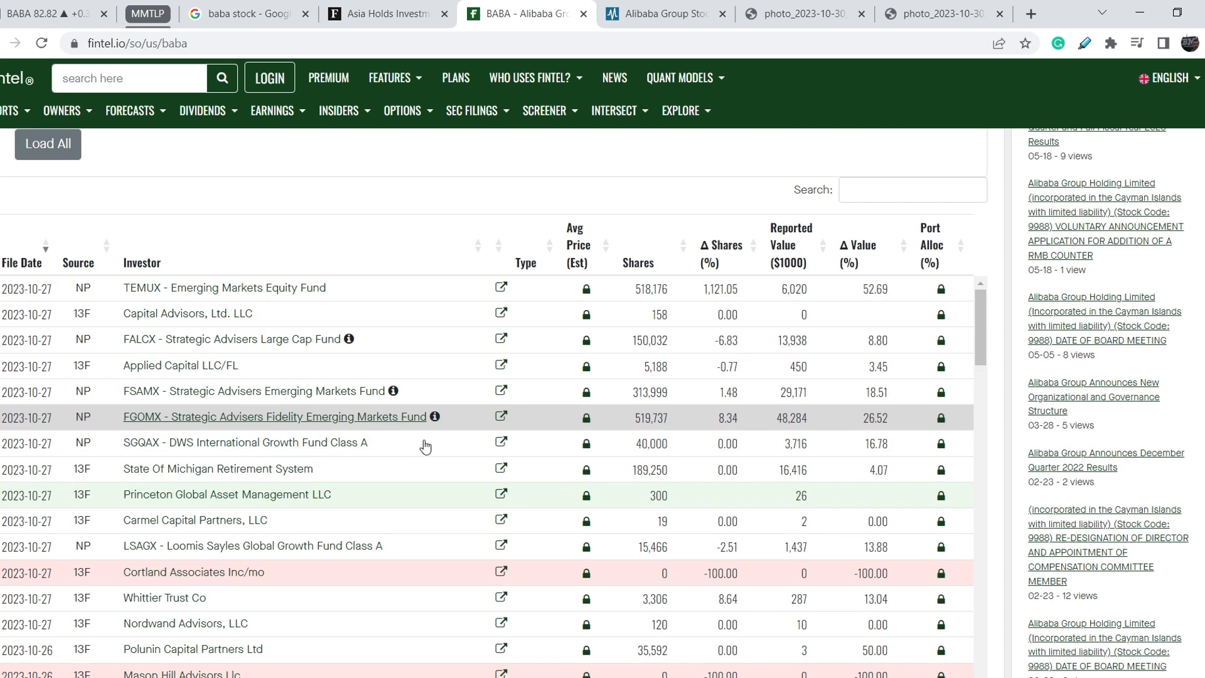
{"action": "mouse_move", "coordinate": [743, 512]}
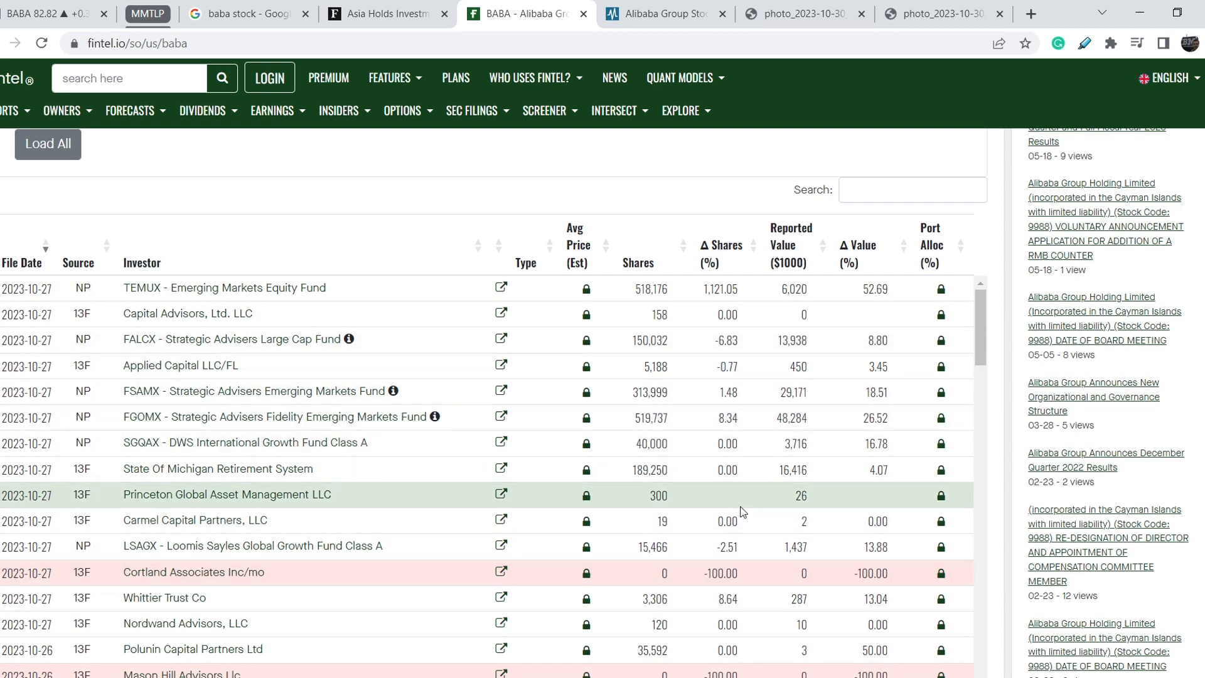
{"action": "scroll", "scroll_direction": "down", "scroll_amount": 3}
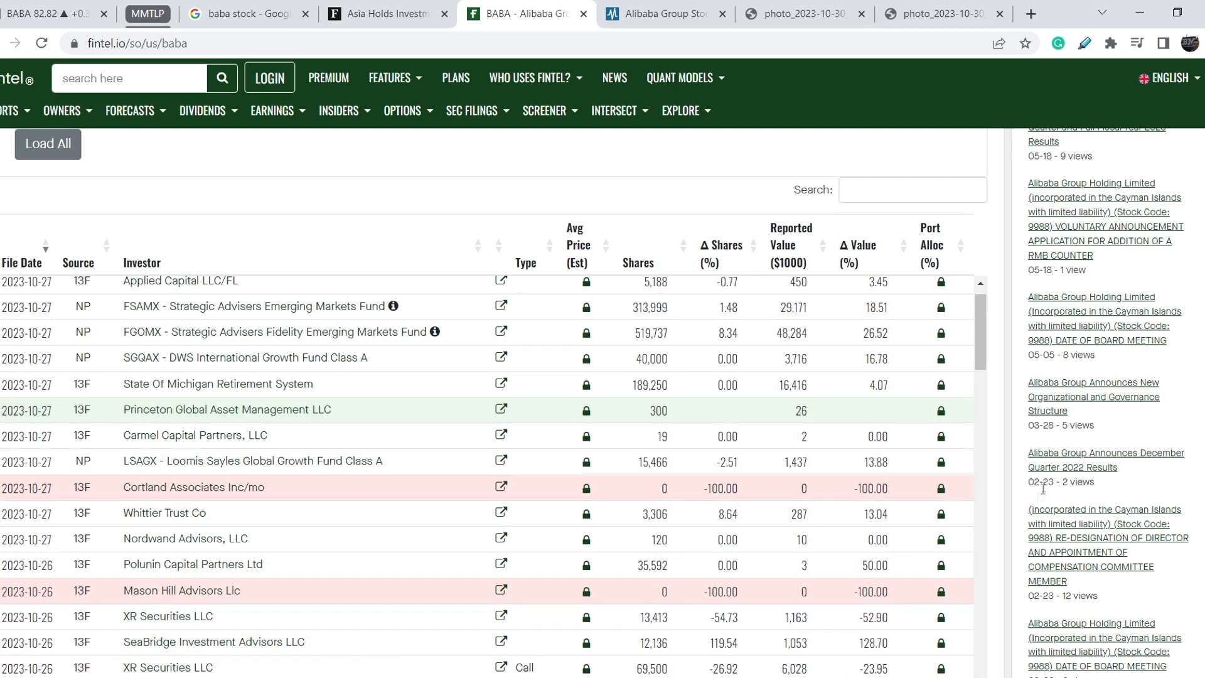
{"action": "scroll", "scroll_direction": "up", "scroll_amount": 3}
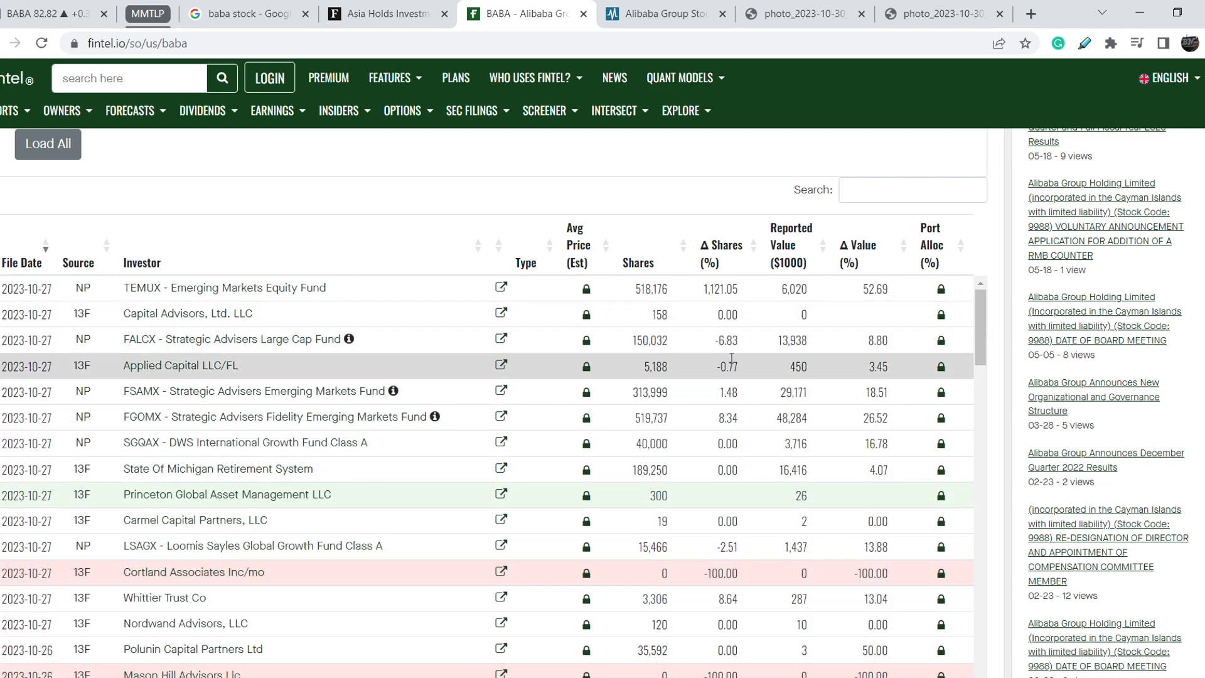
{"action": "mouse_move", "coordinate": [746, 410]}
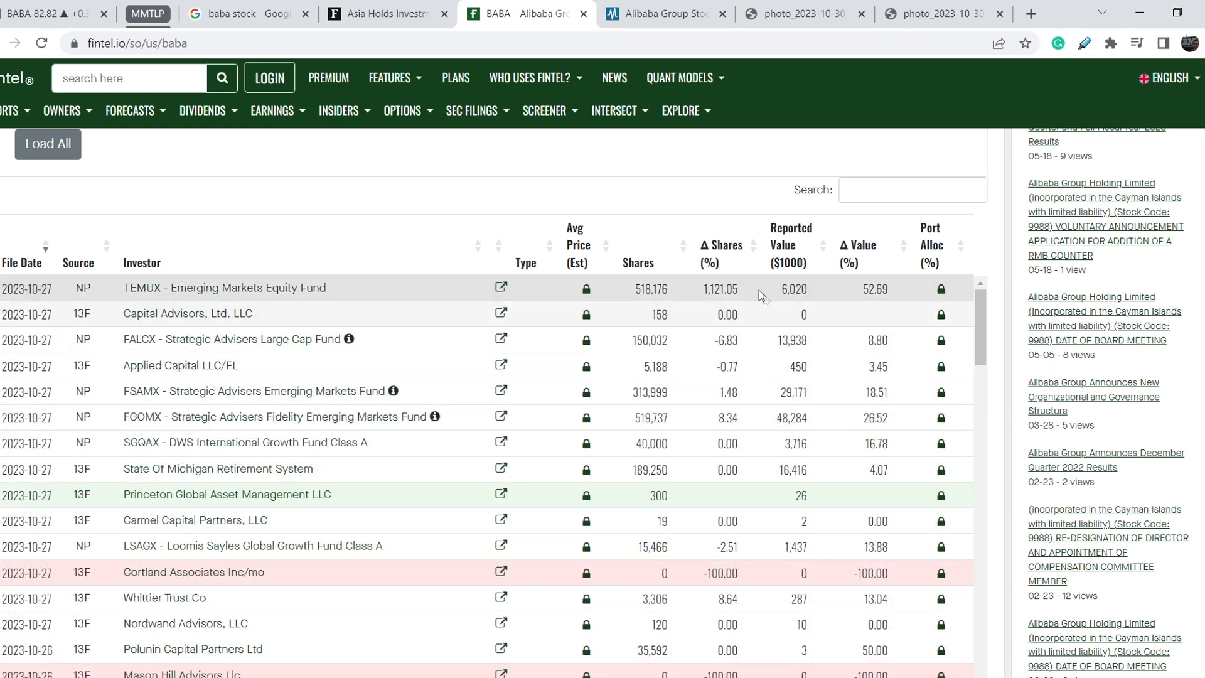
{"action": "mouse_move", "coordinate": [734, 362]}
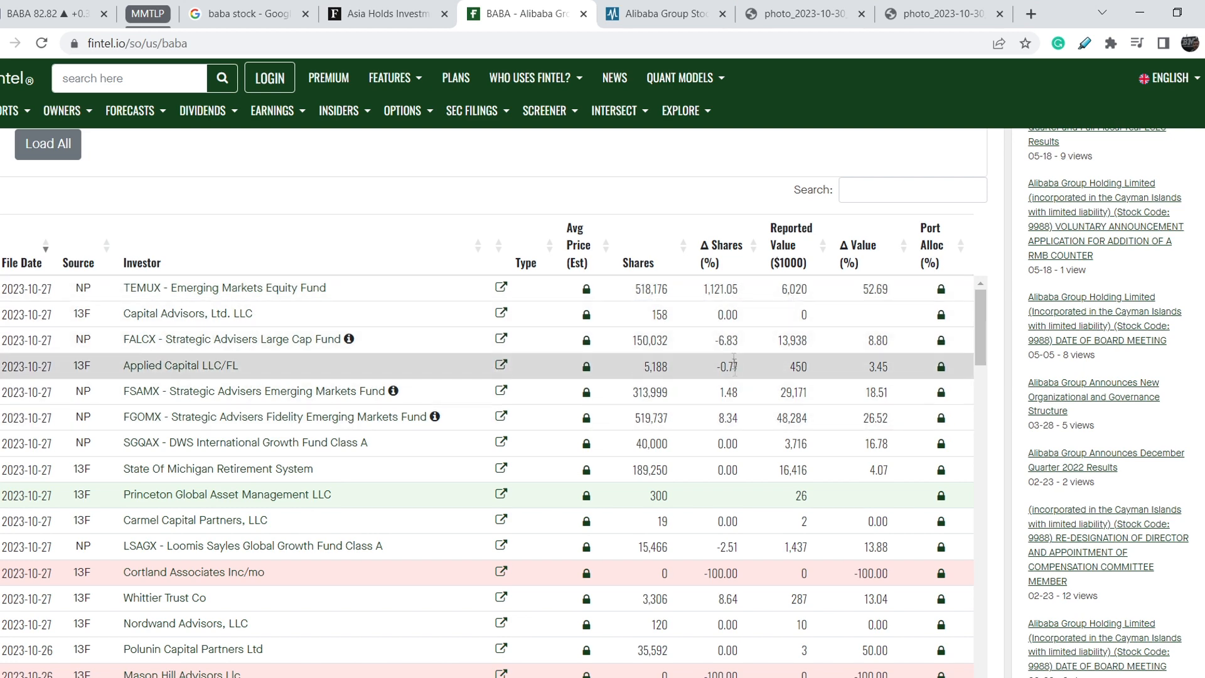
{"action": "scroll", "scroll_direction": "down", "scroll_amount": 3}
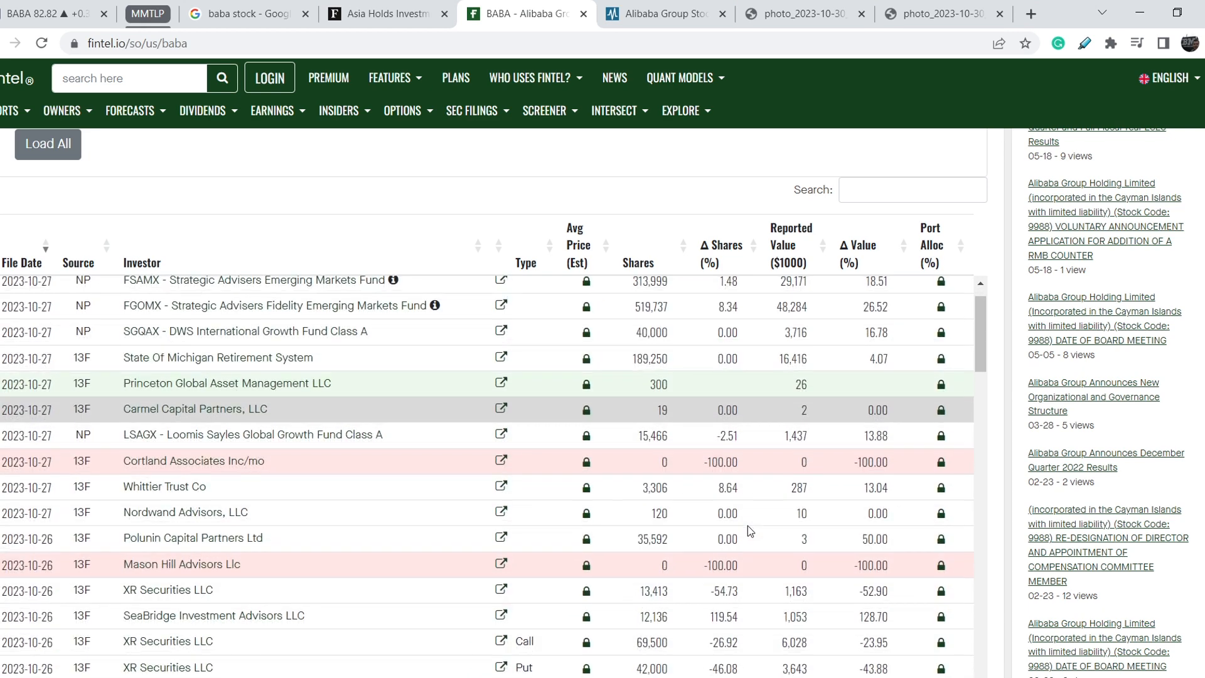
{"action": "mouse_move", "coordinate": [696, 426]}
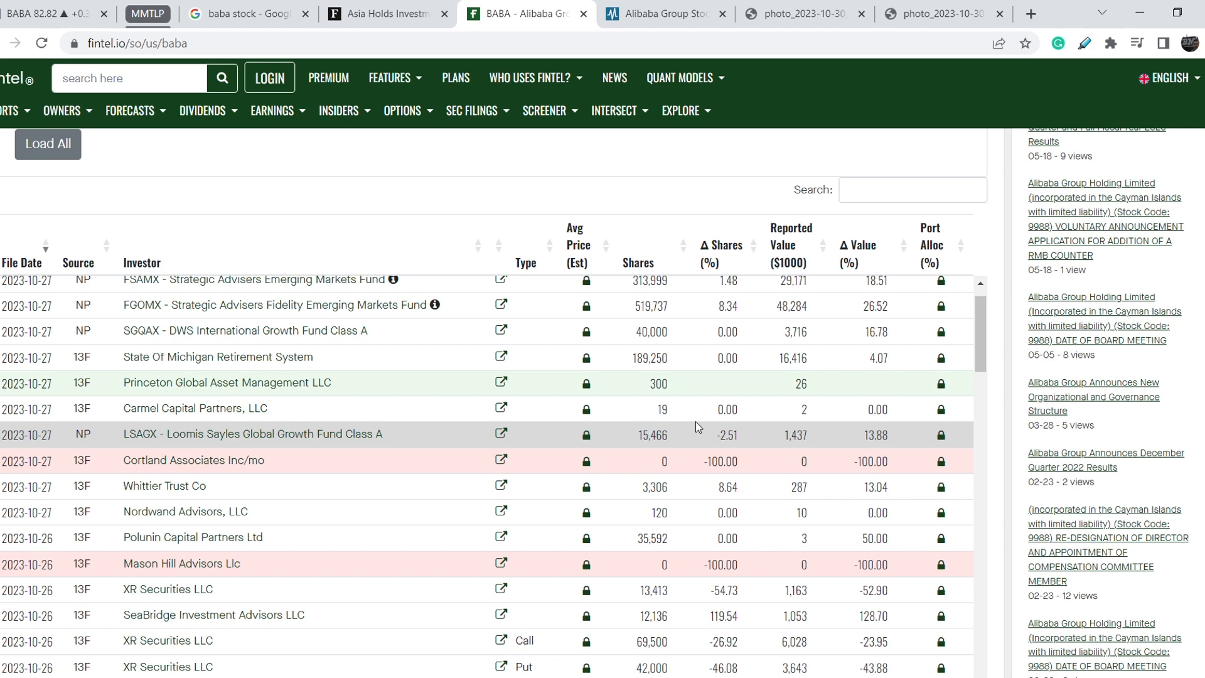
{"action": "mouse_move", "coordinate": [504, 448]}
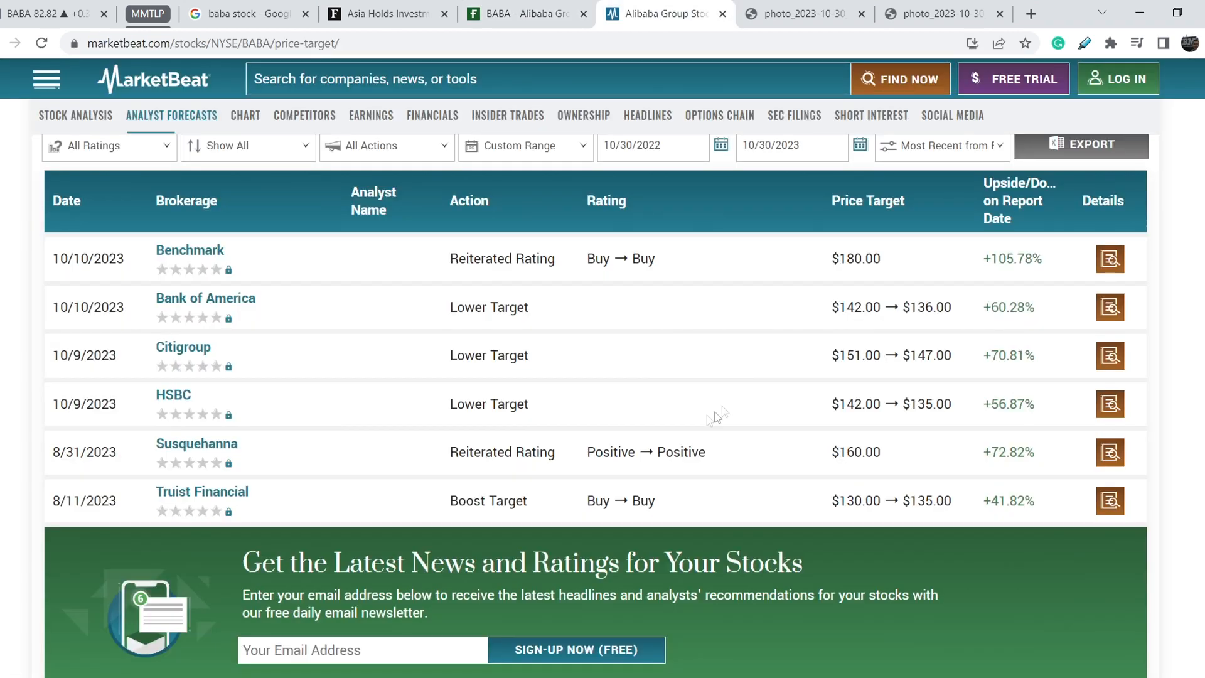
{"action": "mouse_move", "coordinate": [4, 359]}
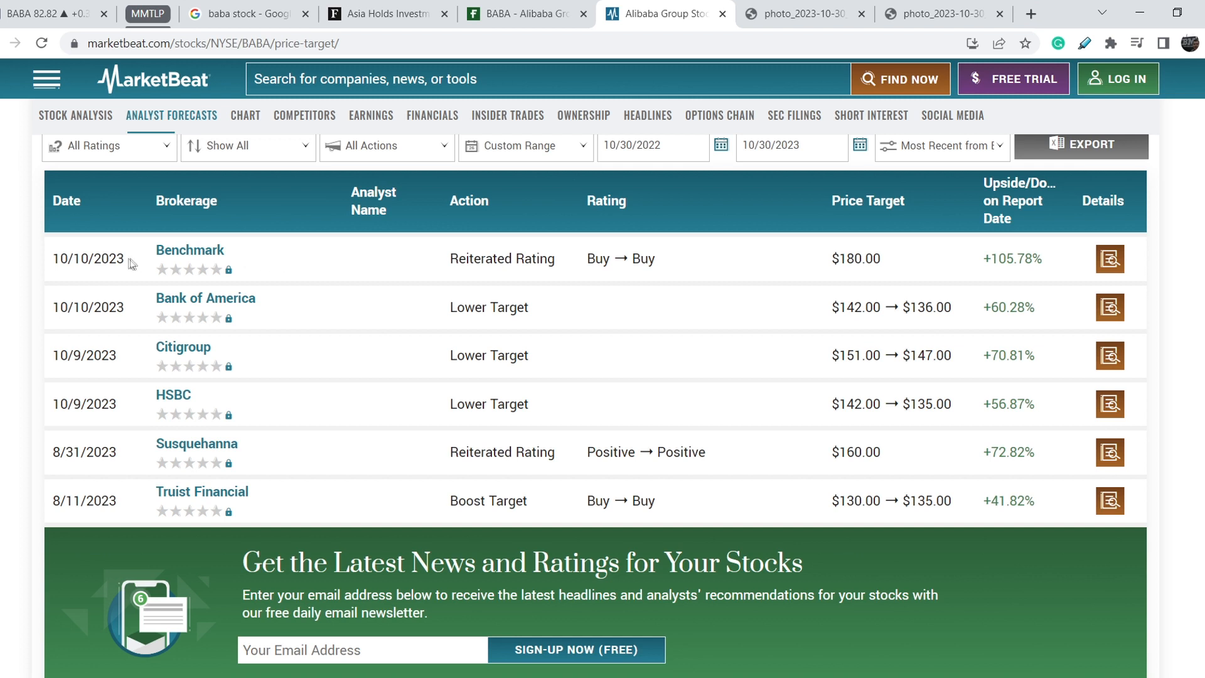
{"action": "mouse_move", "coordinate": [54, 260]}
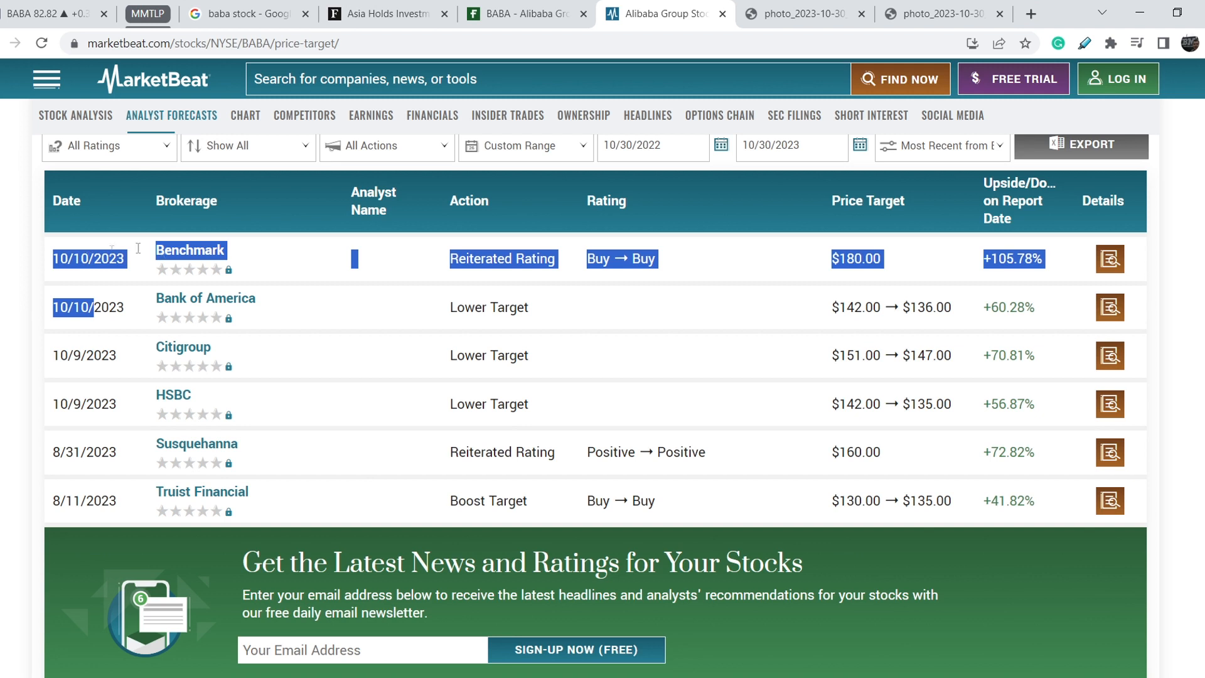
{"action": "mouse_move", "coordinate": [864, 281]}
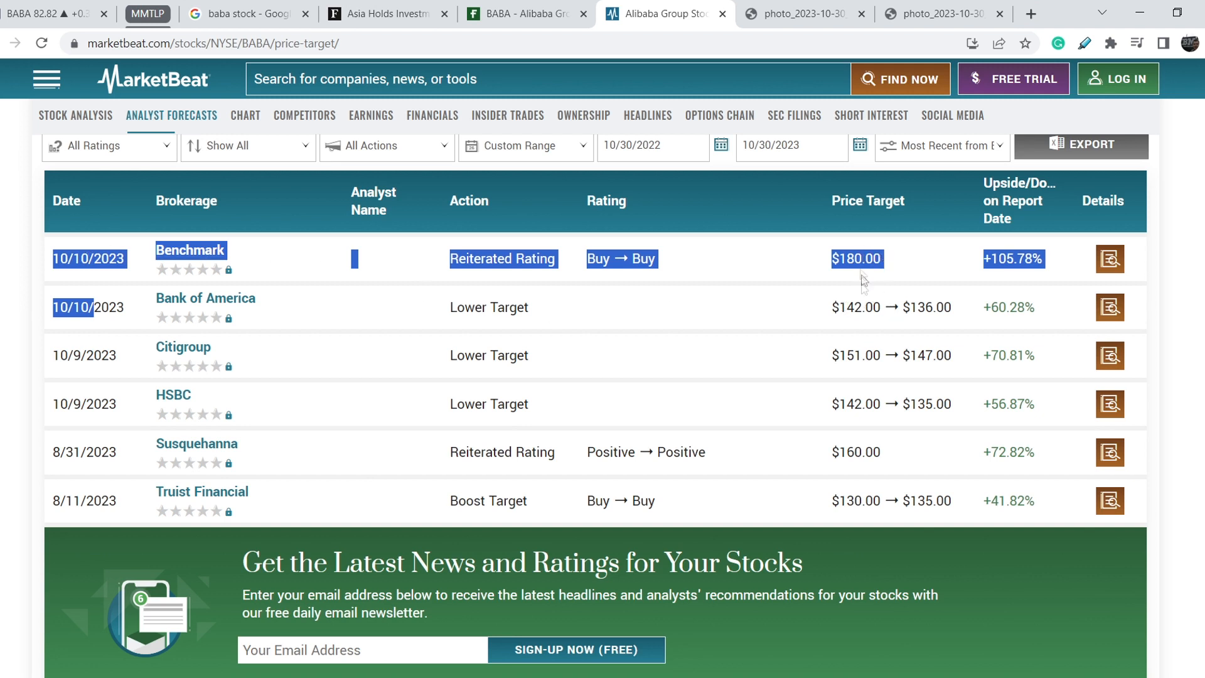
{"action": "mouse_move", "coordinate": [844, 314]}
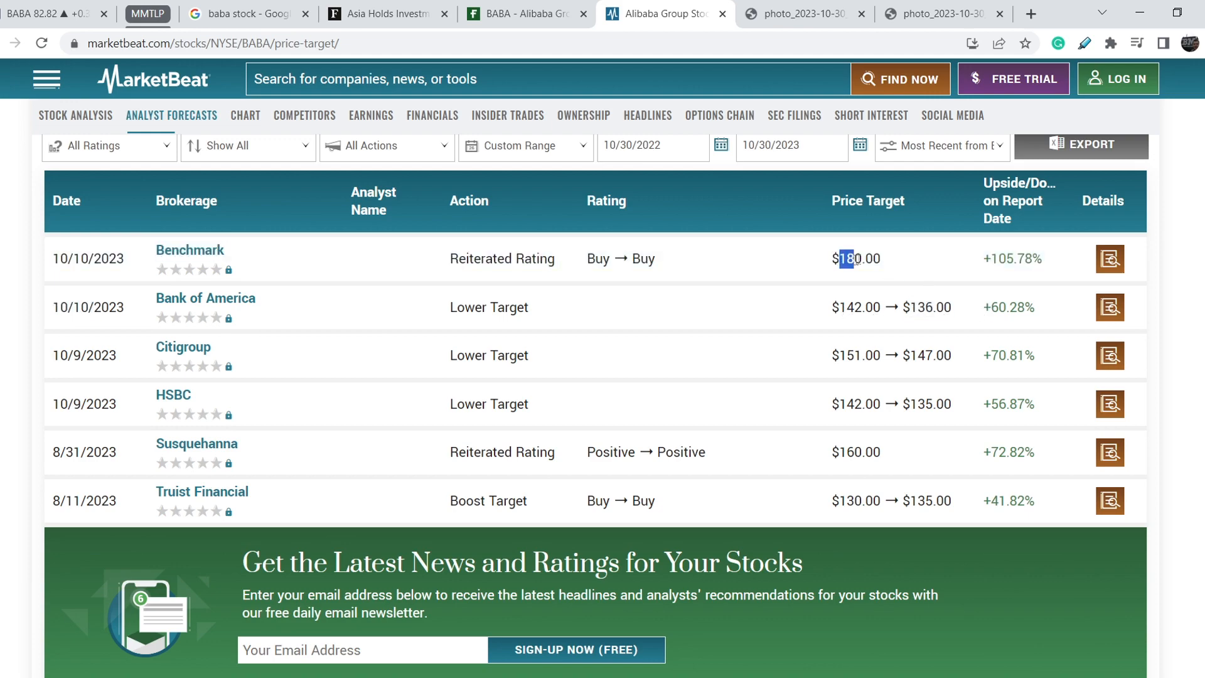
Highlight MarketBeat's $137.43 Alibaba consensus price target with its Buy rating.
{"action": "scroll", "scroll_direction": "up", "scroll_amount": 3}
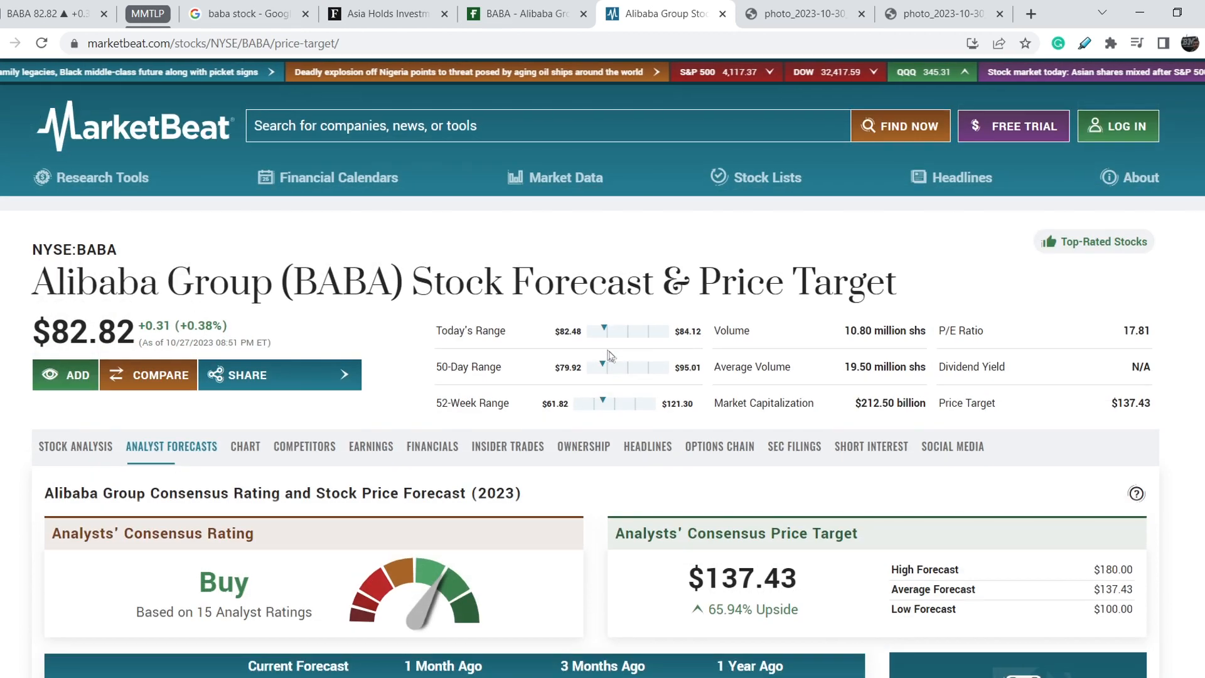
{"action": "scroll", "scroll_direction": "down", "scroll_amount": 3}
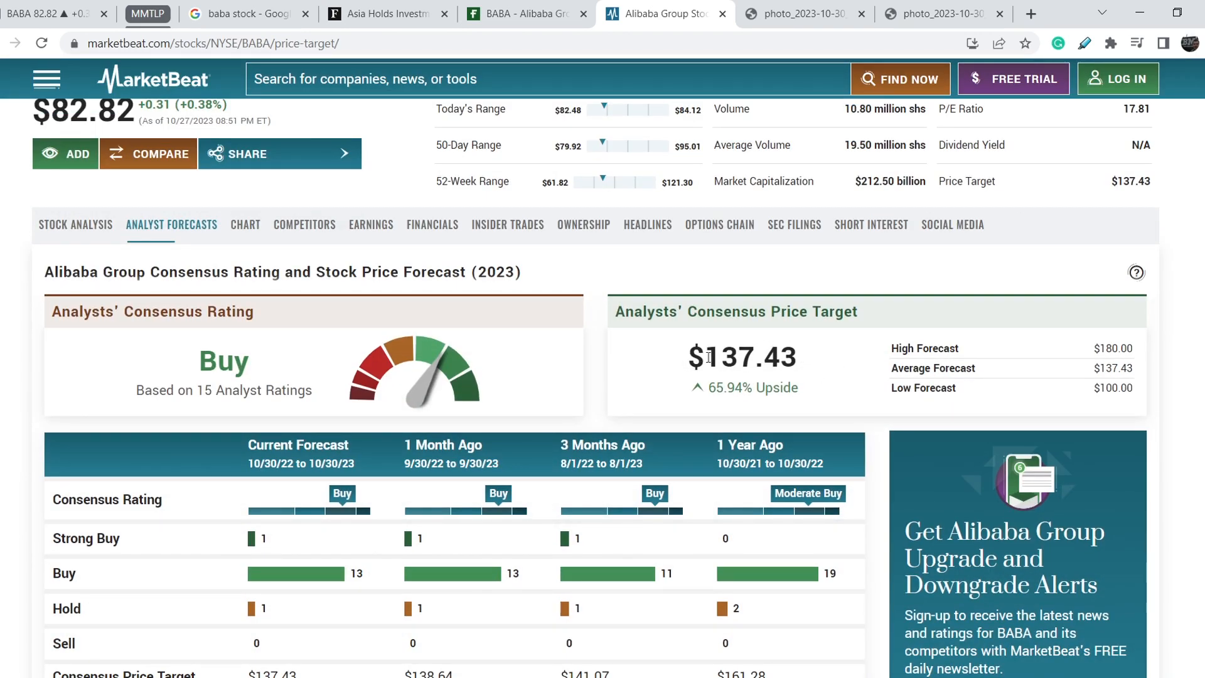
{"action": "double_click", "coordinate": [750, 357]}
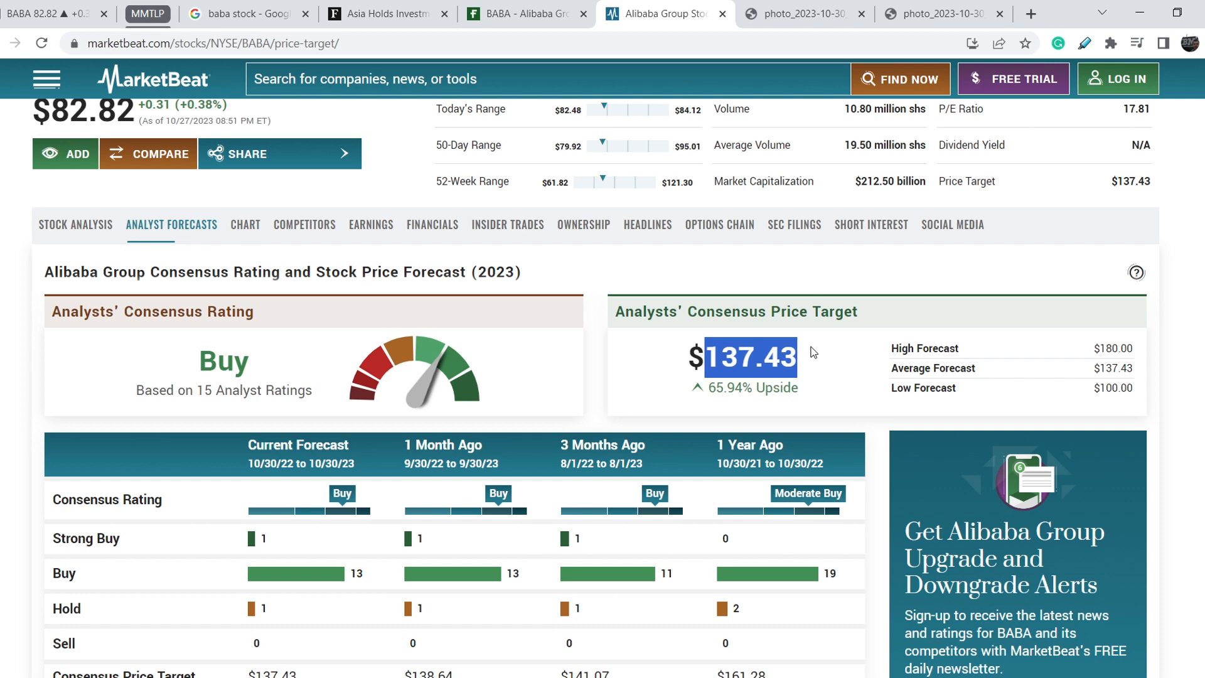
{"action": "mouse_move", "coordinate": [813, 362]}
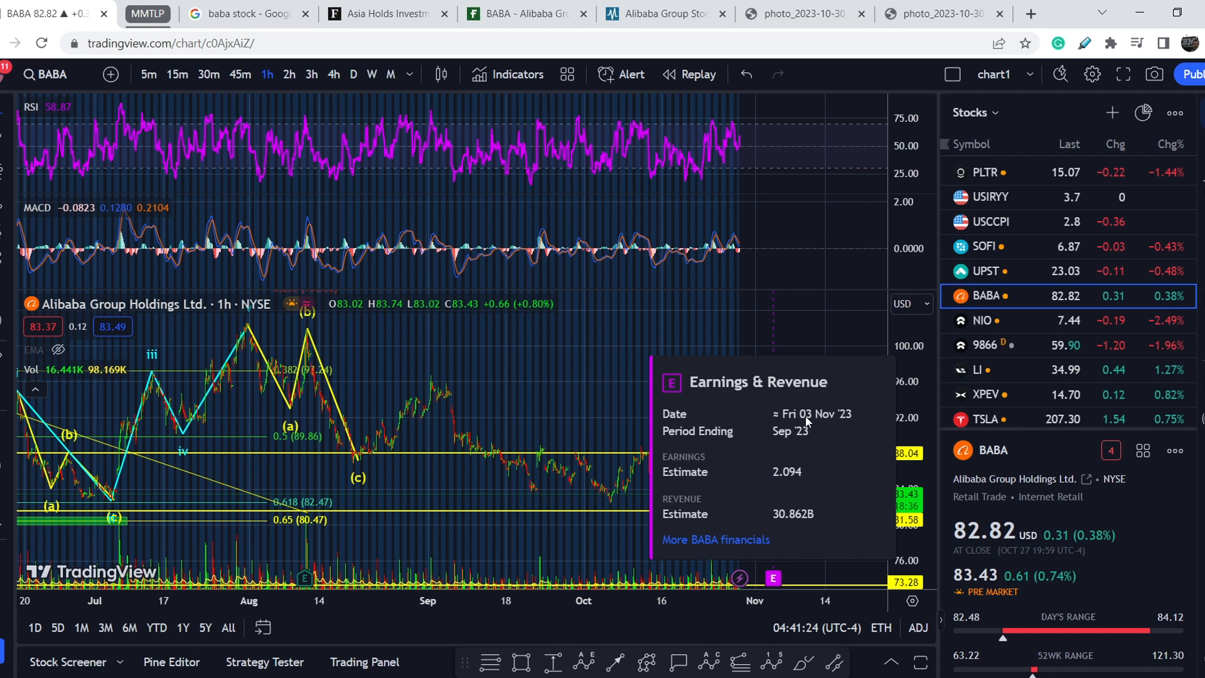
{"action": "mouse_move", "coordinate": [636, 547]}
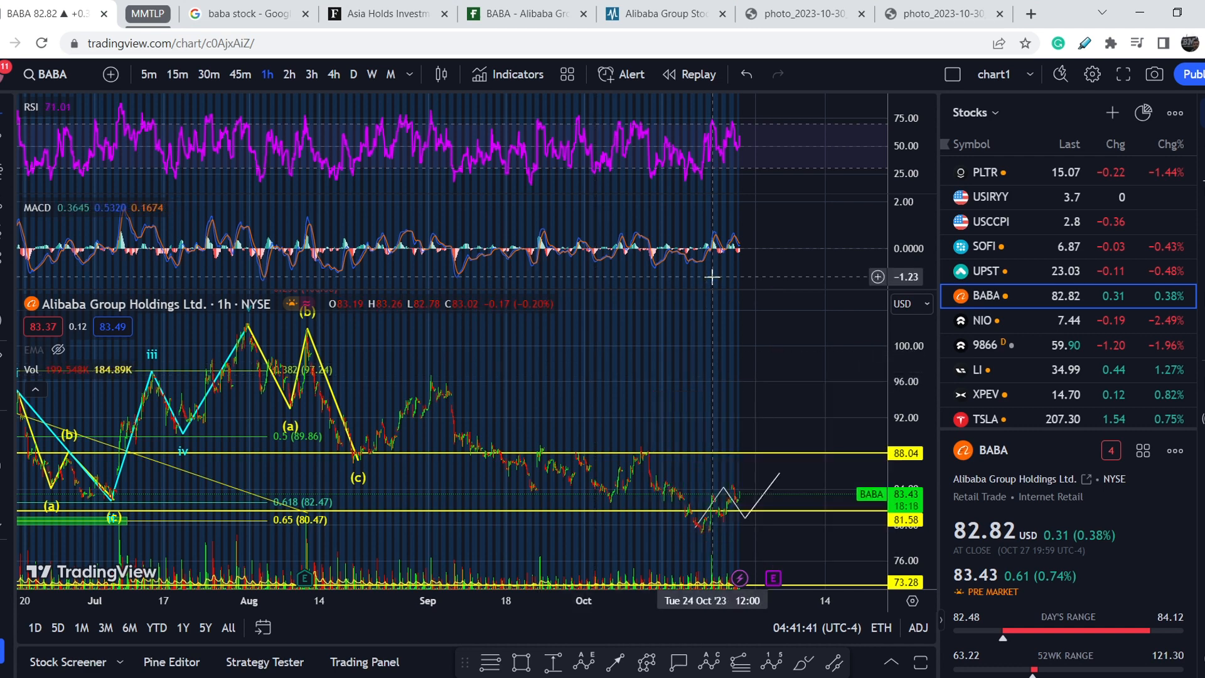
{"action": "mouse_move", "coordinate": [694, 387]}
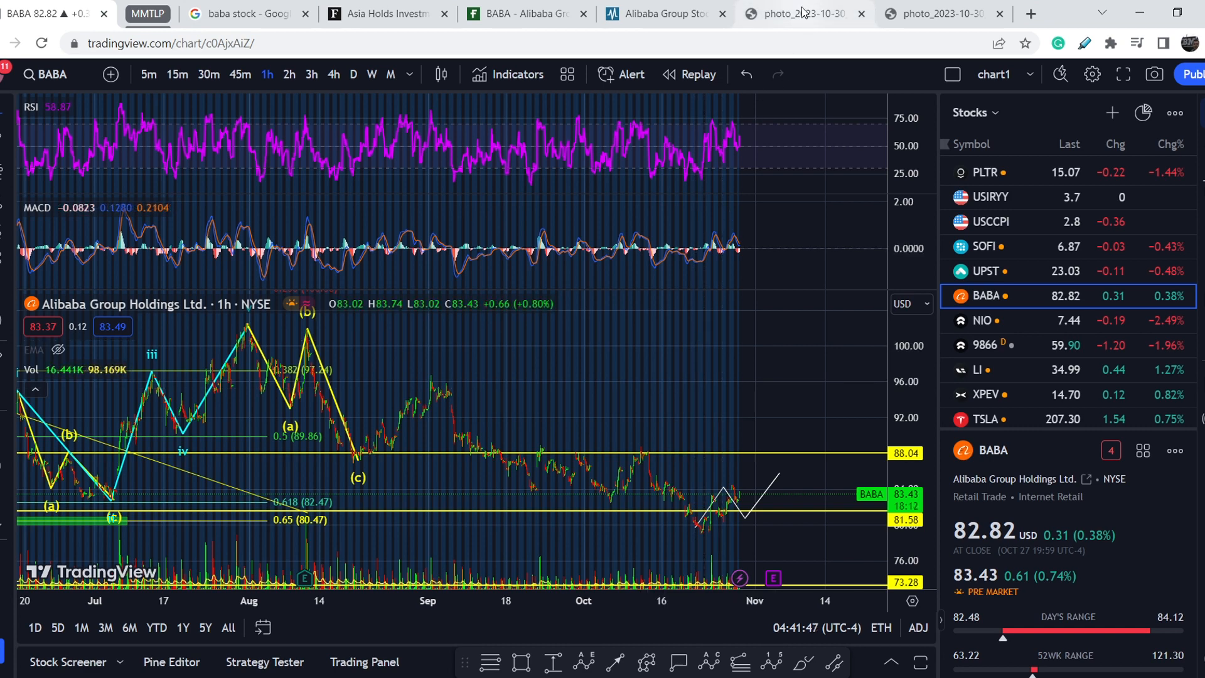
{"action": "left_click", "coordinate": [801, 14]}
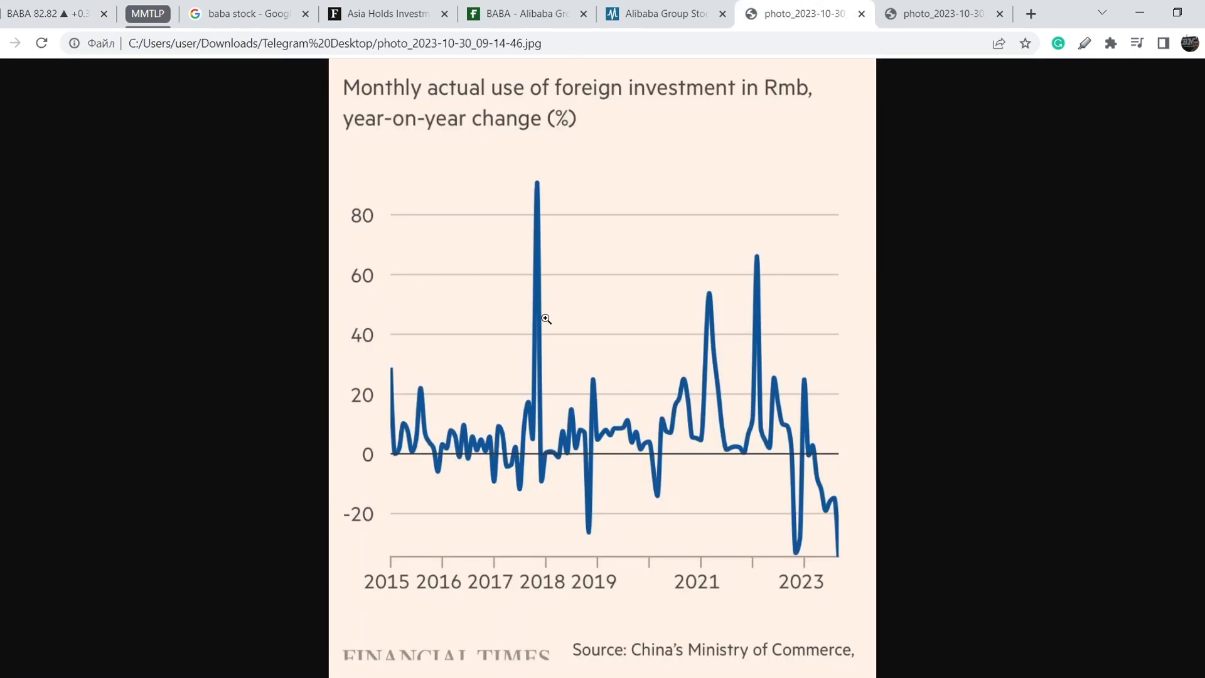
{"action": "mouse_move", "coordinate": [470, 100]}
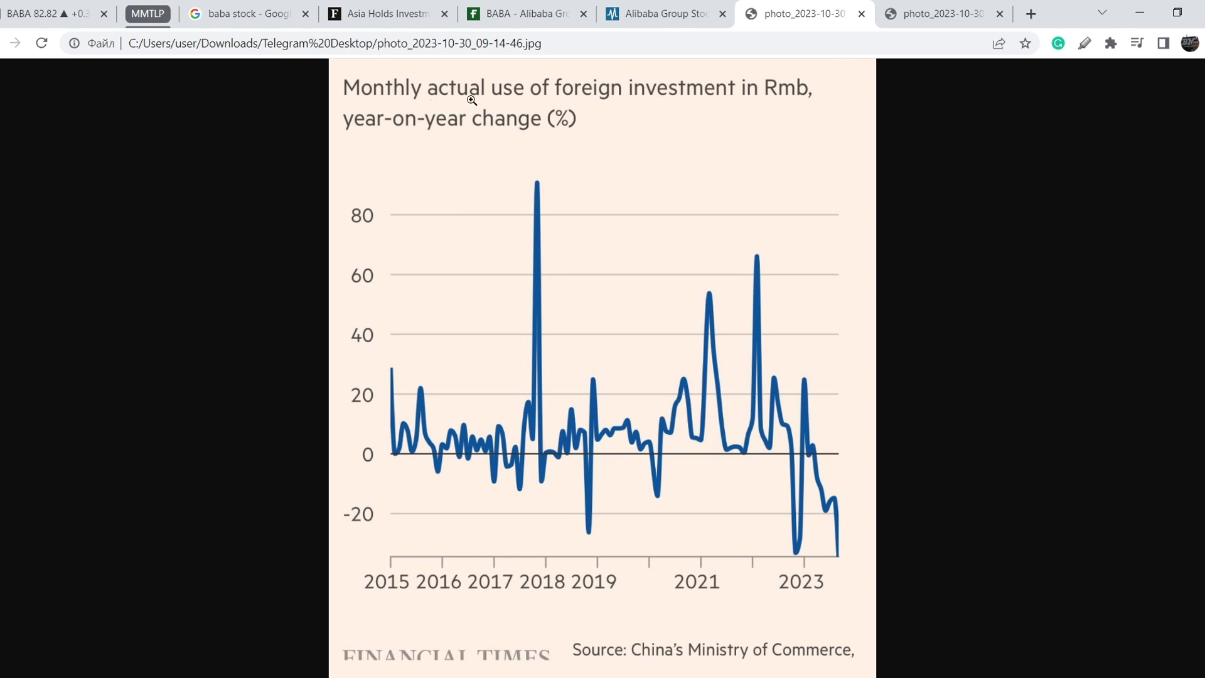
{"action": "mouse_move", "coordinate": [738, 112]}
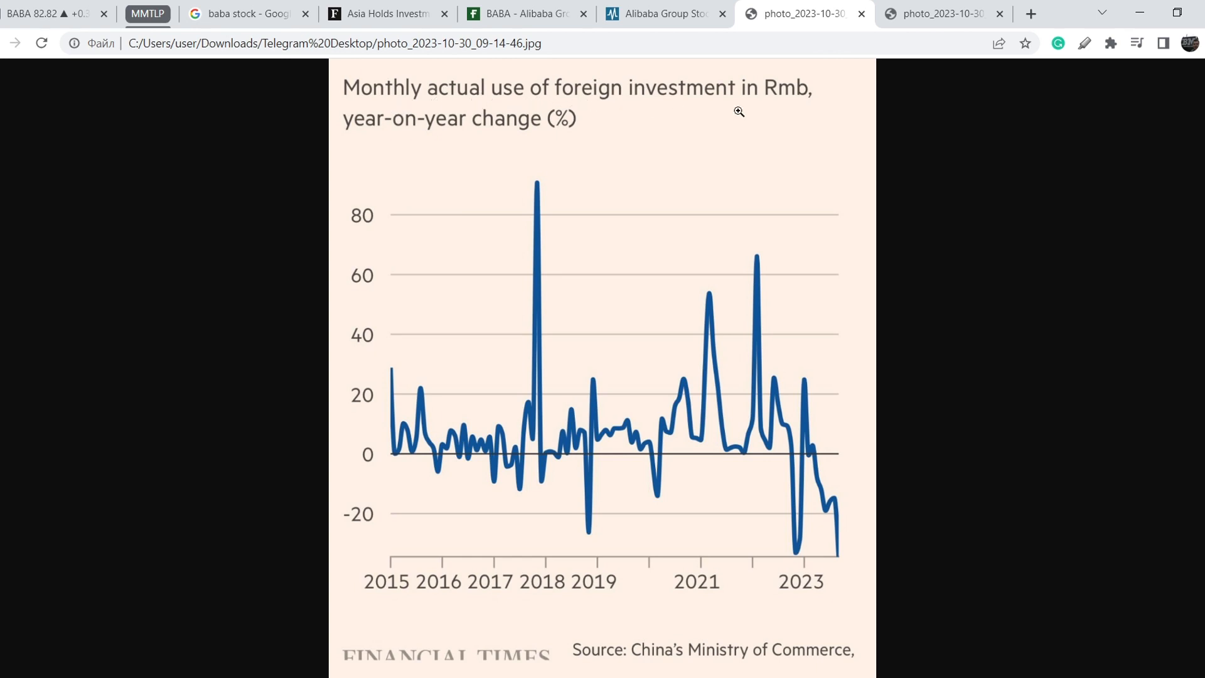
{"action": "mouse_move", "coordinate": [356, 126]}
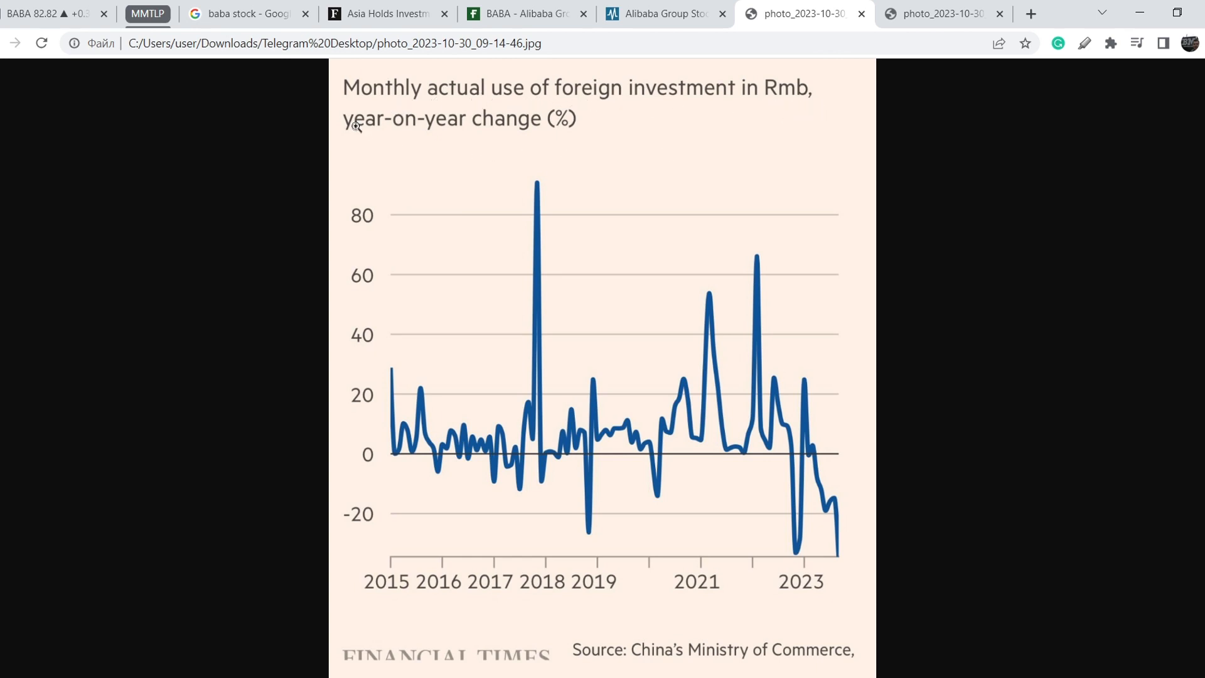
{"action": "mouse_move", "coordinate": [457, 452]}
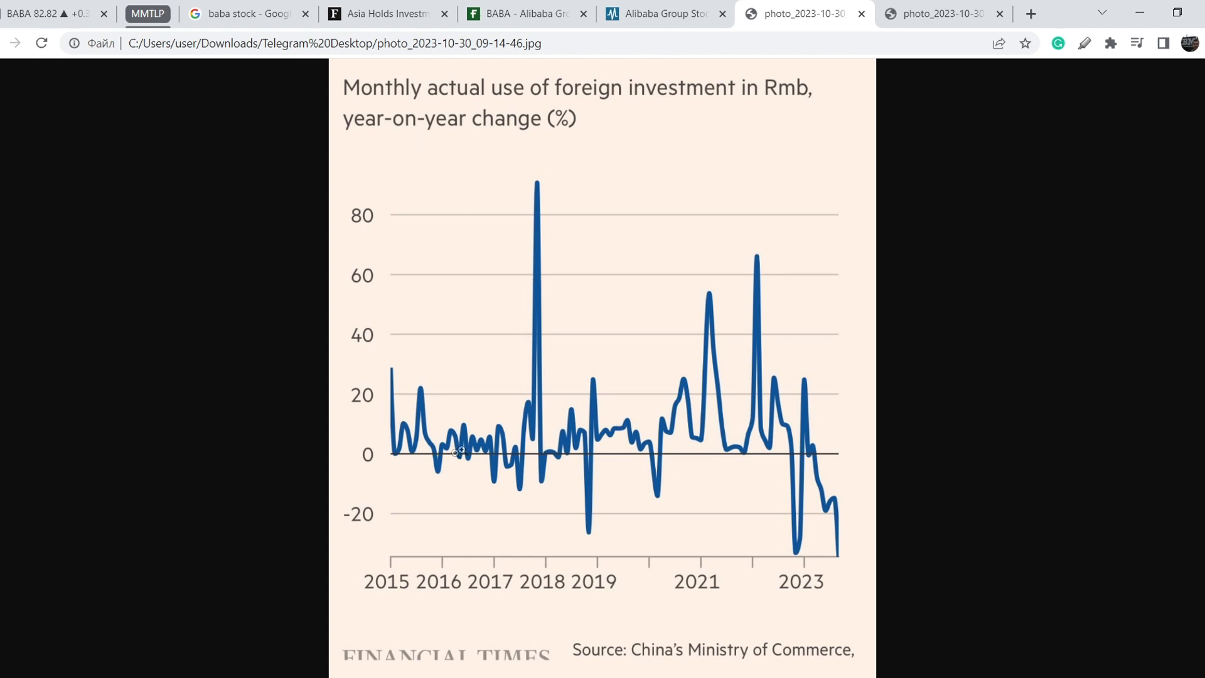
{"action": "mouse_move", "coordinate": [836, 457]}
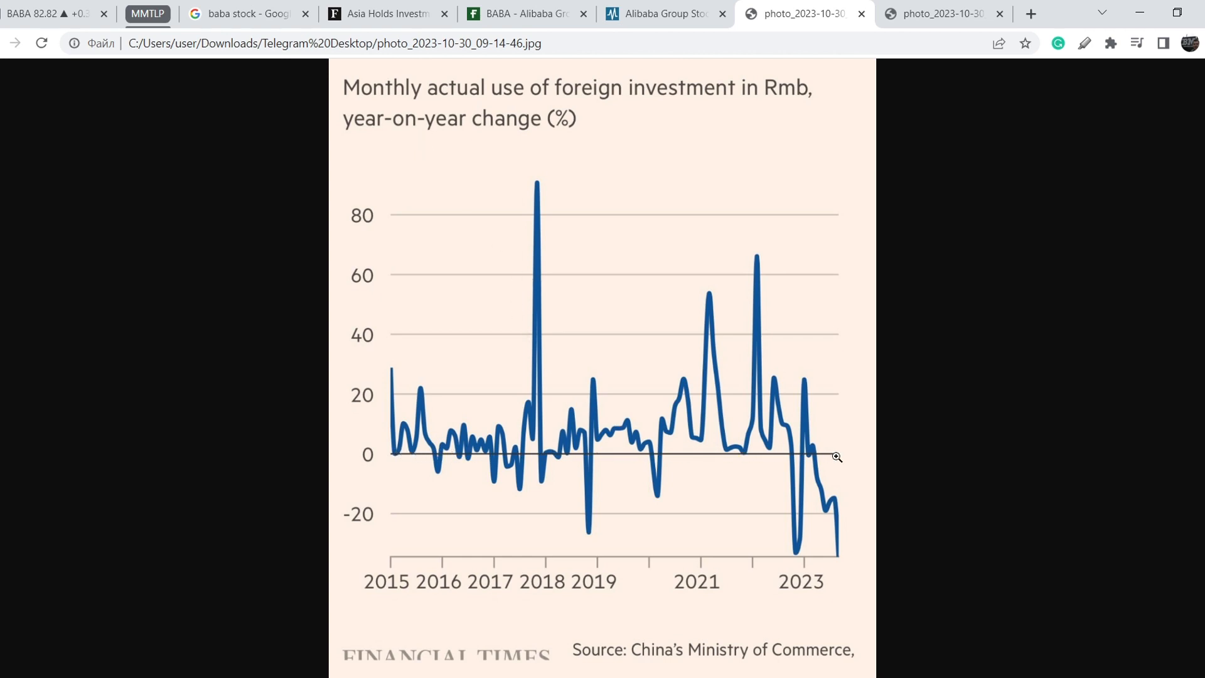
{"action": "mouse_move", "coordinate": [785, 518]}
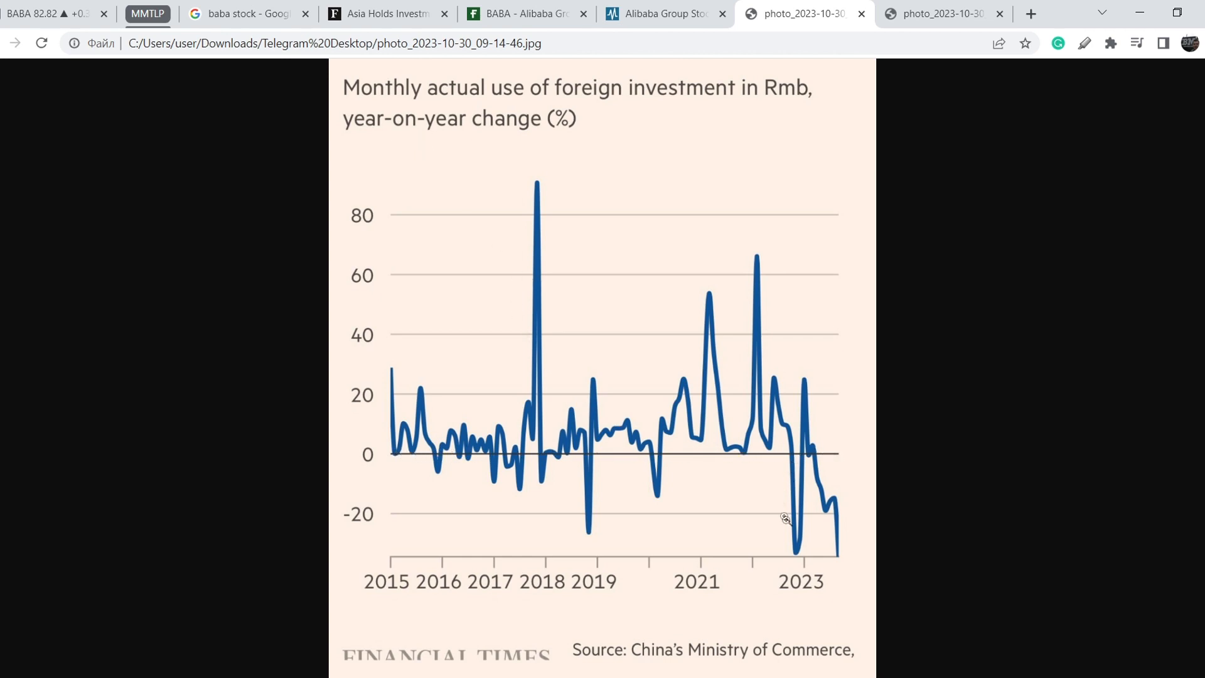
{"action": "mouse_move", "coordinate": [830, 455]}
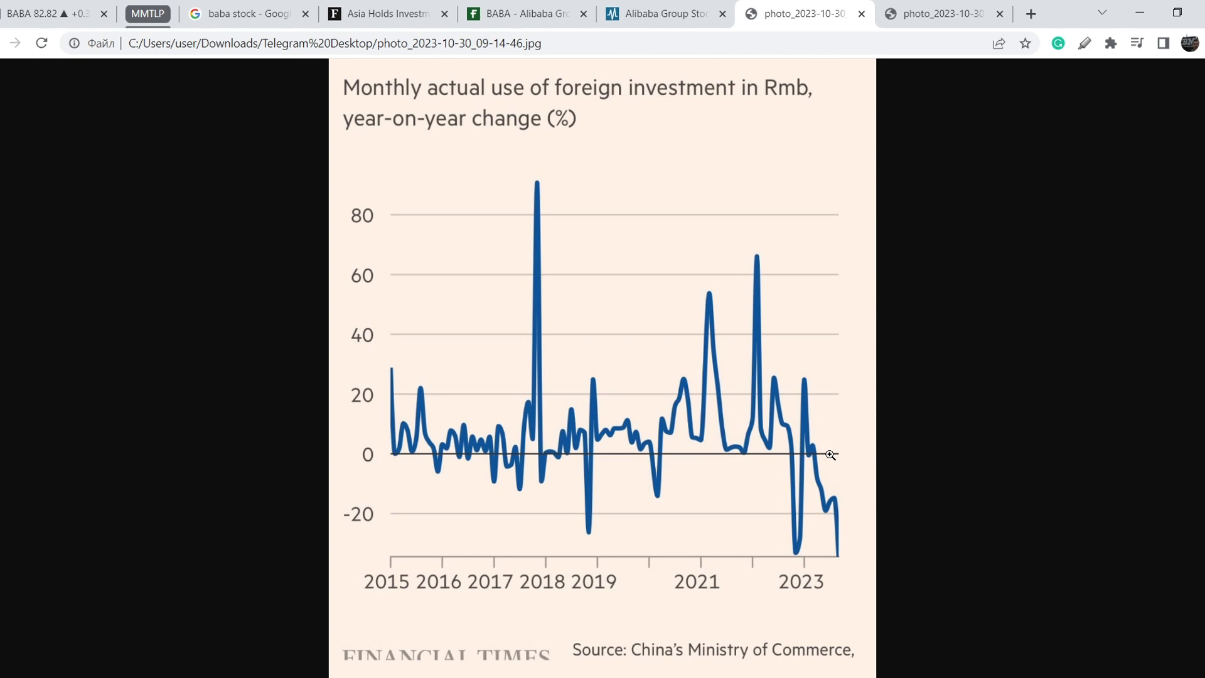
{"action": "mouse_move", "coordinate": [764, 458]}
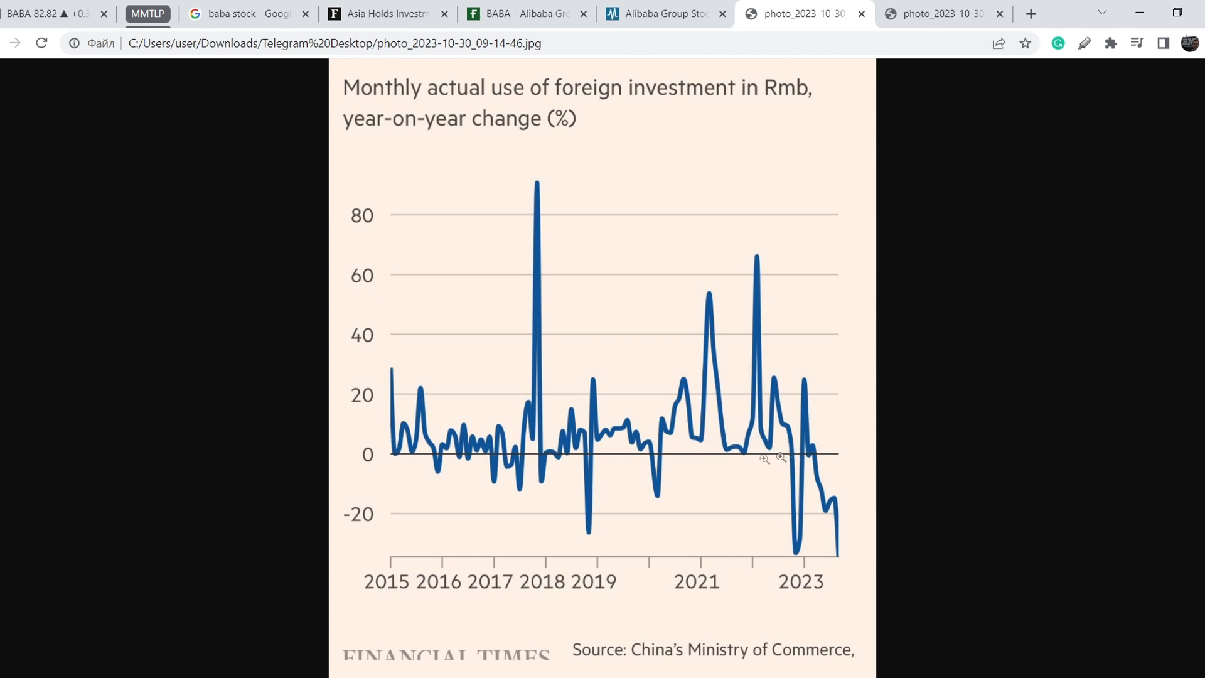
{"action": "mouse_move", "coordinate": [390, 439]}
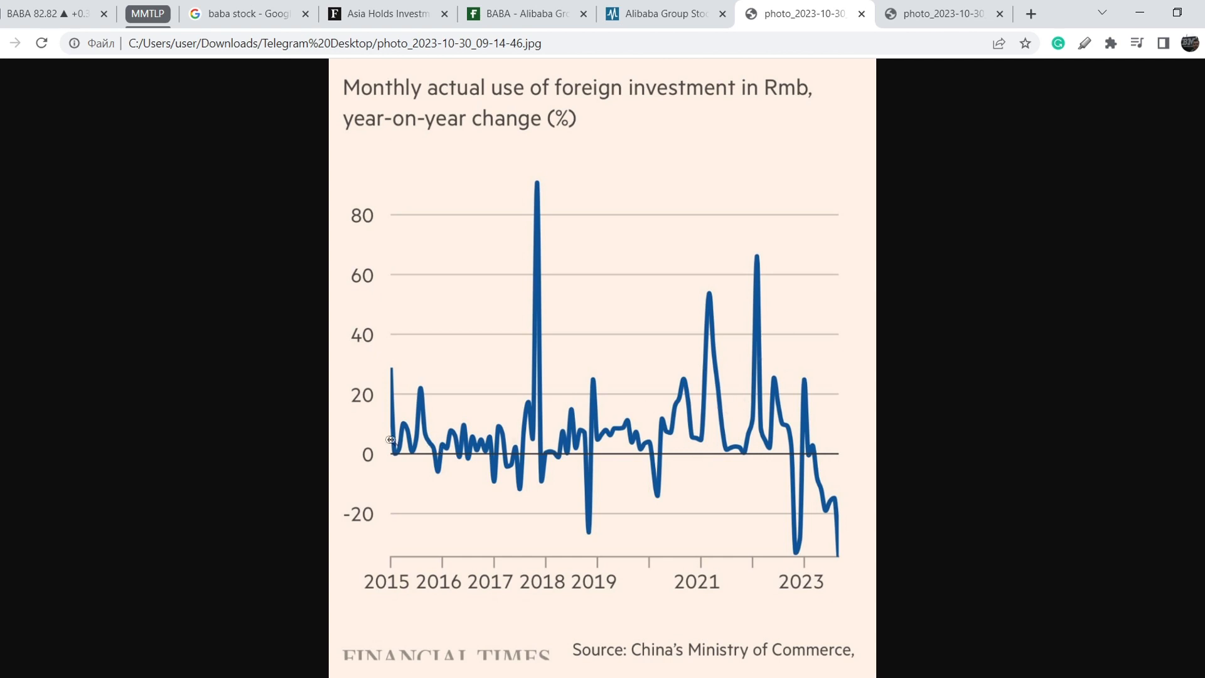
{"action": "mouse_move", "coordinate": [766, 452]}
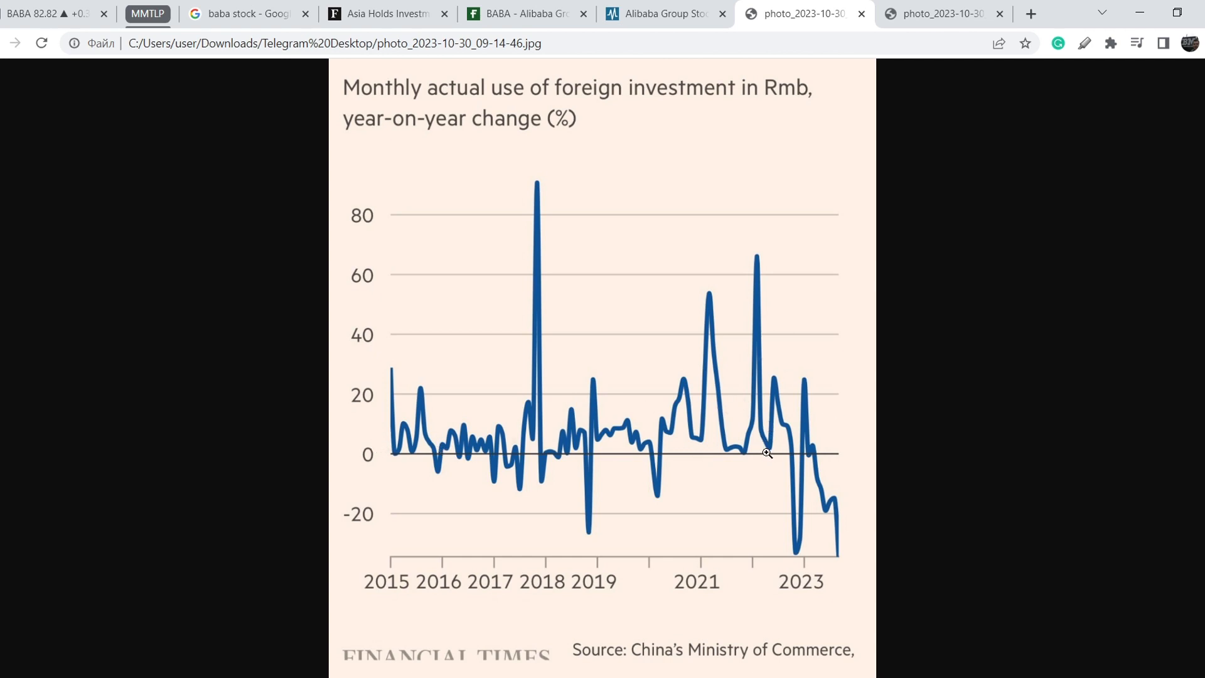
{"action": "mouse_move", "coordinate": [749, 452]}
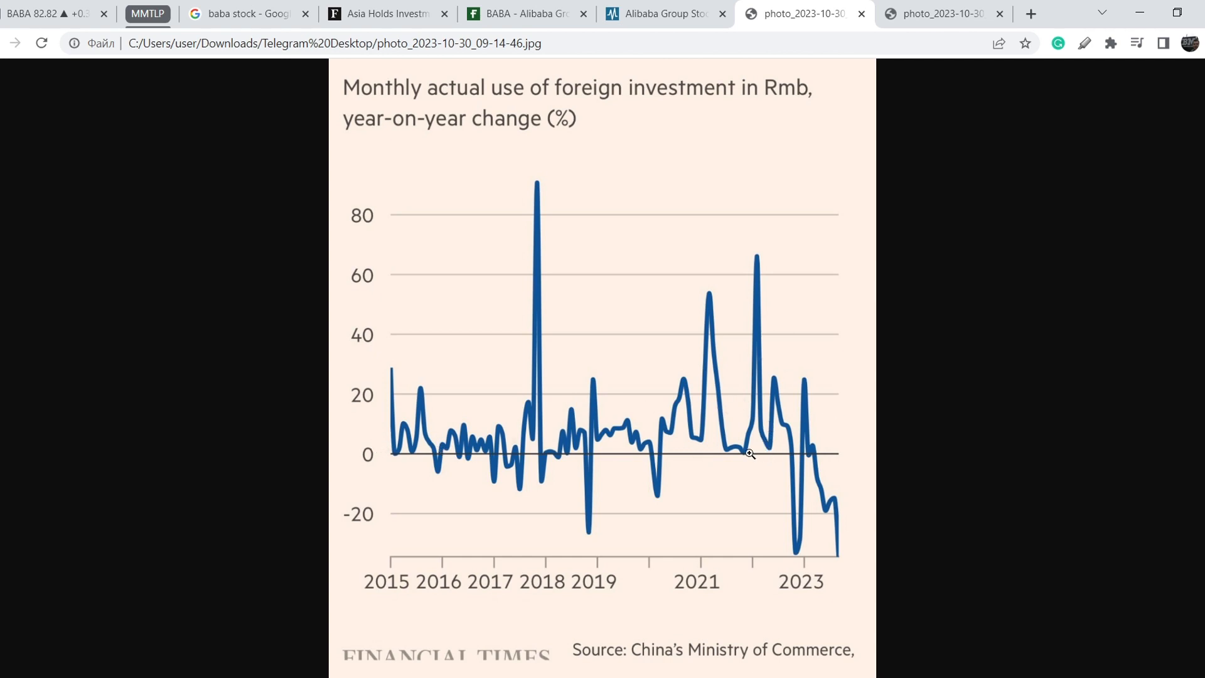
{"action": "mouse_move", "coordinate": [836, 562]}
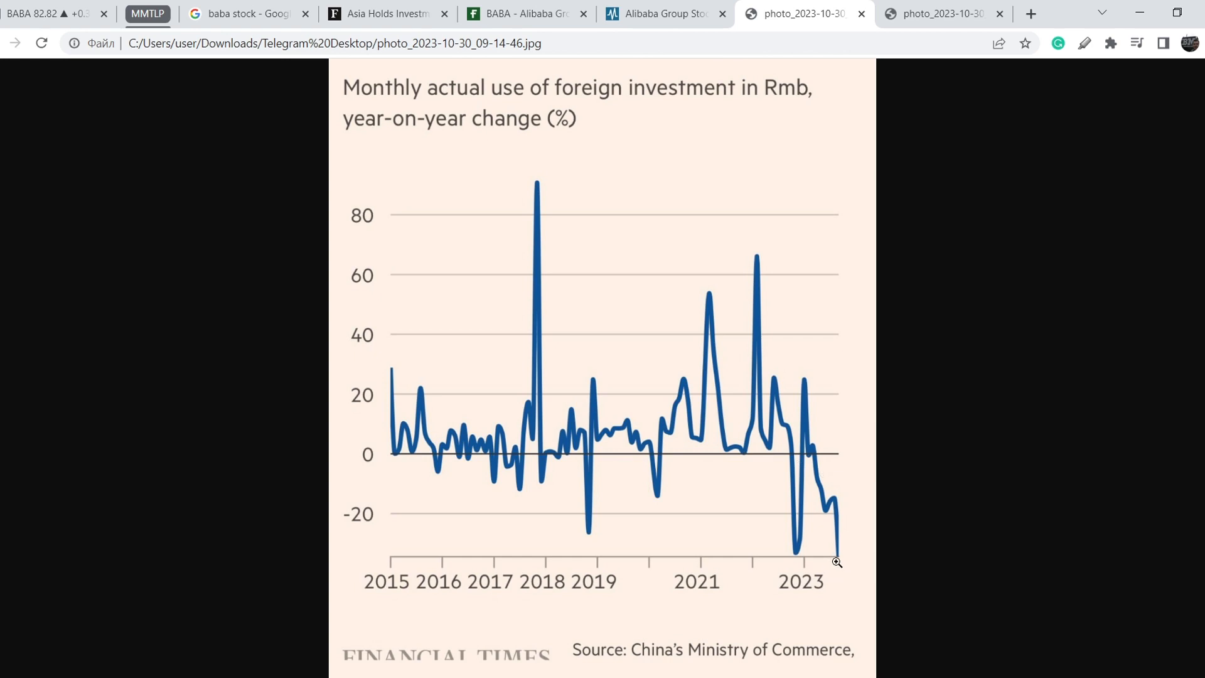
{"action": "mouse_move", "coordinate": [839, 555]}
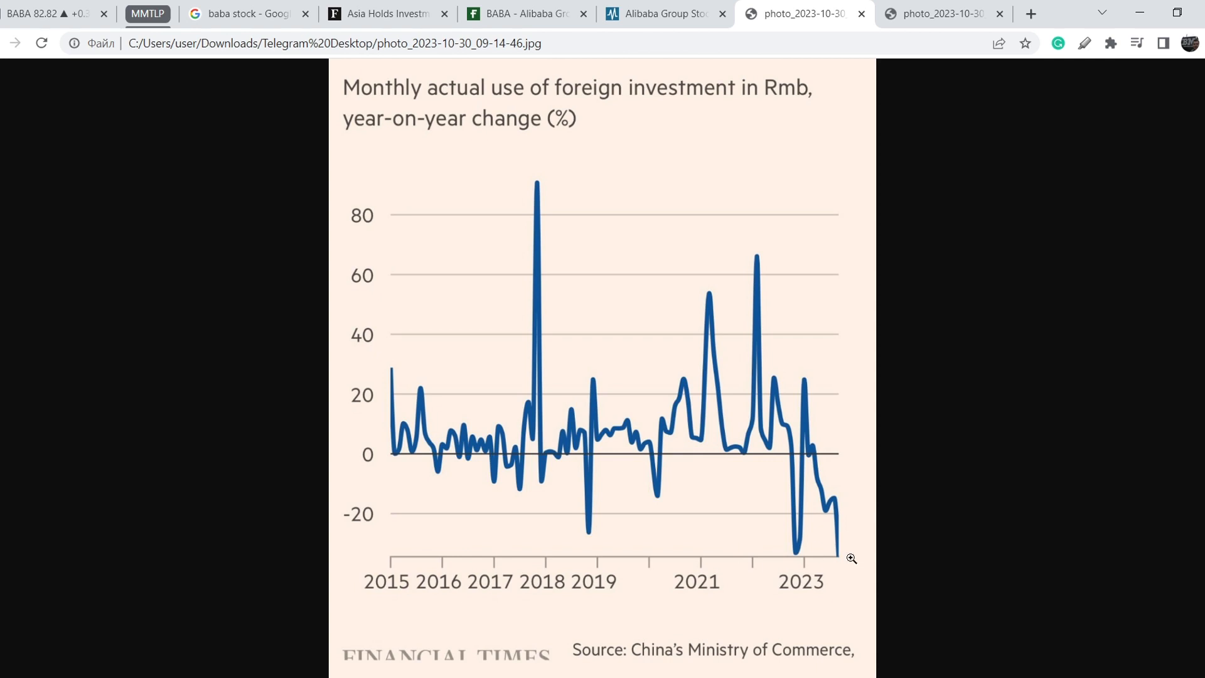
{"action": "mouse_move", "coordinate": [841, 558]}
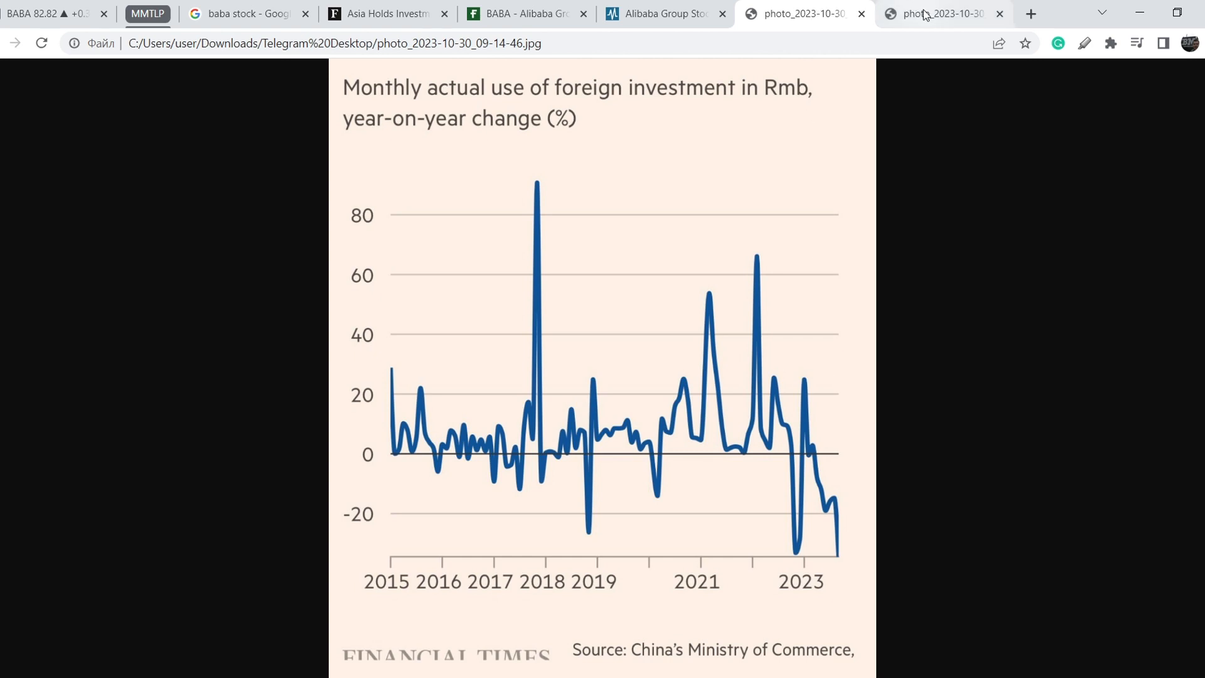
View the saved 'Lowest construction activity since 2009' chart of Chinese floor space.
{"action": "left_click", "coordinate": [935, 14]}
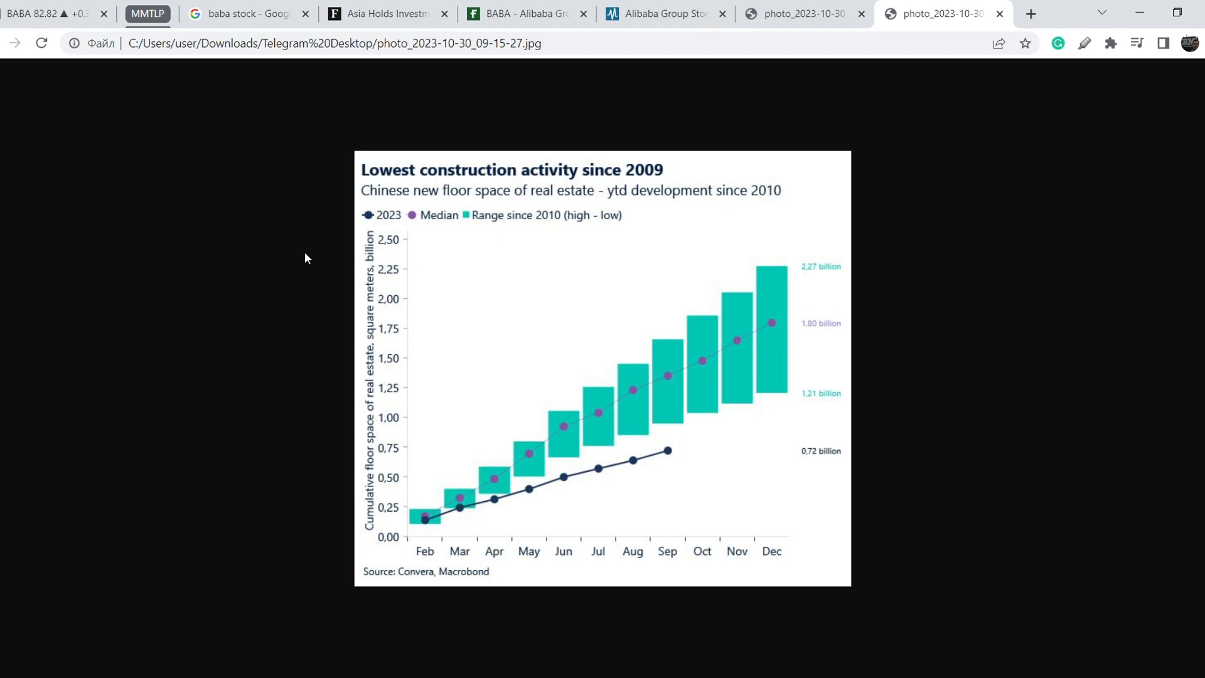
{"action": "mouse_move", "coordinate": [288, 272]}
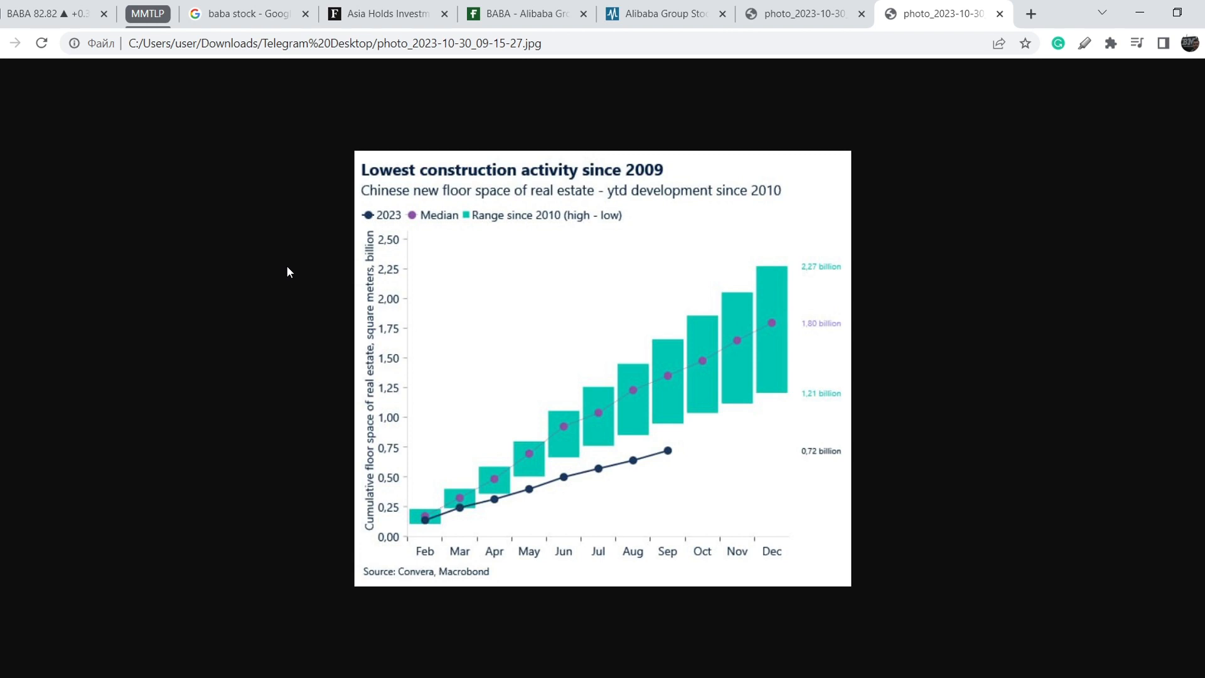
{"action": "mouse_move", "coordinate": [626, 199]}
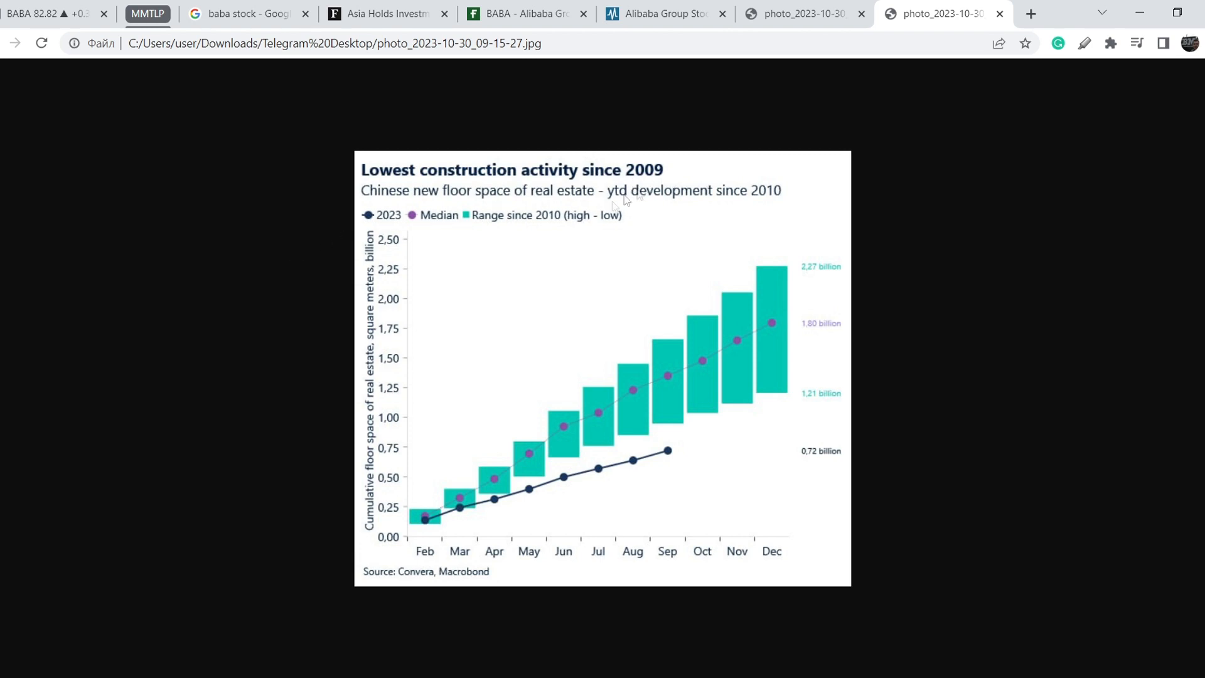
{"action": "mouse_move", "coordinate": [580, 476]}
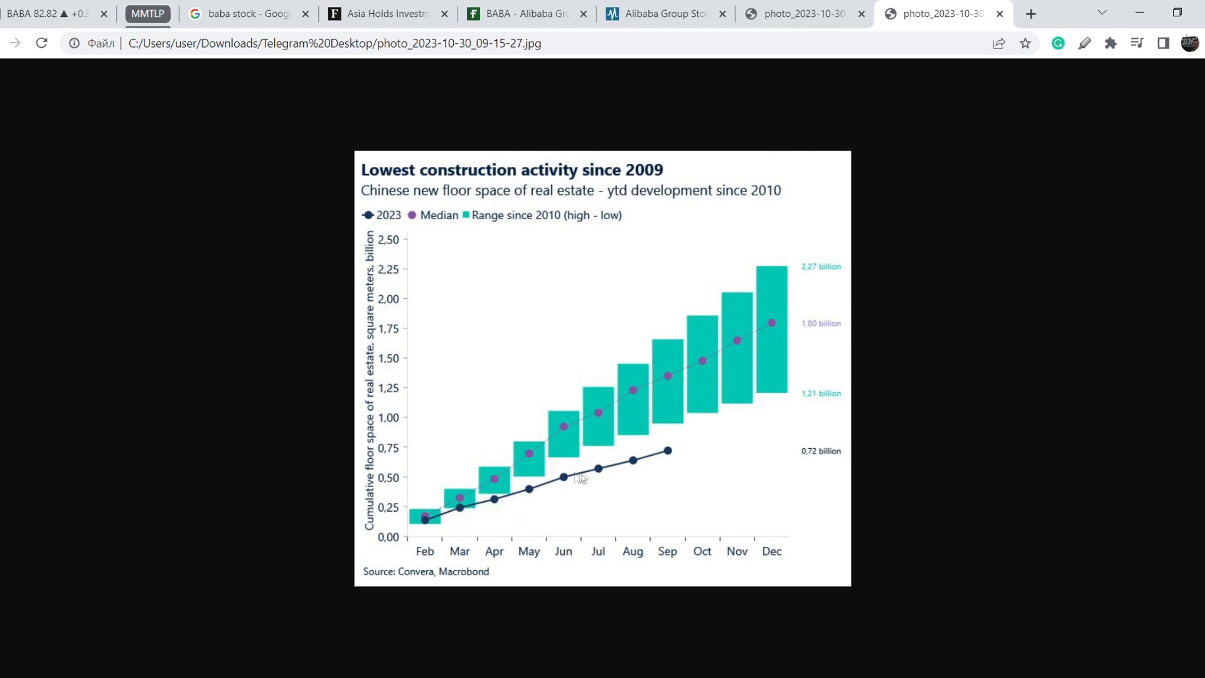
{"action": "mouse_move", "coordinate": [668, 457]}
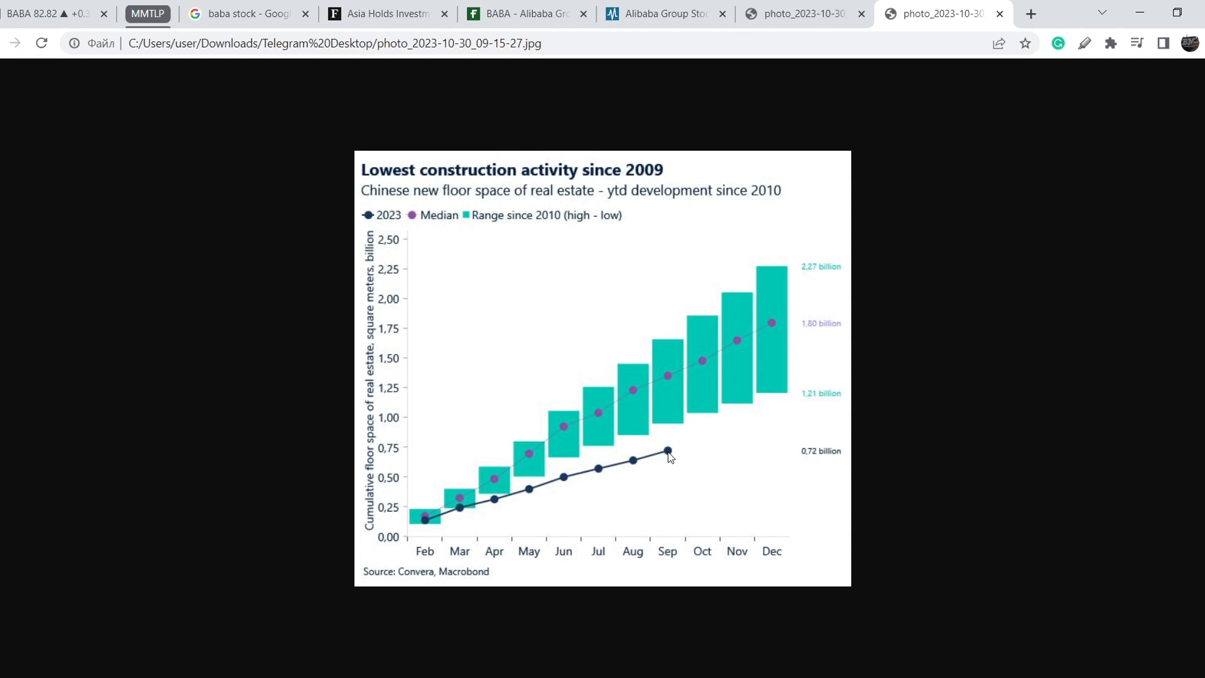
{"action": "mouse_move", "coordinate": [581, 435]}
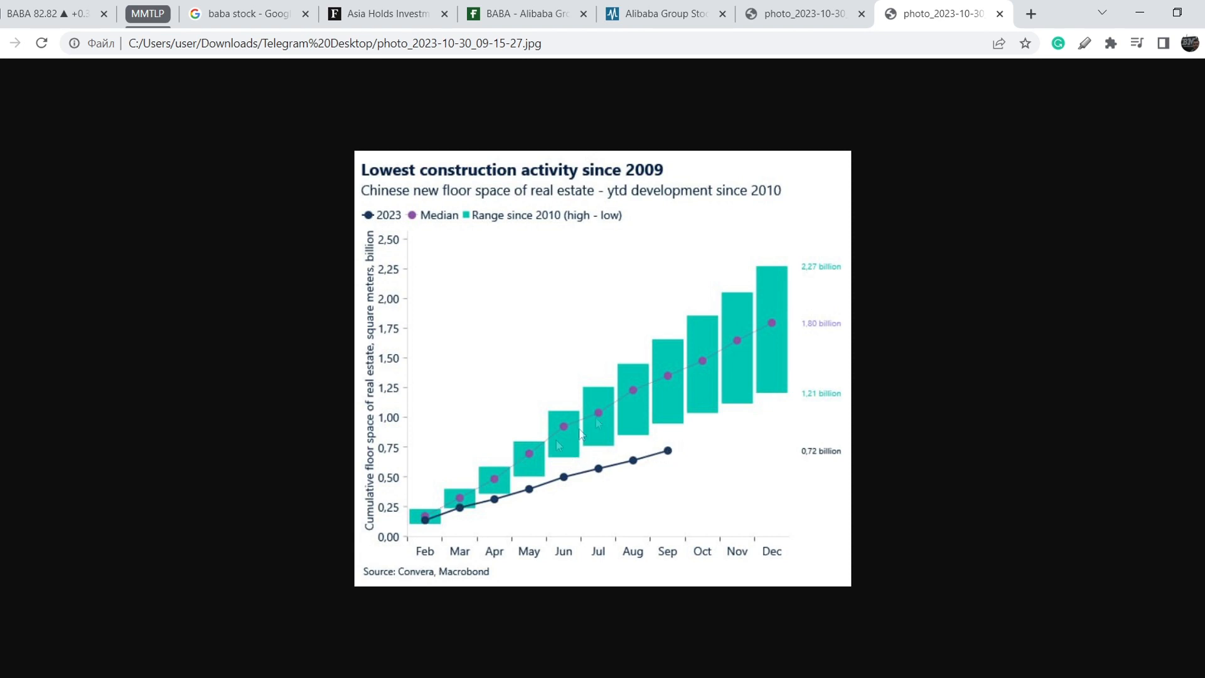
{"action": "mouse_move", "coordinate": [760, 333]}
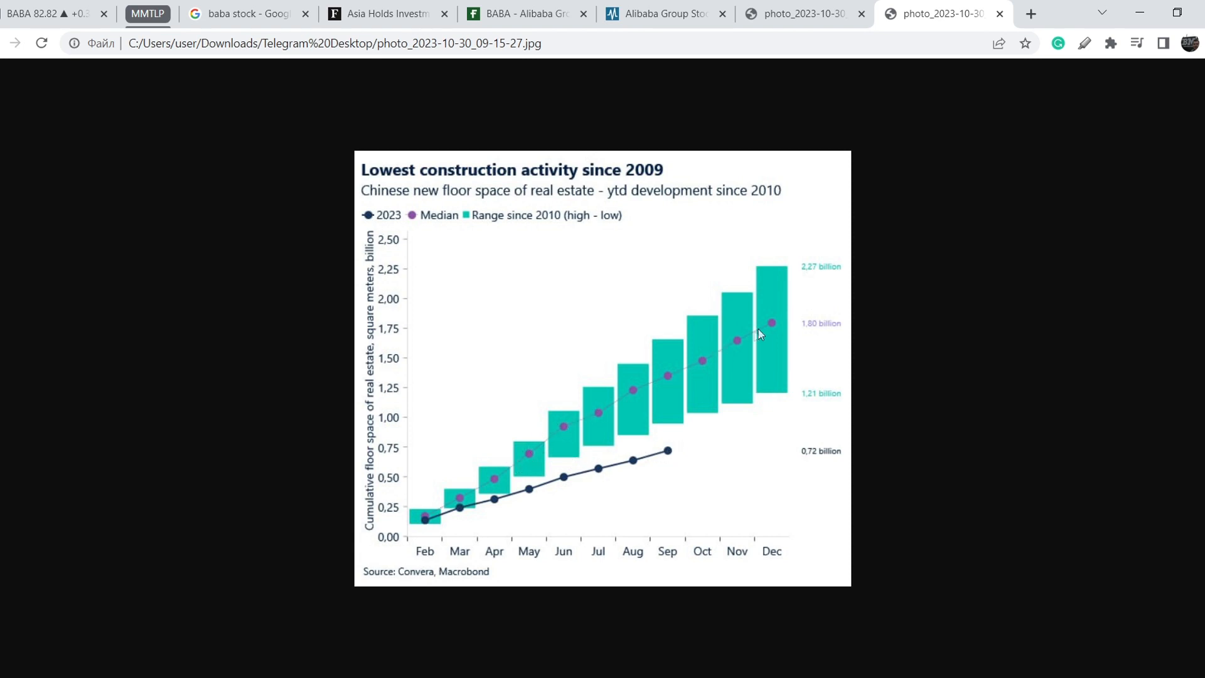
{"action": "mouse_move", "coordinate": [726, 353]}
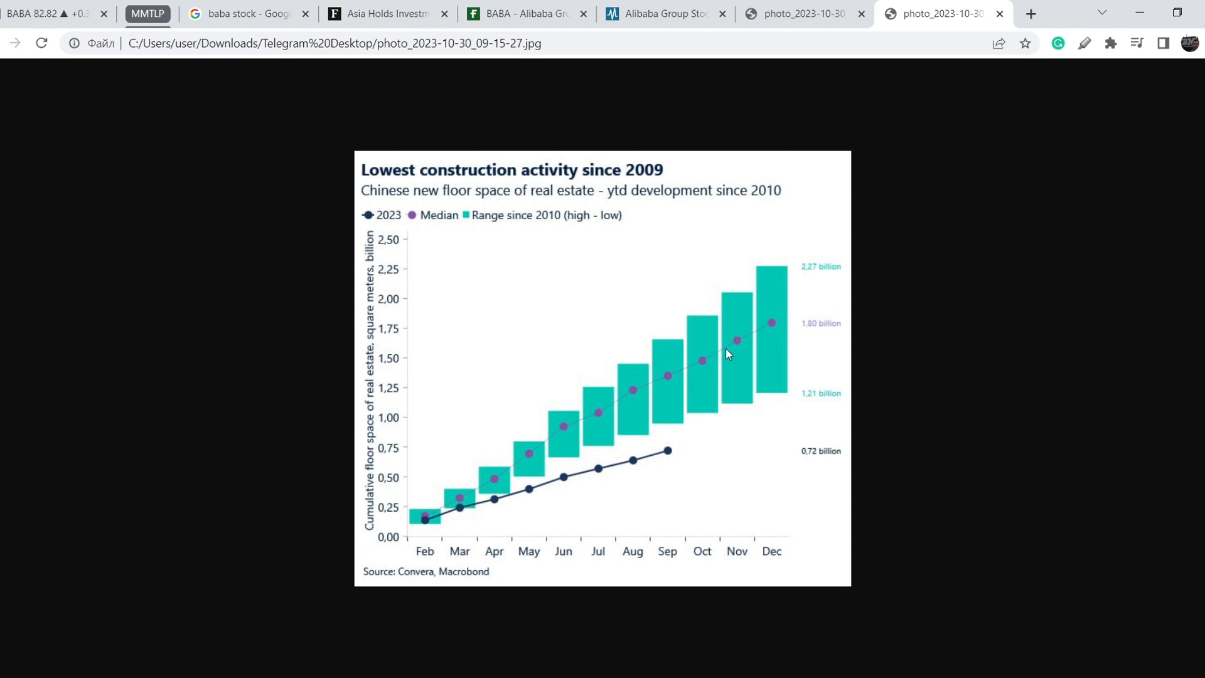
{"action": "mouse_move", "coordinate": [665, 463]}
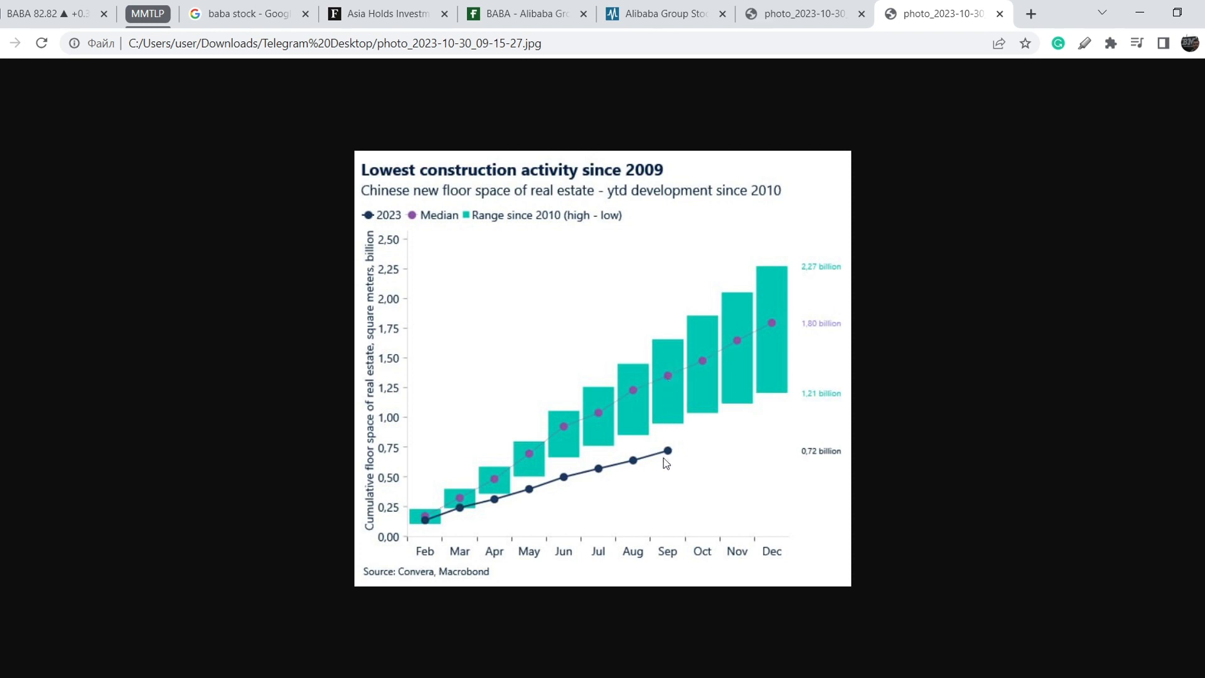
{"action": "mouse_move", "coordinate": [664, 450]}
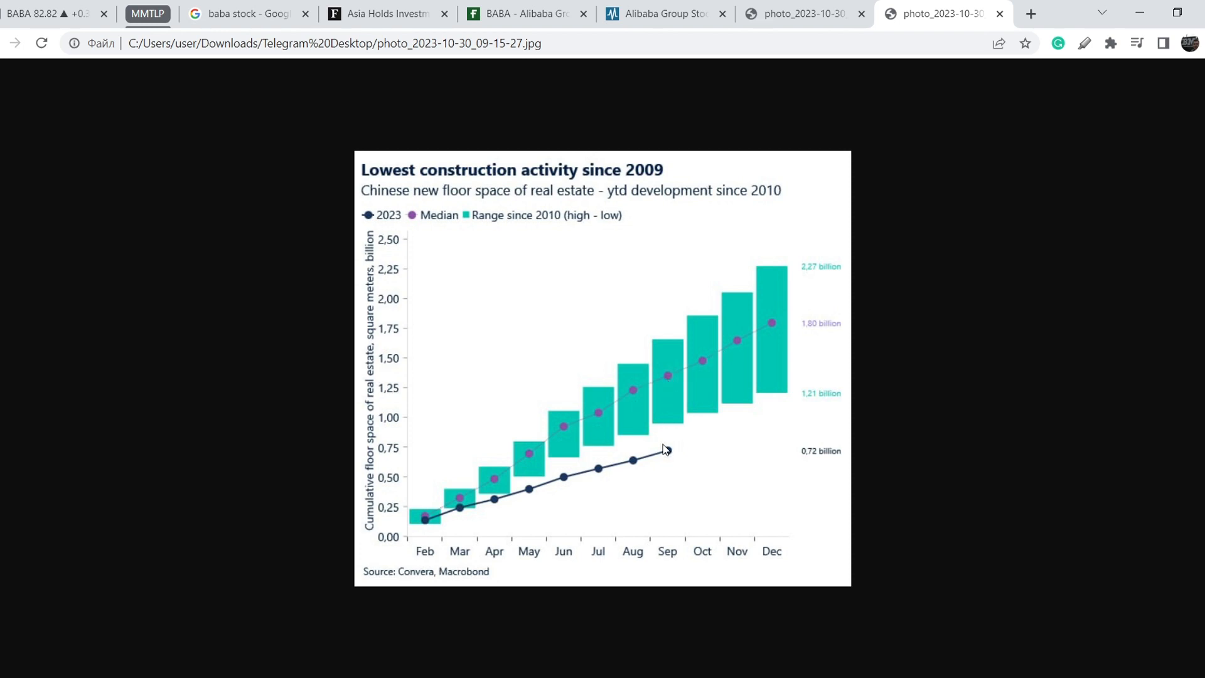
{"action": "mouse_move", "coordinate": [675, 472]}
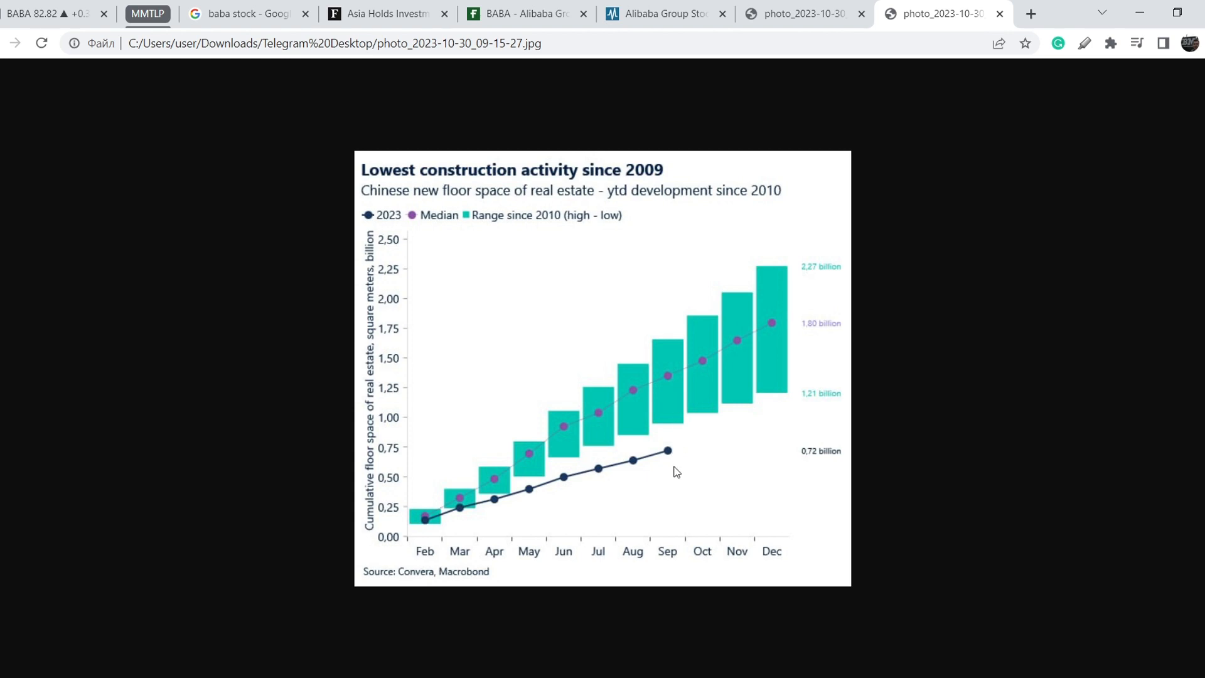
{"action": "mouse_move", "coordinate": [669, 451]}
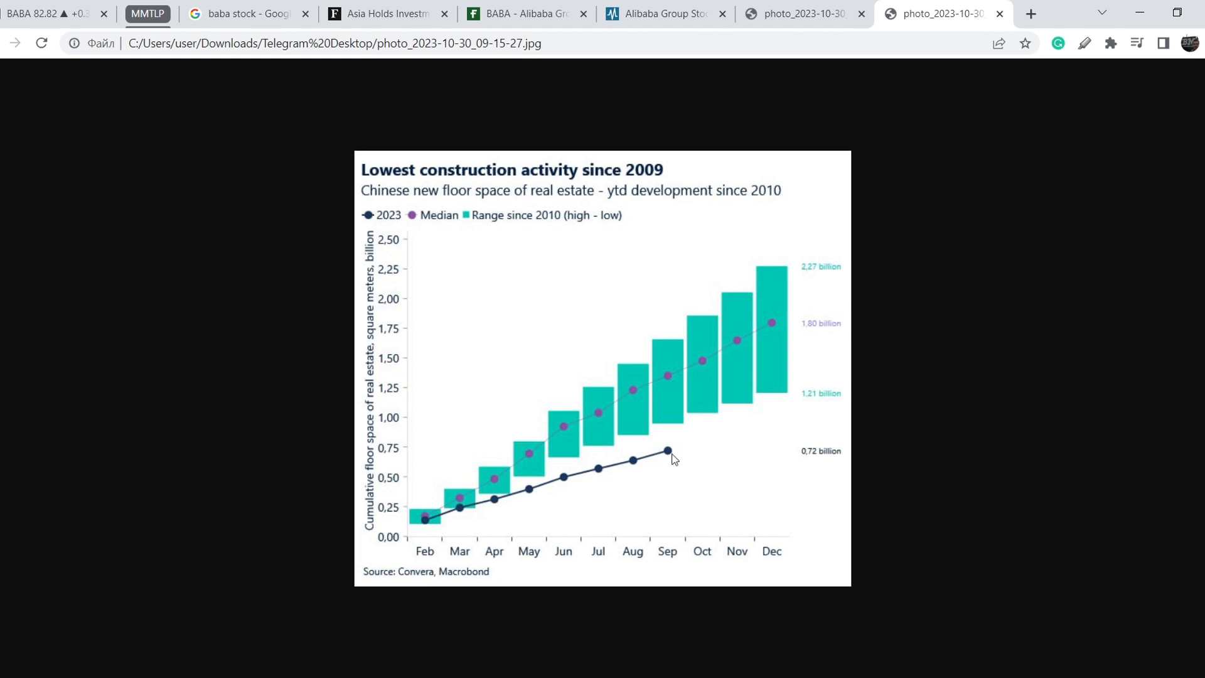
{"action": "mouse_move", "coordinate": [668, 451]}
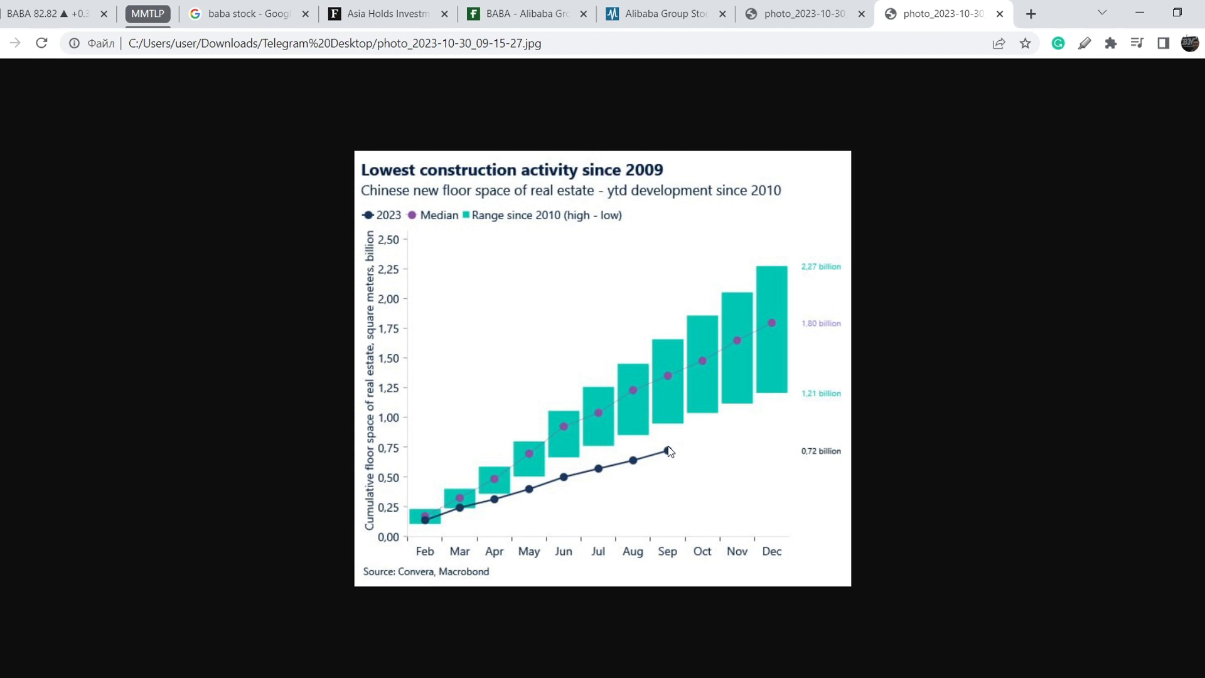
{"action": "mouse_move", "coordinate": [672, 452]}
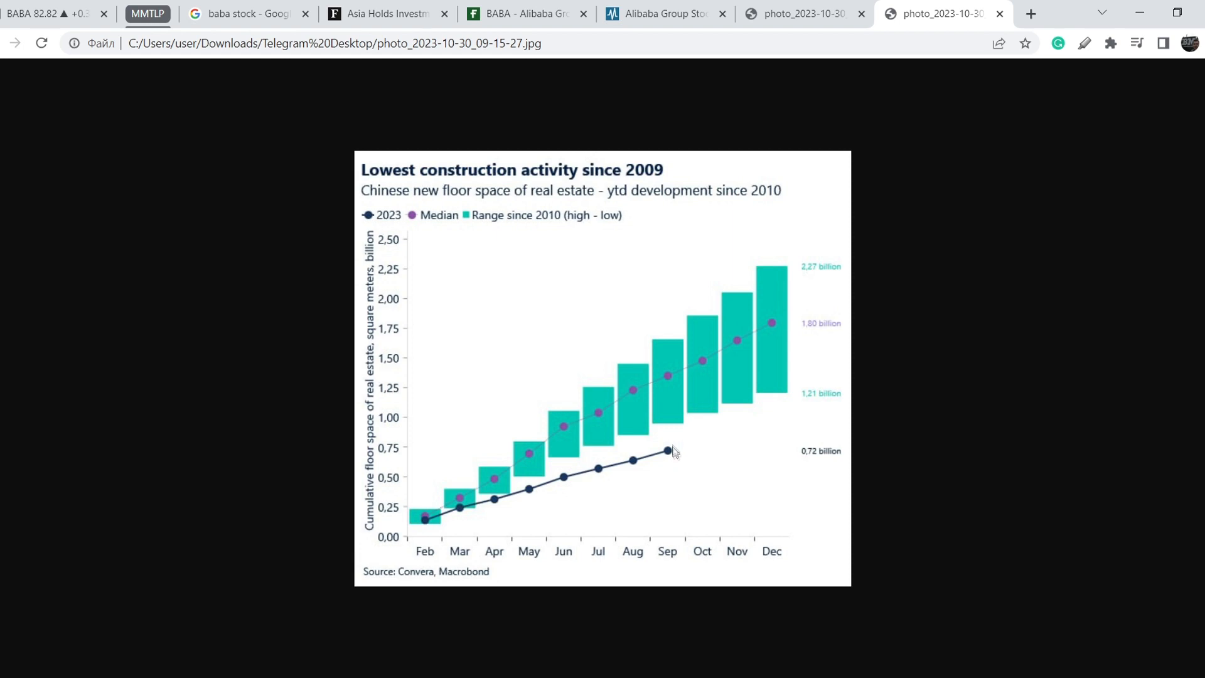
{"action": "mouse_move", "coordinate": [64, 17]}
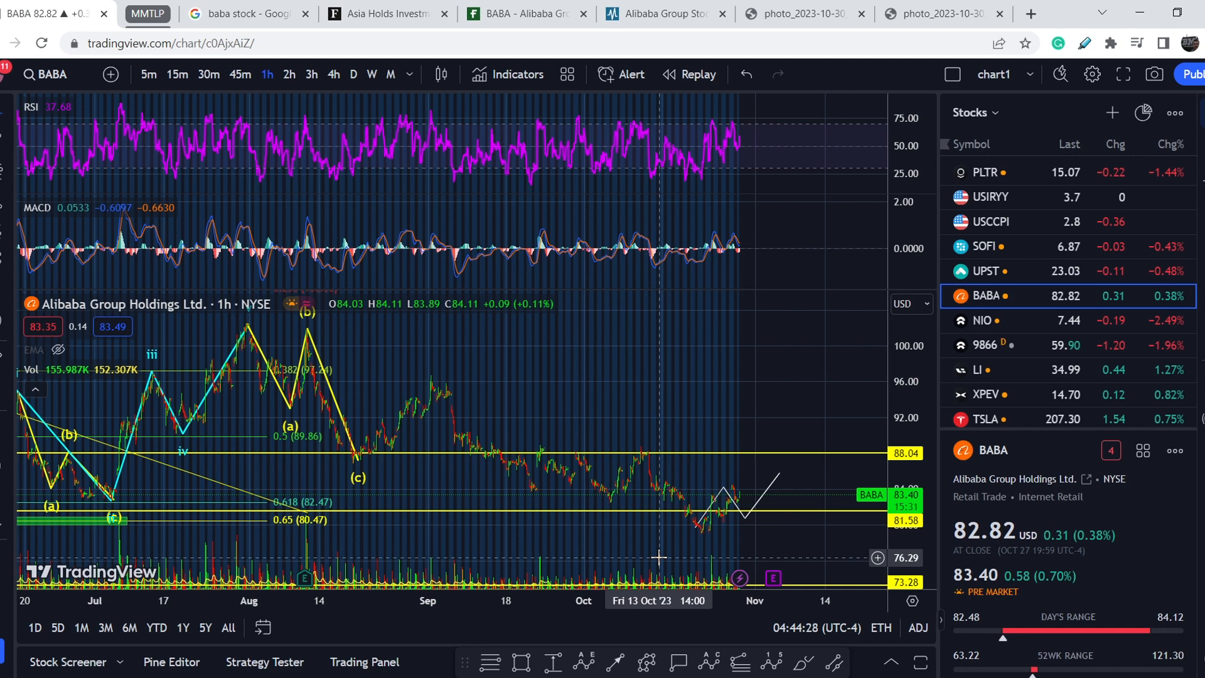
{"action": "mouse_move", "coordinate": [750, 528]}
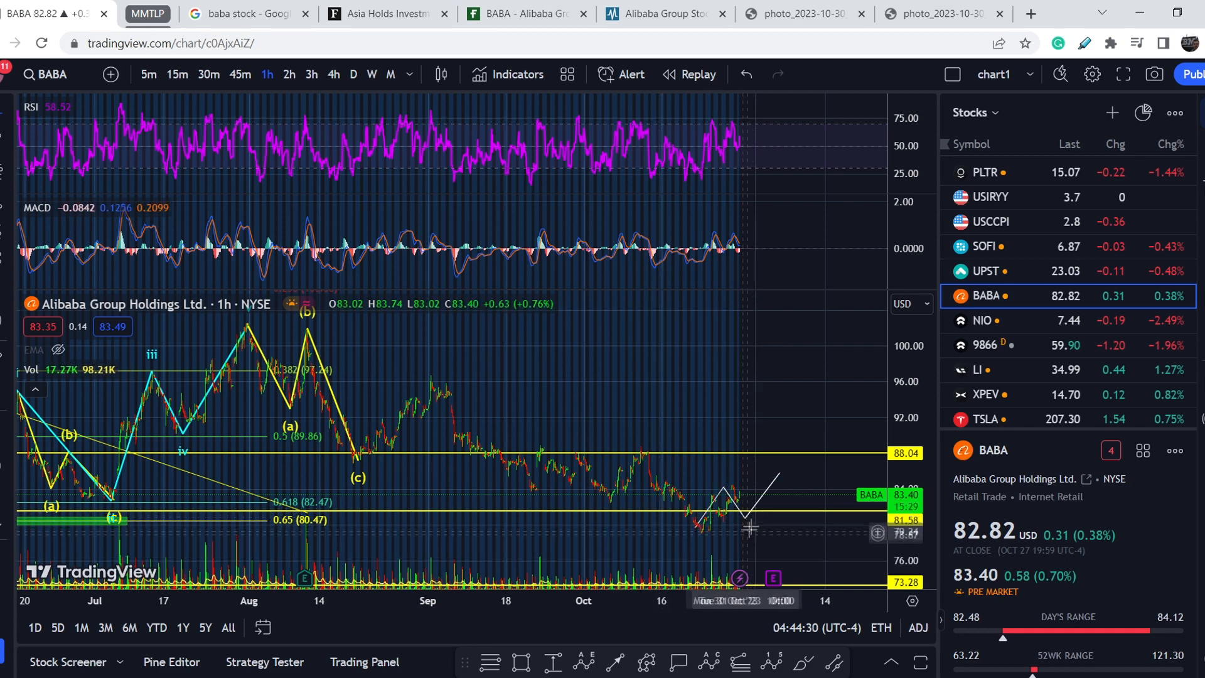
{"action": "mouse_move", "coordinate": [726, 535]}
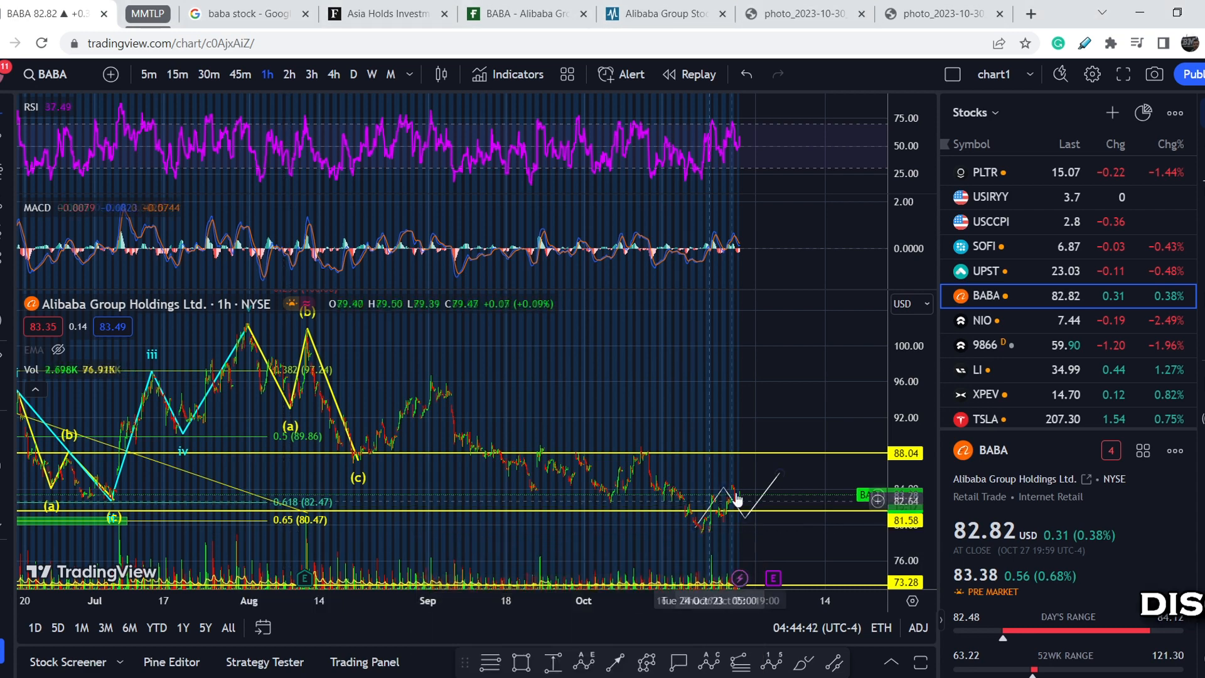
{"action": "mouse_move", "coordinate": [759, 514]}
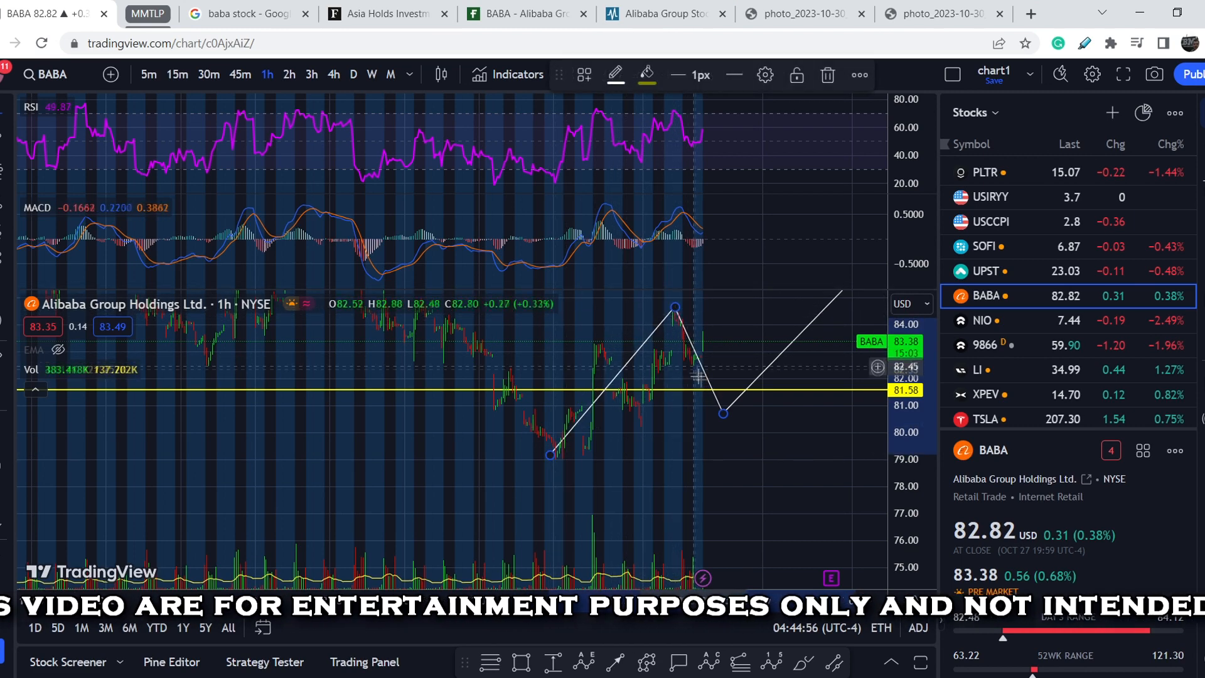
{"action": "mouse_move", "coordinate": [470, 365]}
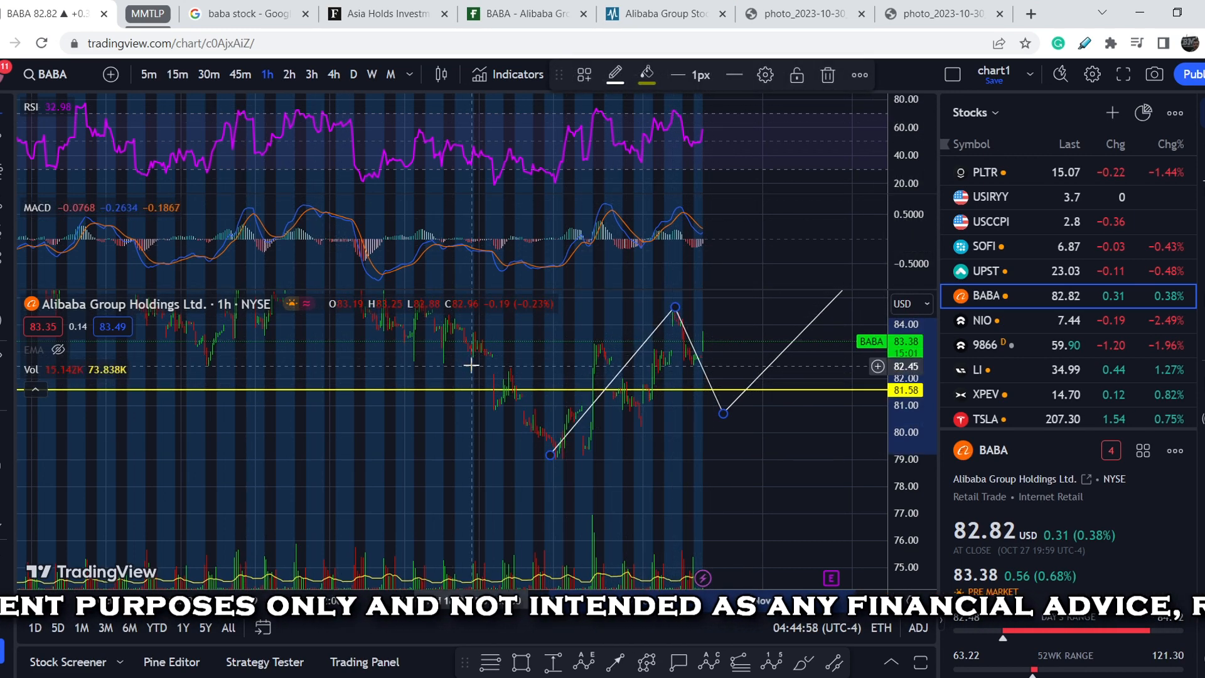
{"action": "mouse_move", "coordinate": [584, 451]}
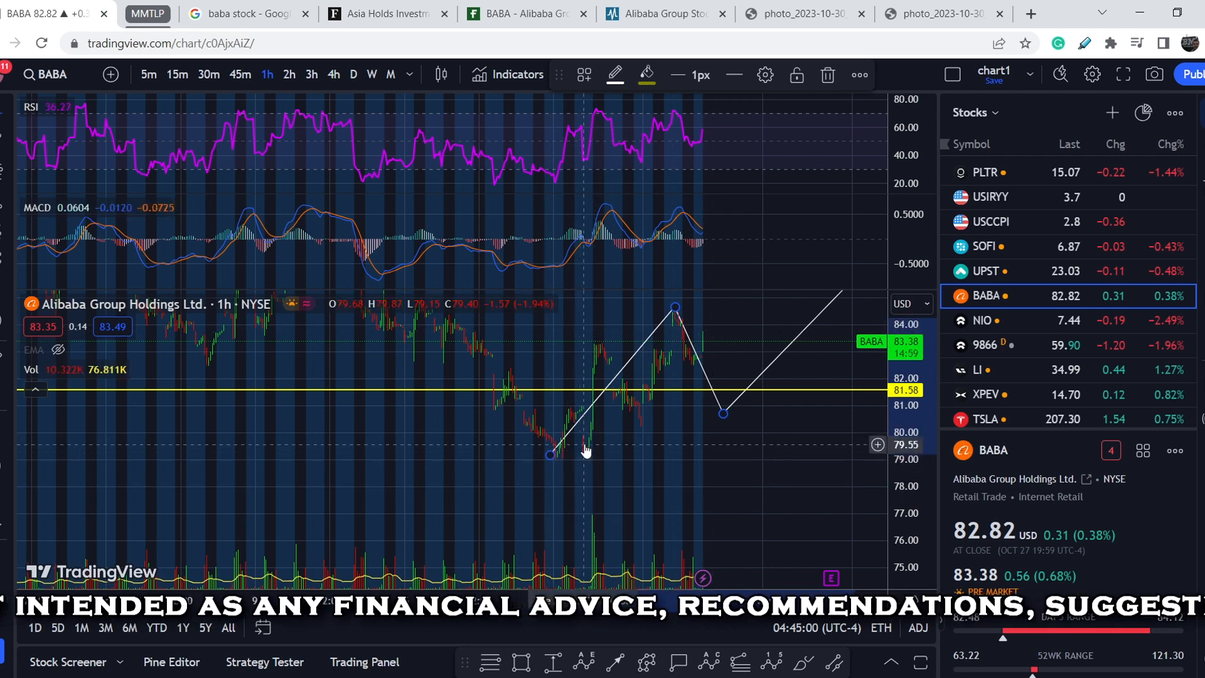
{"action": "mouse_move", "coordinate": [657, 355]}
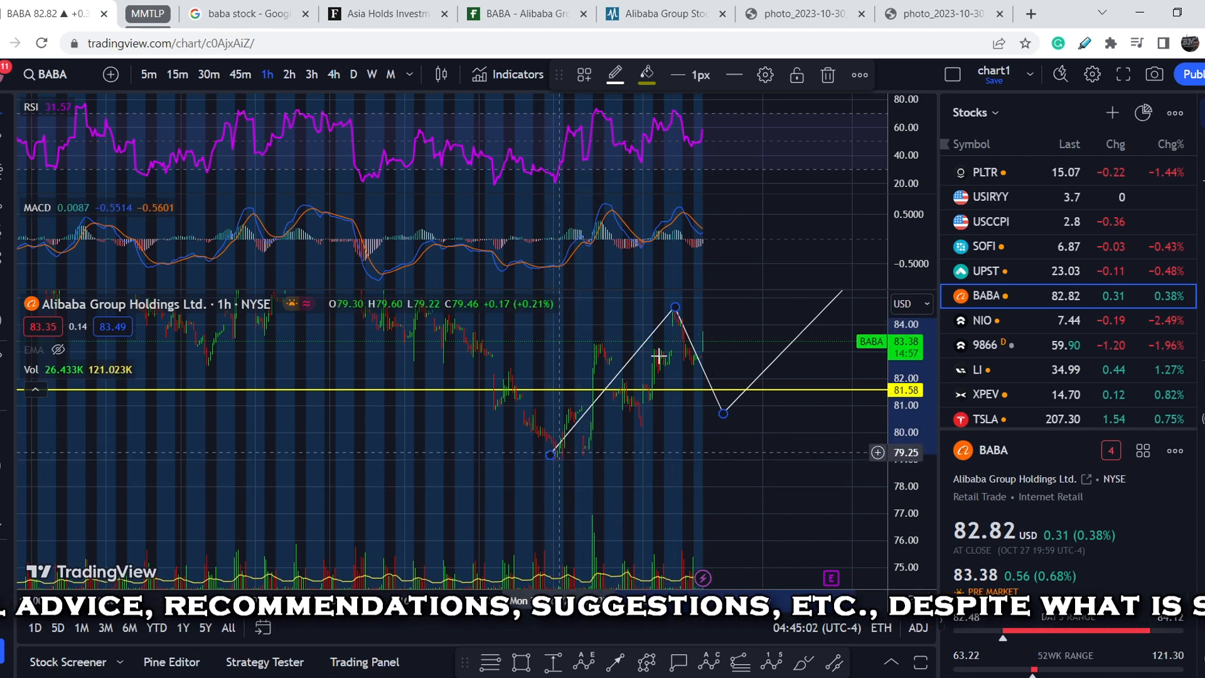
{"action": "mouse_move", "coordinate": [723, 418]}
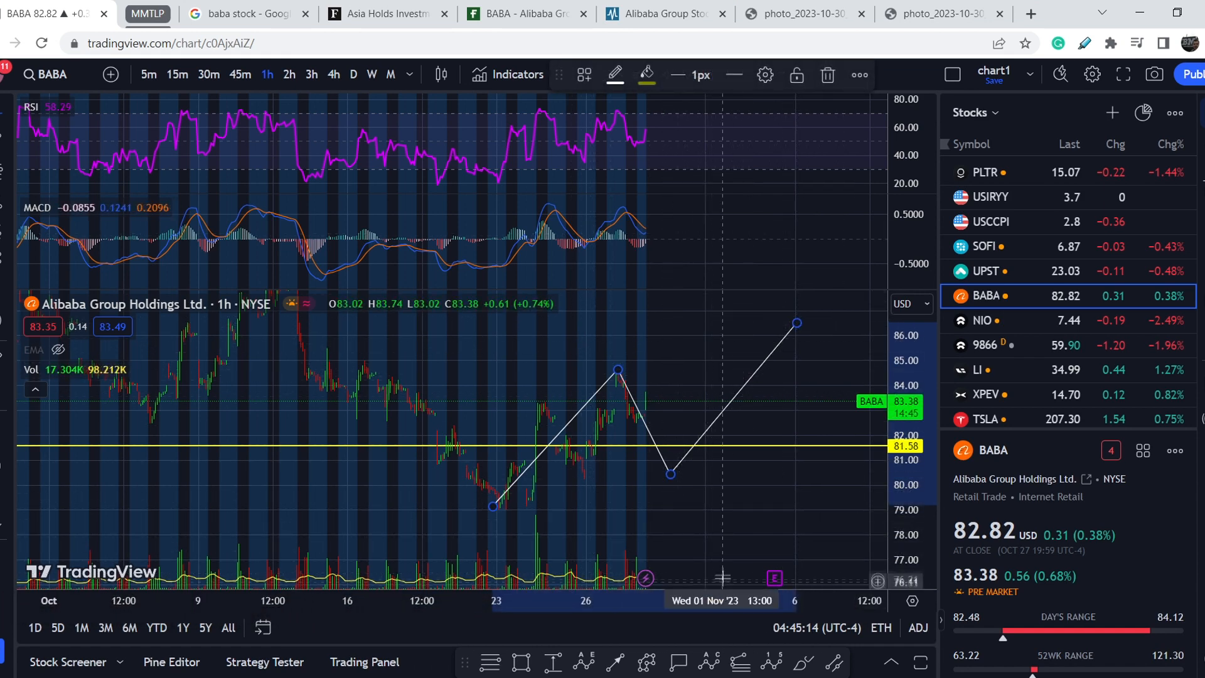
{"action": "mouse_move", "coordinate": [705, 559]}
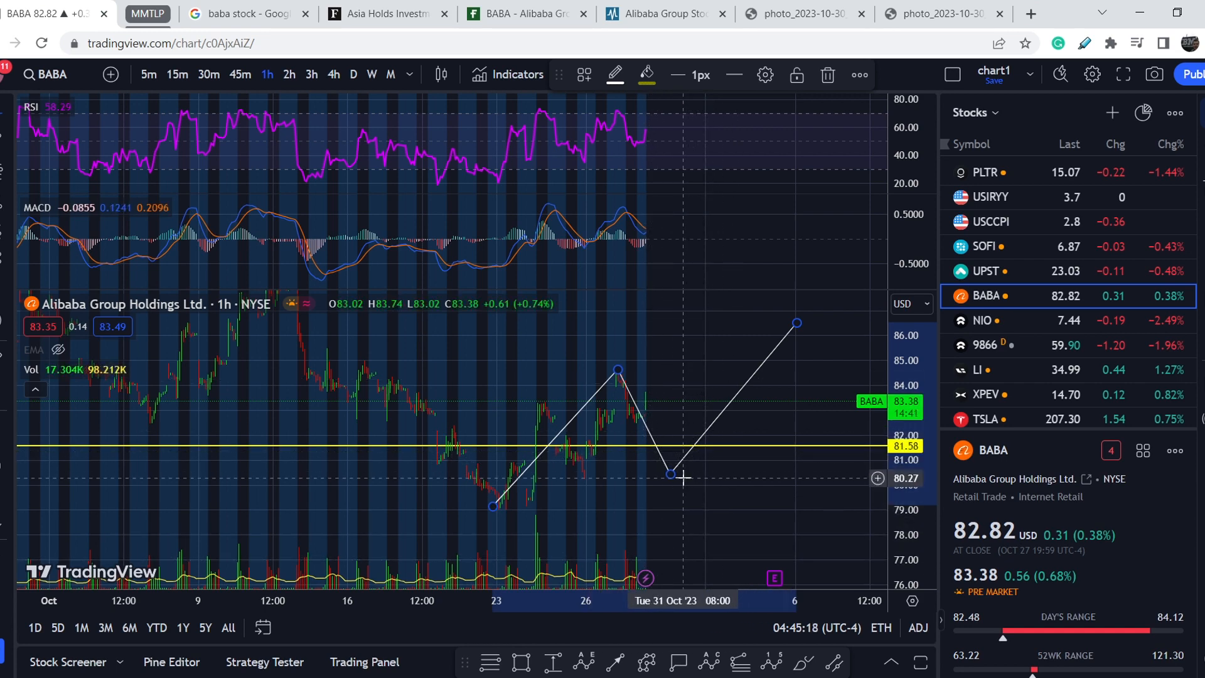
{"action": "mouse_move", "coordinate": [738, 361]}
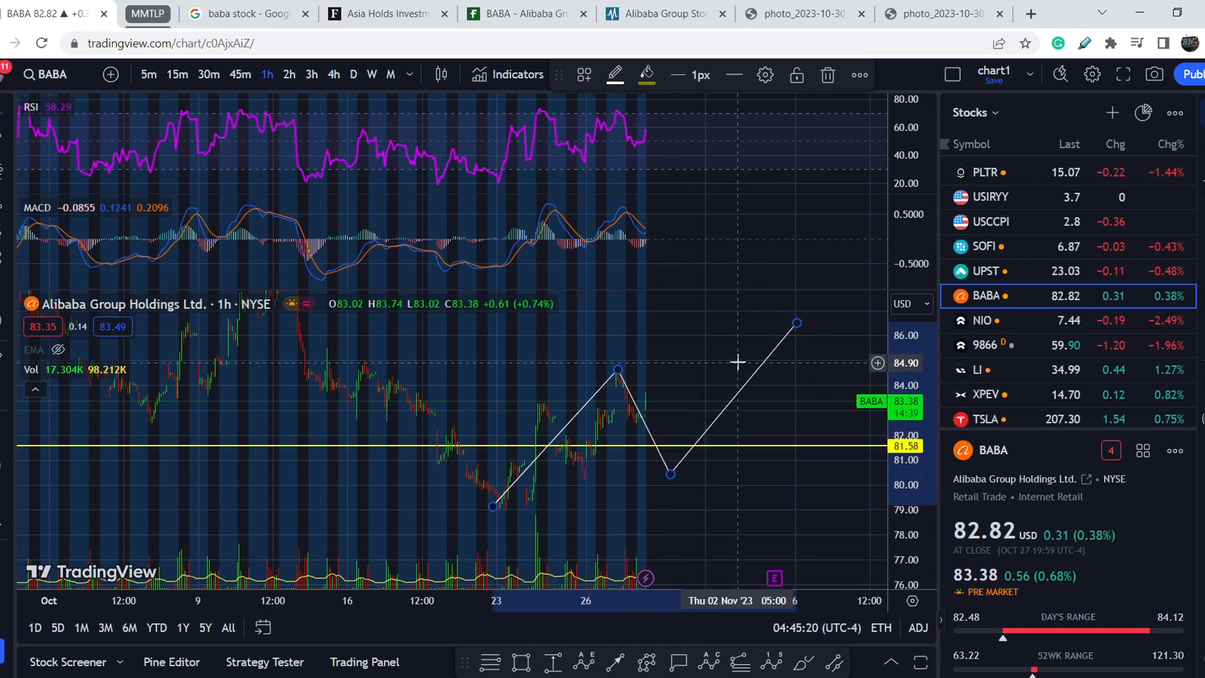
{"action": "mouse_move", "coordinate": [495, 507]}
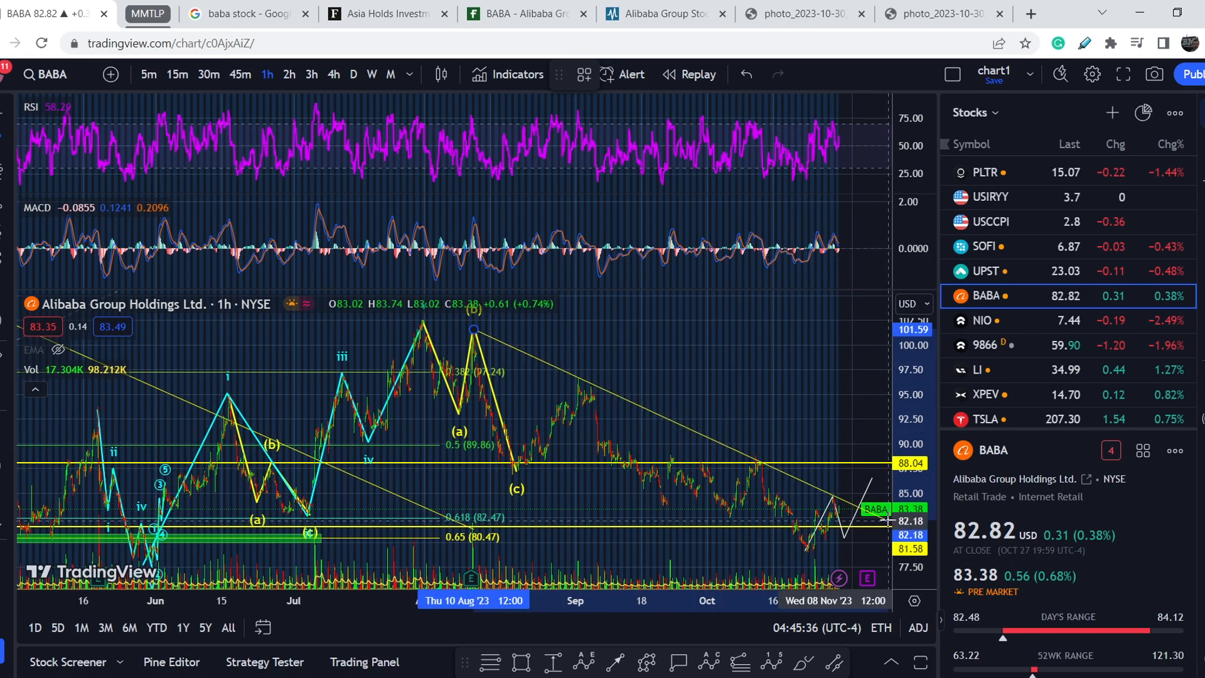
{"action": "right_click", "coordinate": [629, 519]}
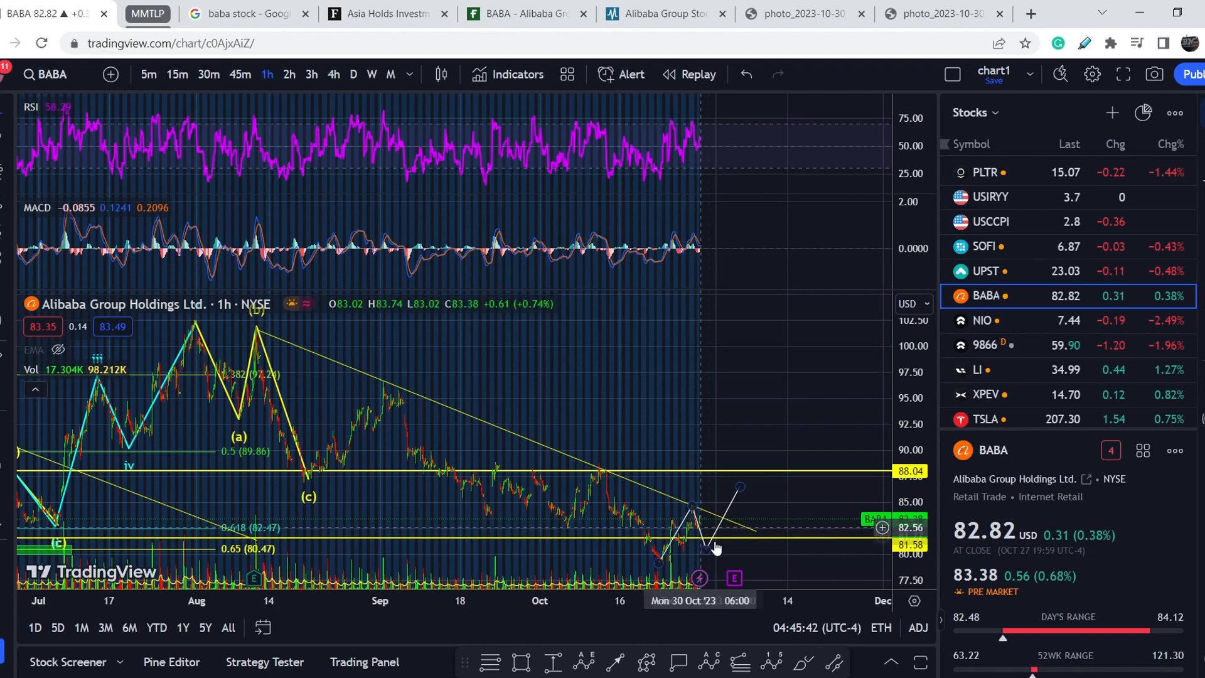
{"action": "mouse_move", "coordinate": [695, 531]}
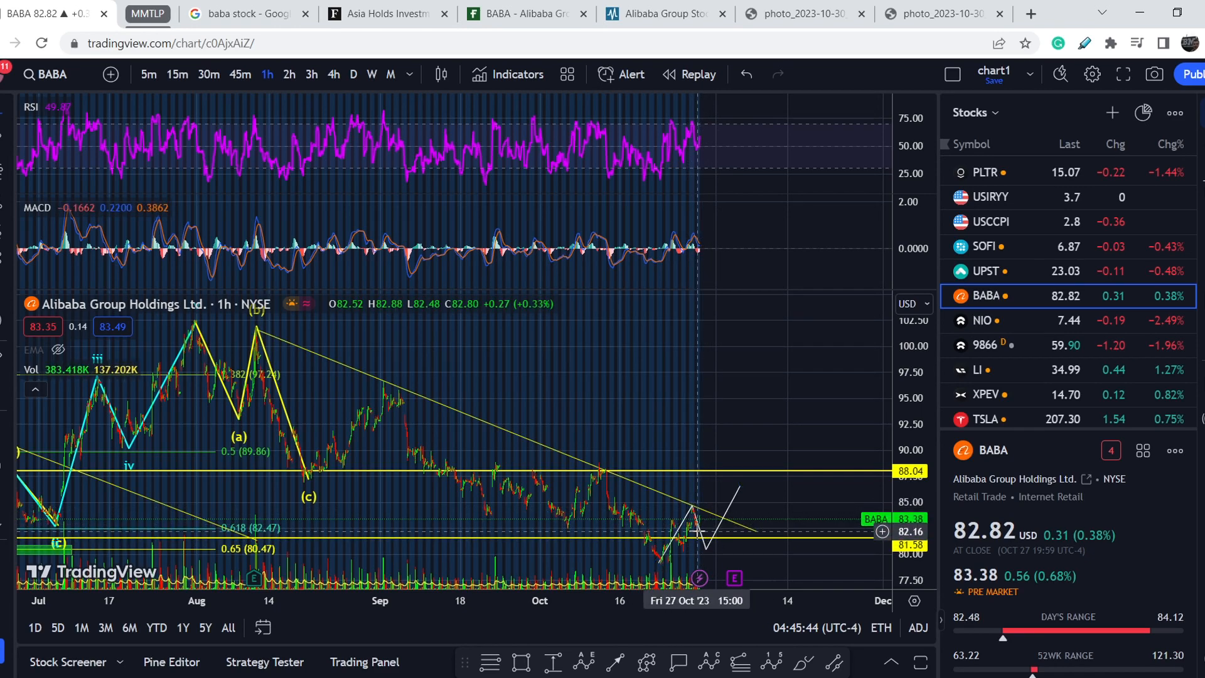
{"action": "mouse_move", "coordinate": [695, 515]}
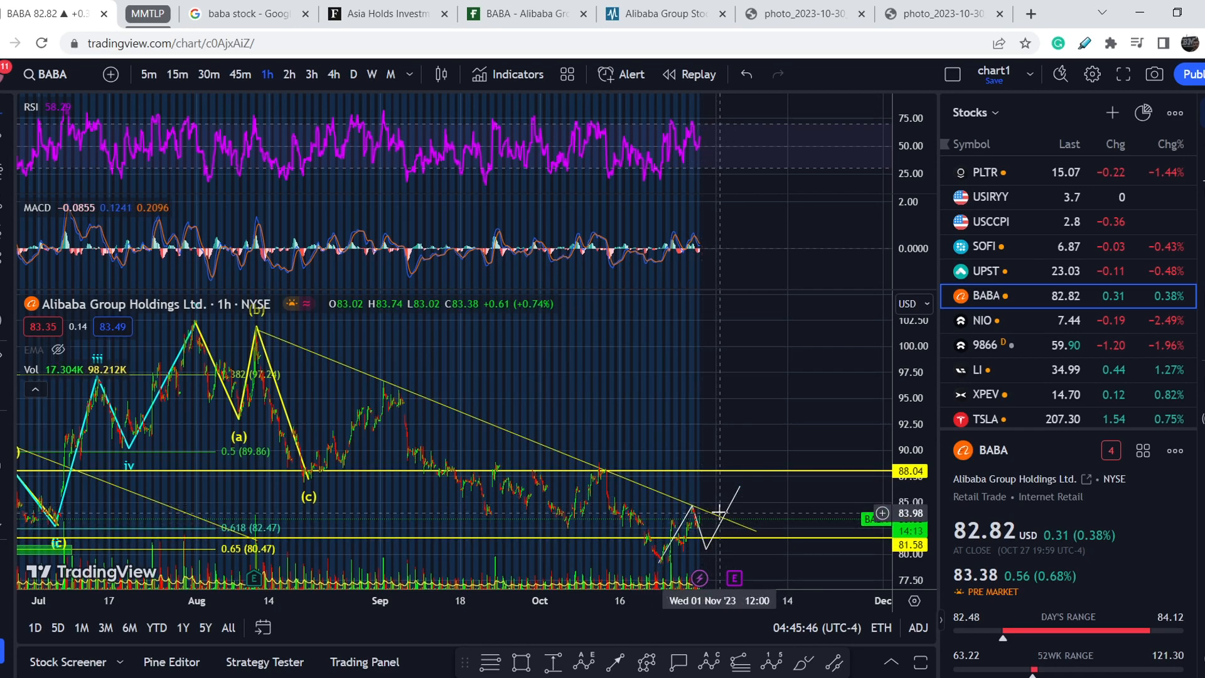
{"action": "mouse_move", "coordinate": [721, 482]}
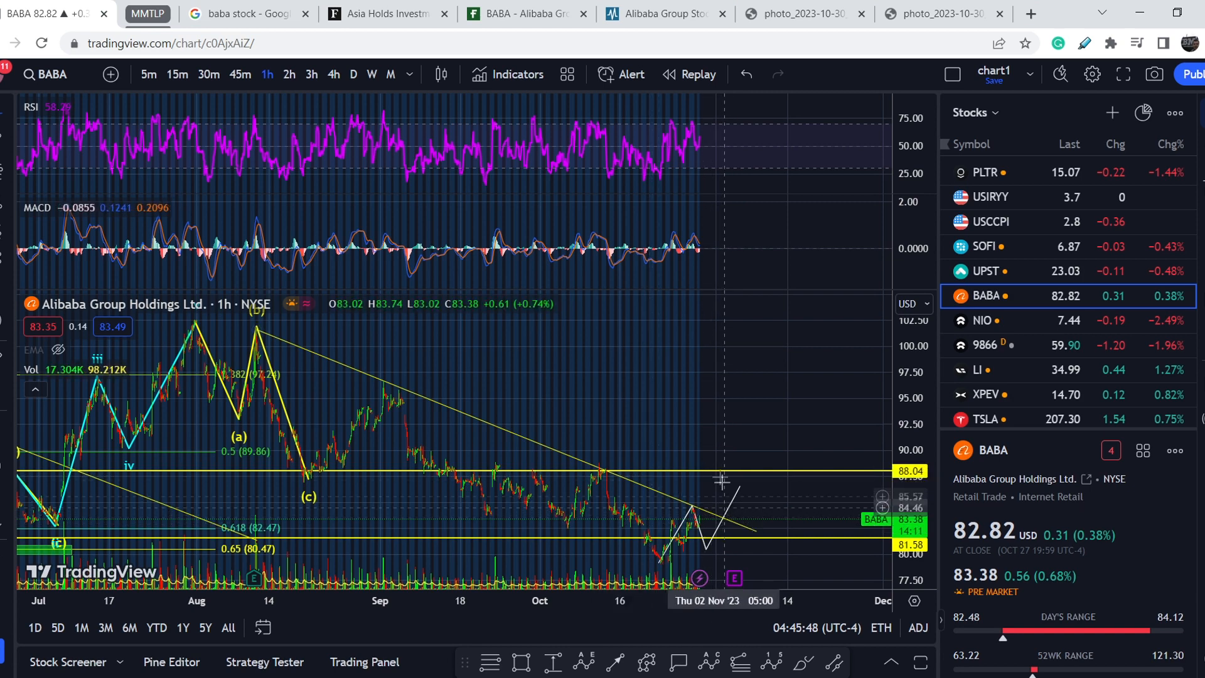
{"action": "mouse_move", "coordinate": [599, 472]}
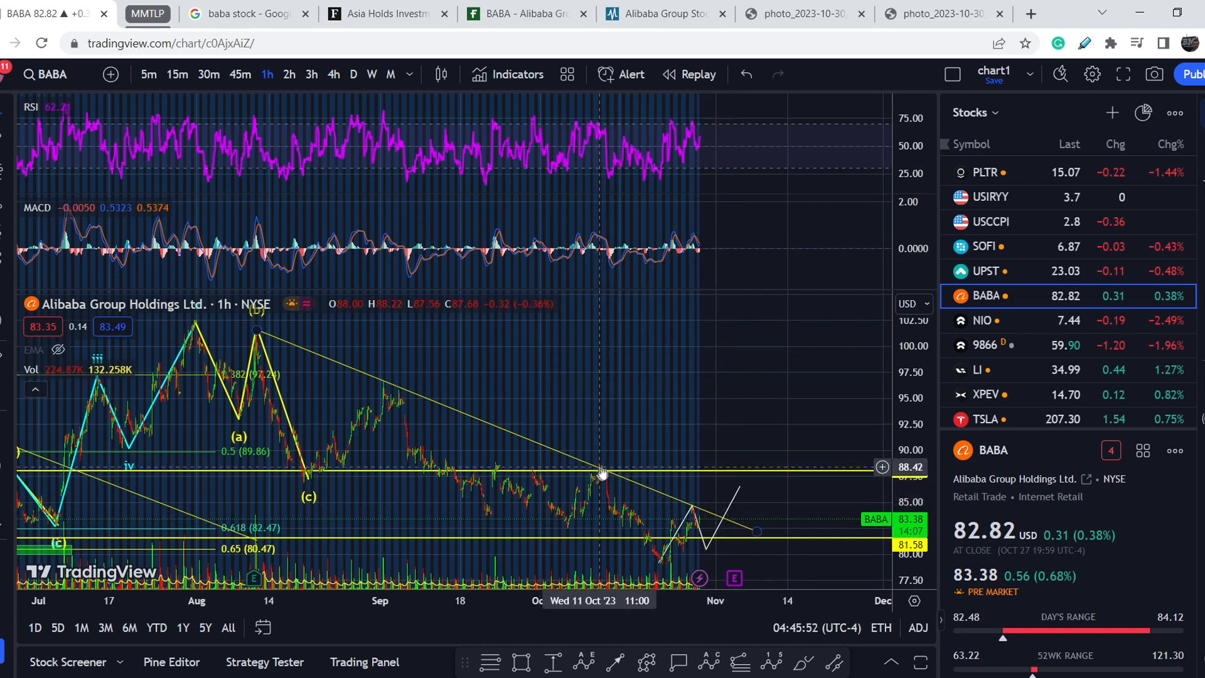
{"action": "mouse_move", "coordinate": [738, 480]}
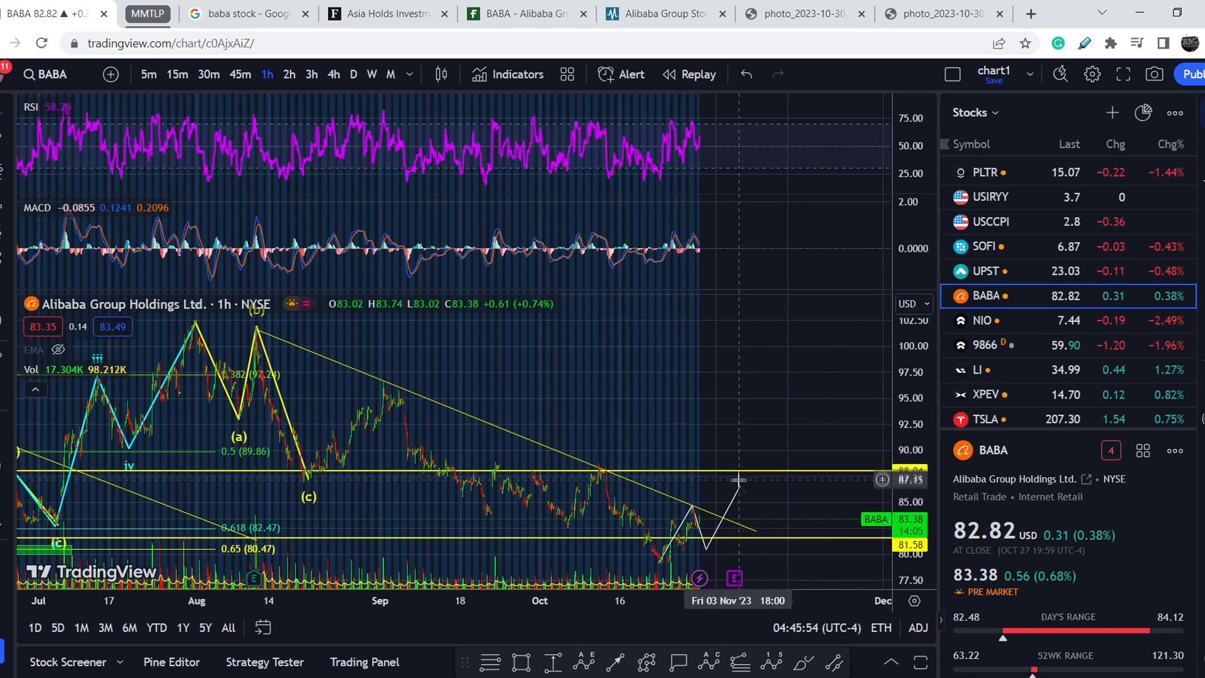
{"action": "mouse_move", "coordinate": [726, 502]}
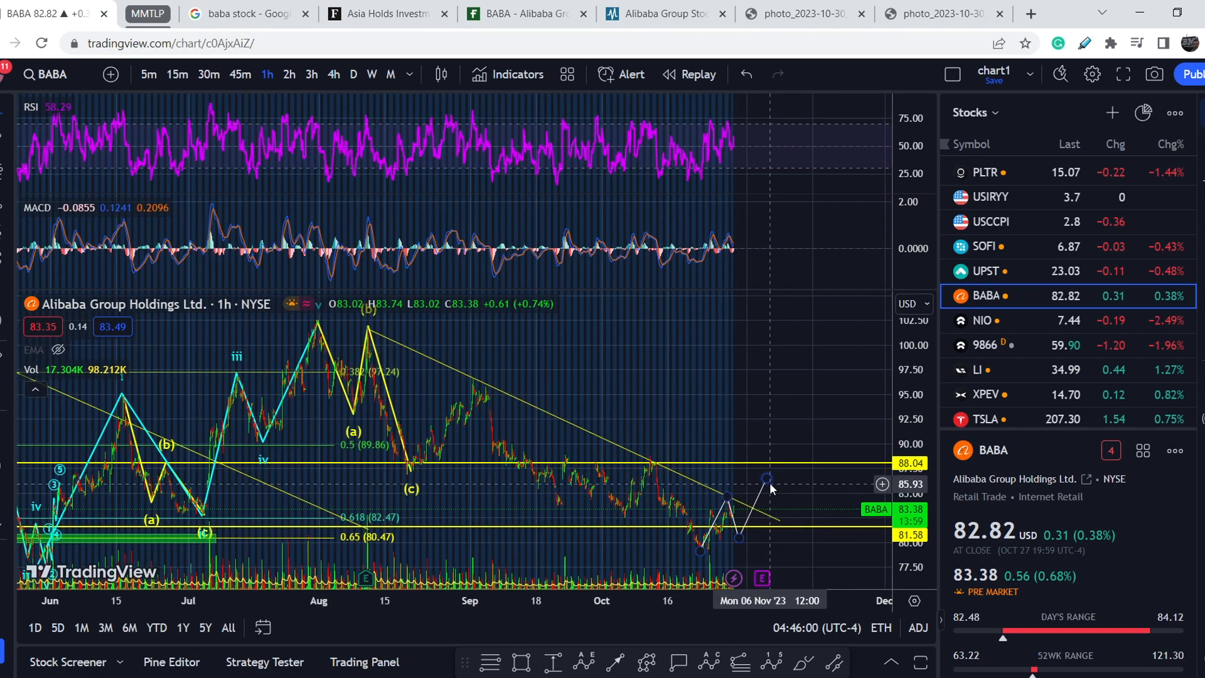
{"action": "mouse_move", "coordinate": [322, 499]}
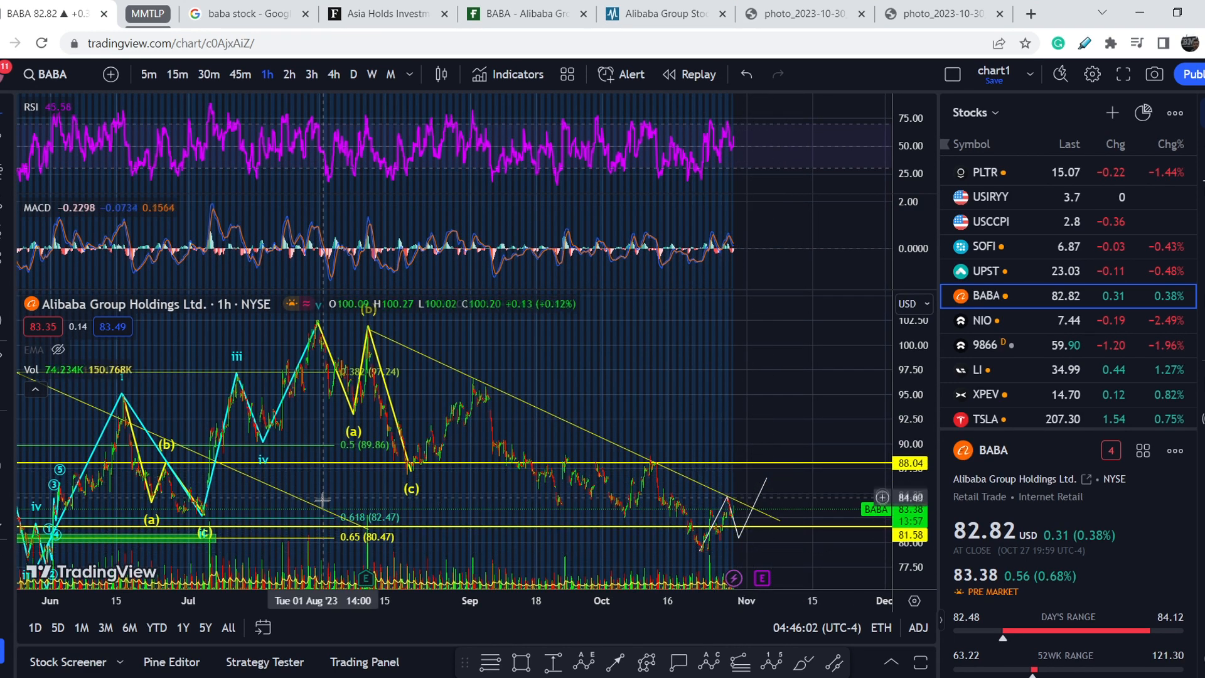
{"action": "mouse_move", "coordinate": [701, 553]}
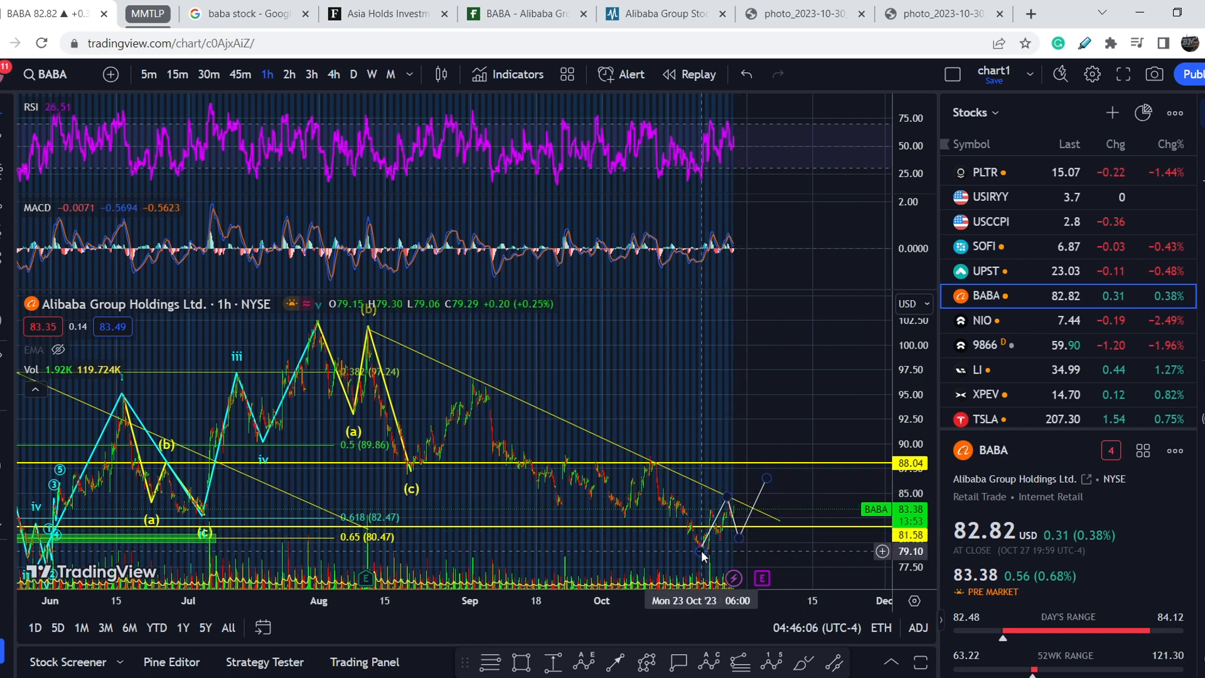
{"action": "mouse_move", "coordinate": [130, 524]}
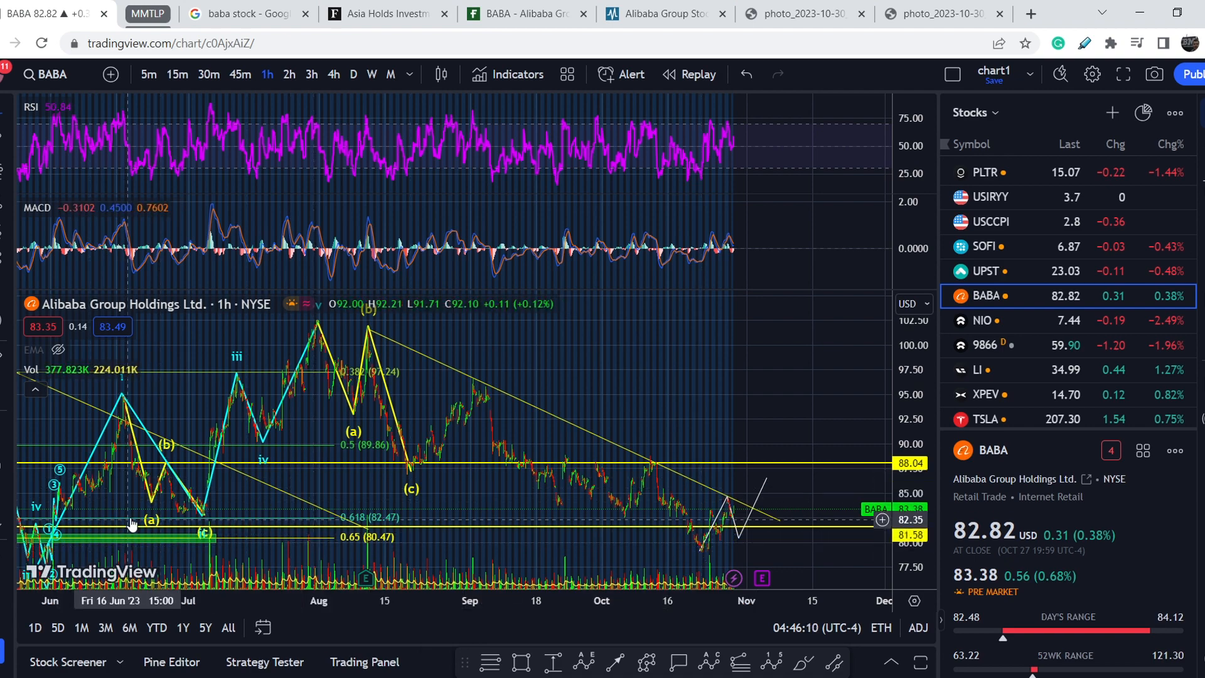
{"action": "left_click", "coordinate": [289, 74]}
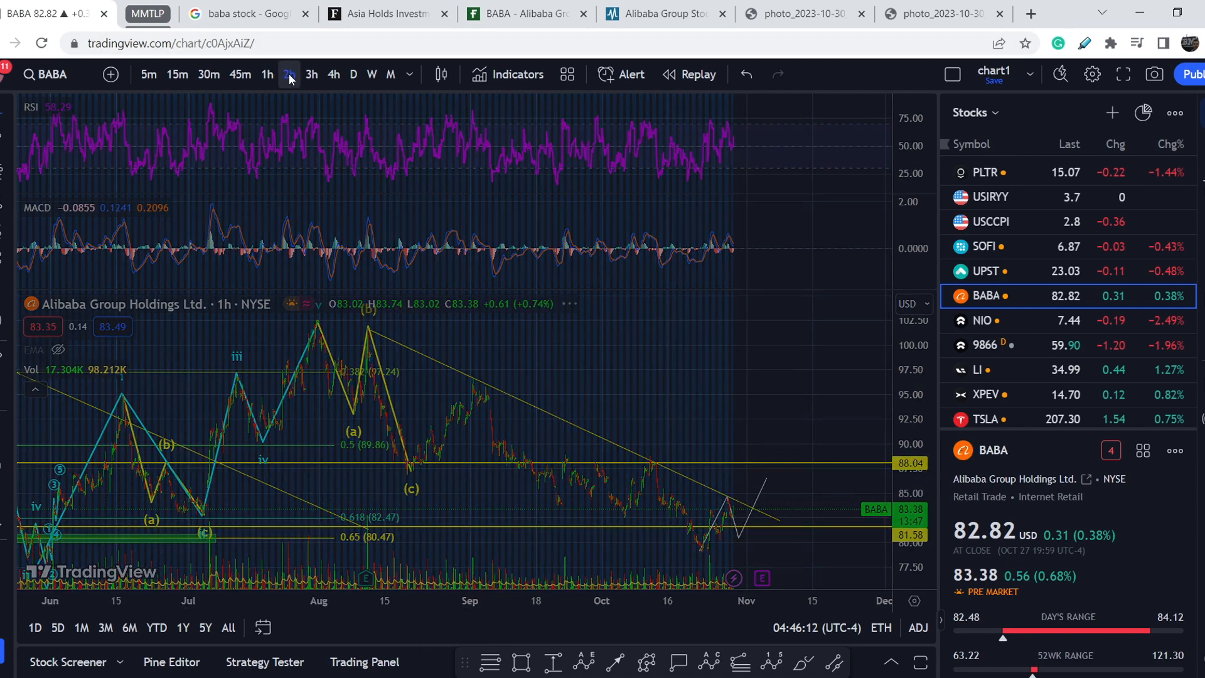
Switch the BABA chart to the 2-hour timeframe.
{"action": "left_click", "coordinate": [288, 74]}
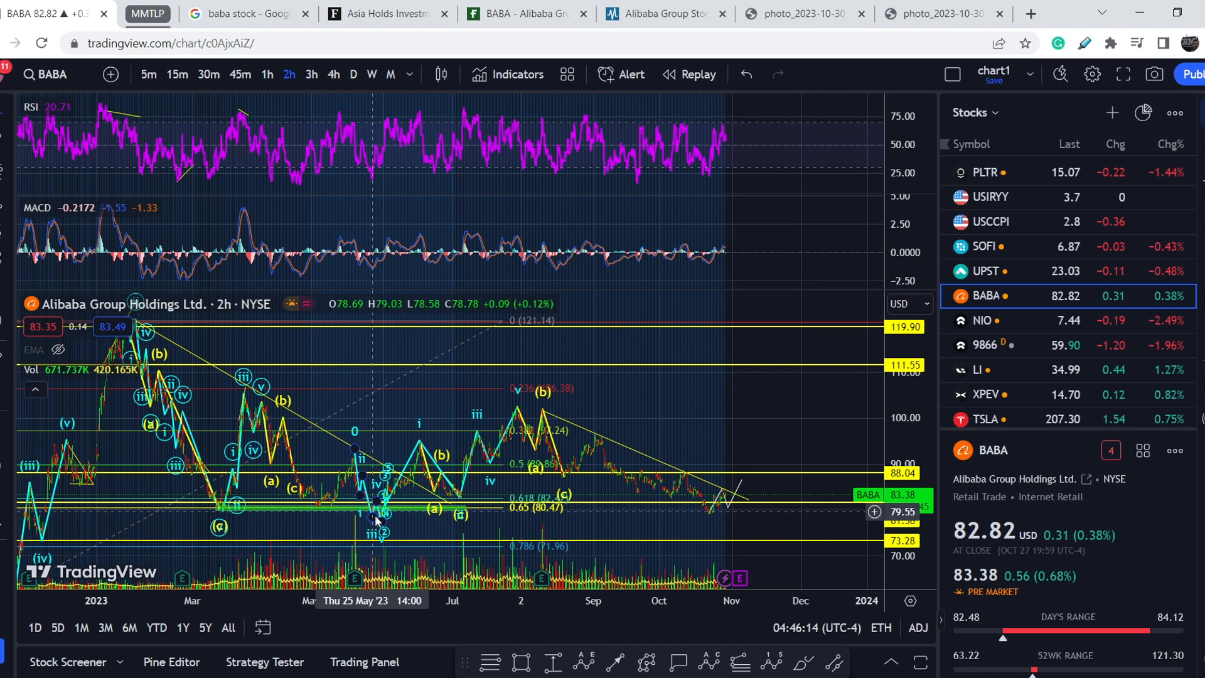
{"action": "mouse_move", "coordinate": [376, 519]}
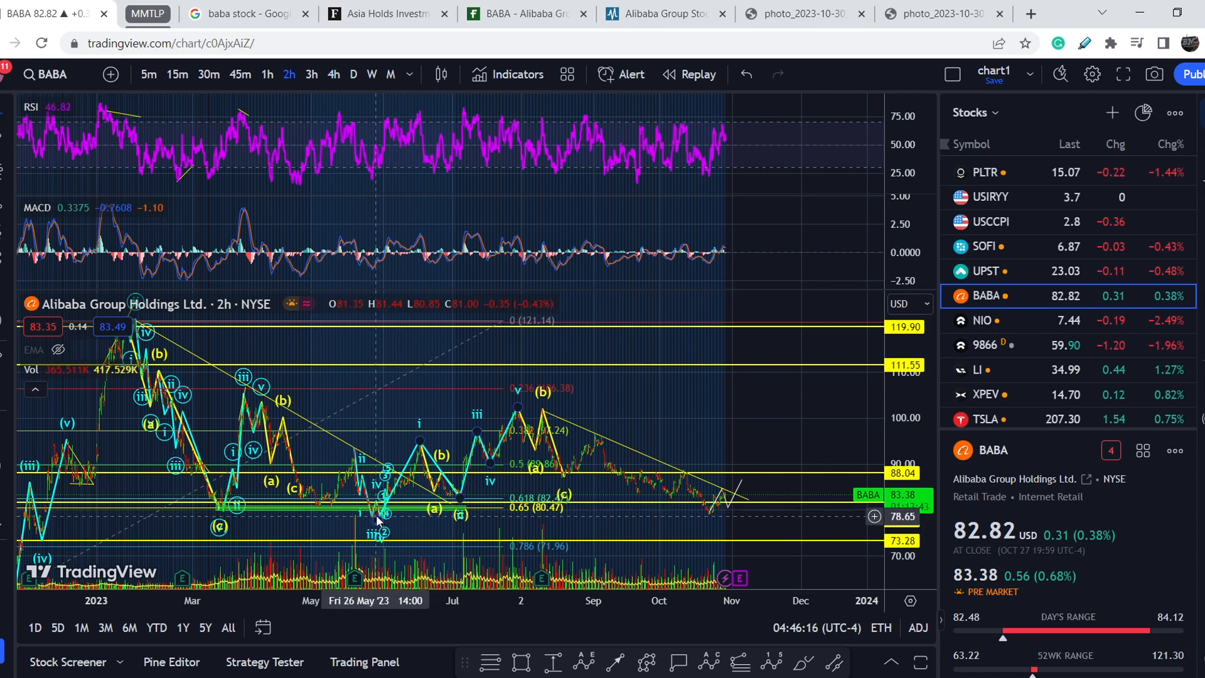
{"action": "mouse_move", "coordinate": [376, 521]}
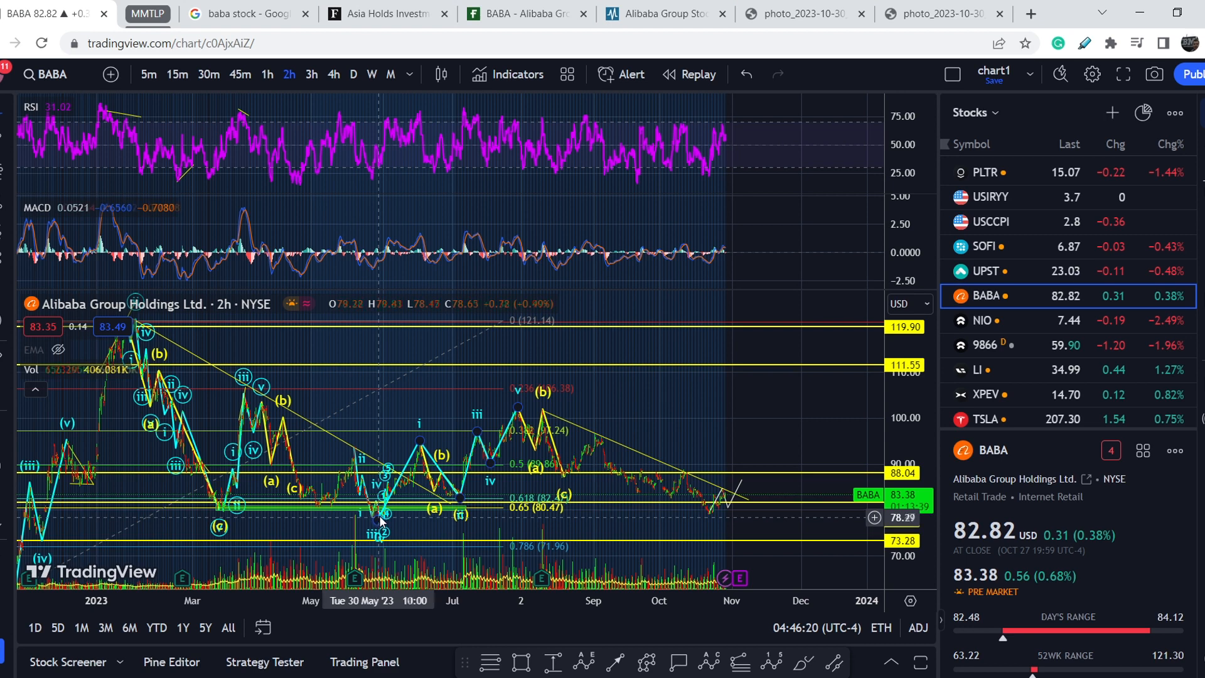
{"action": "mouse_move", "coordinate": [639, 488]}
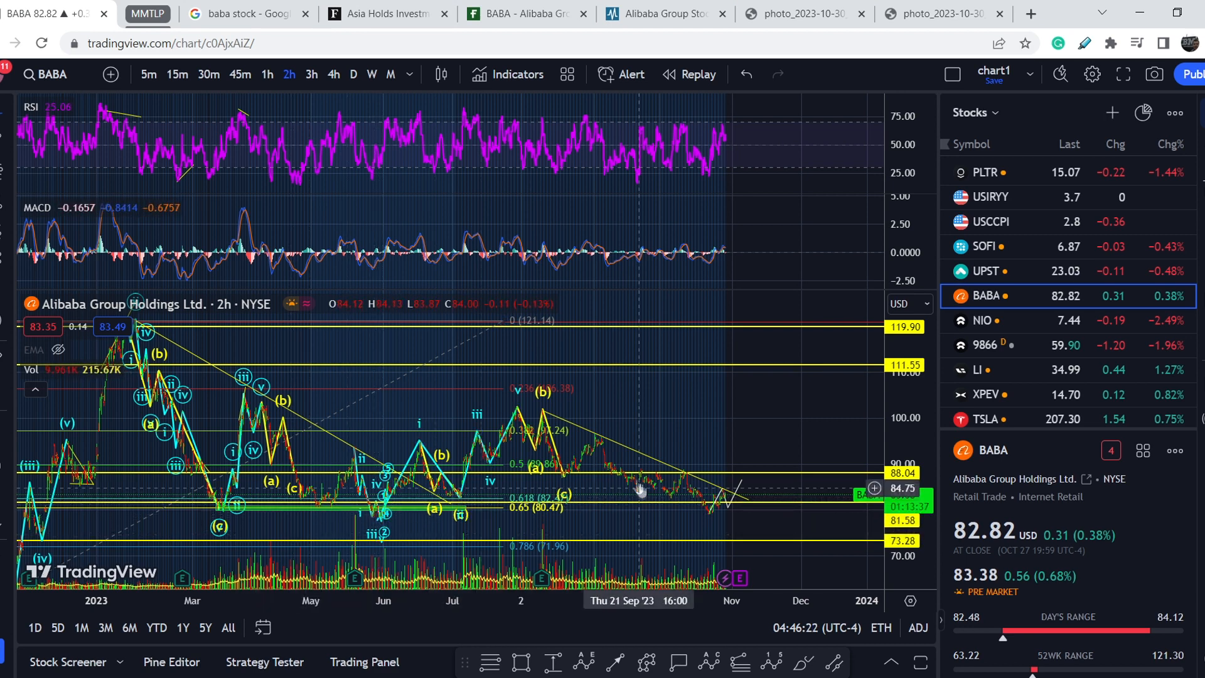
{"action": "mouse_move", "coordinate": [780, 550]}
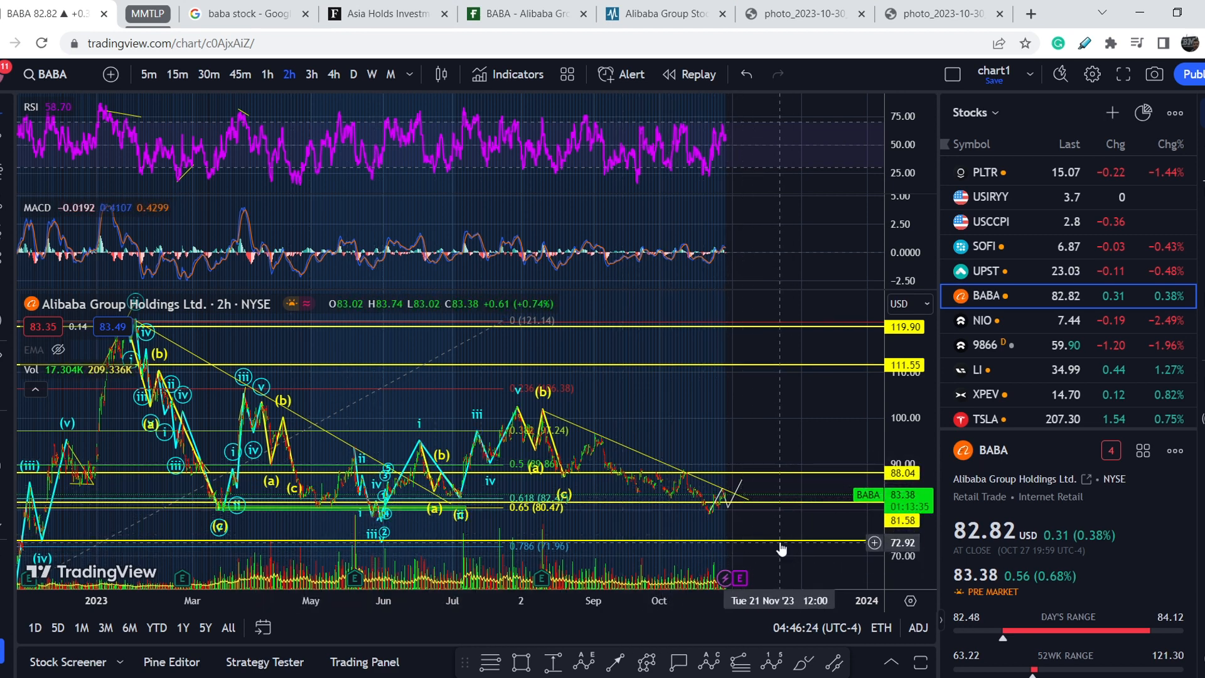
{"action": "mouse_move", "coordinate": [747, 516]}
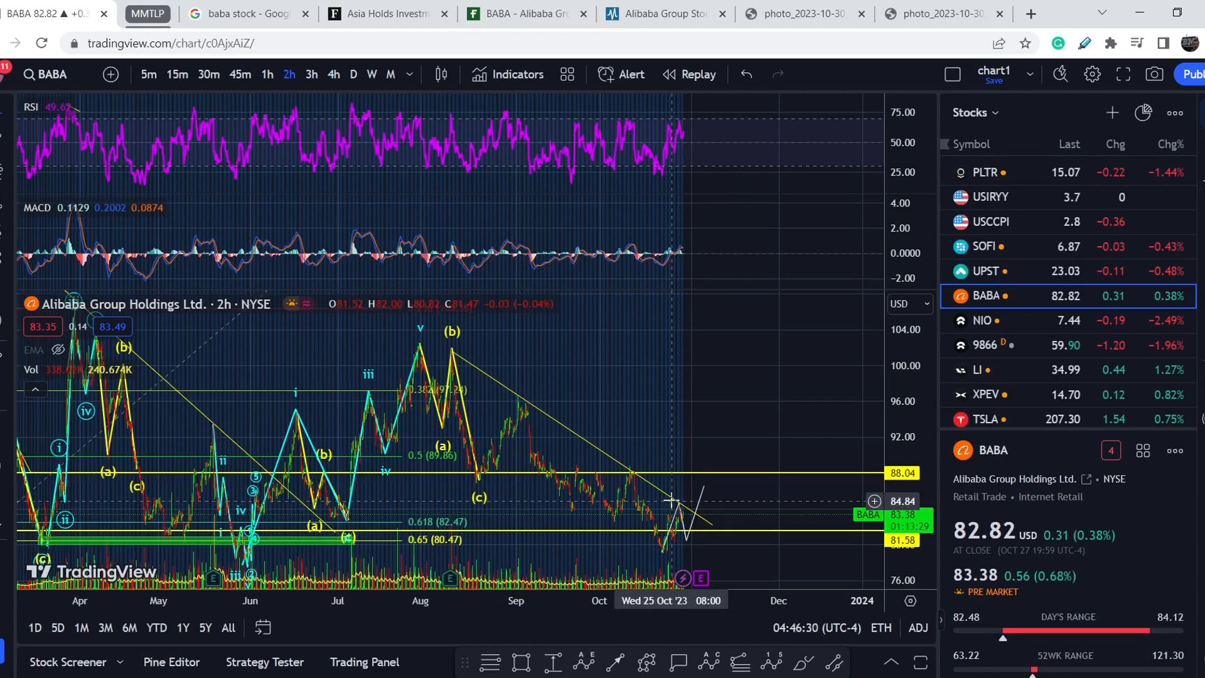
{"action": "mouse_move", "coordinate": [691, 509]}
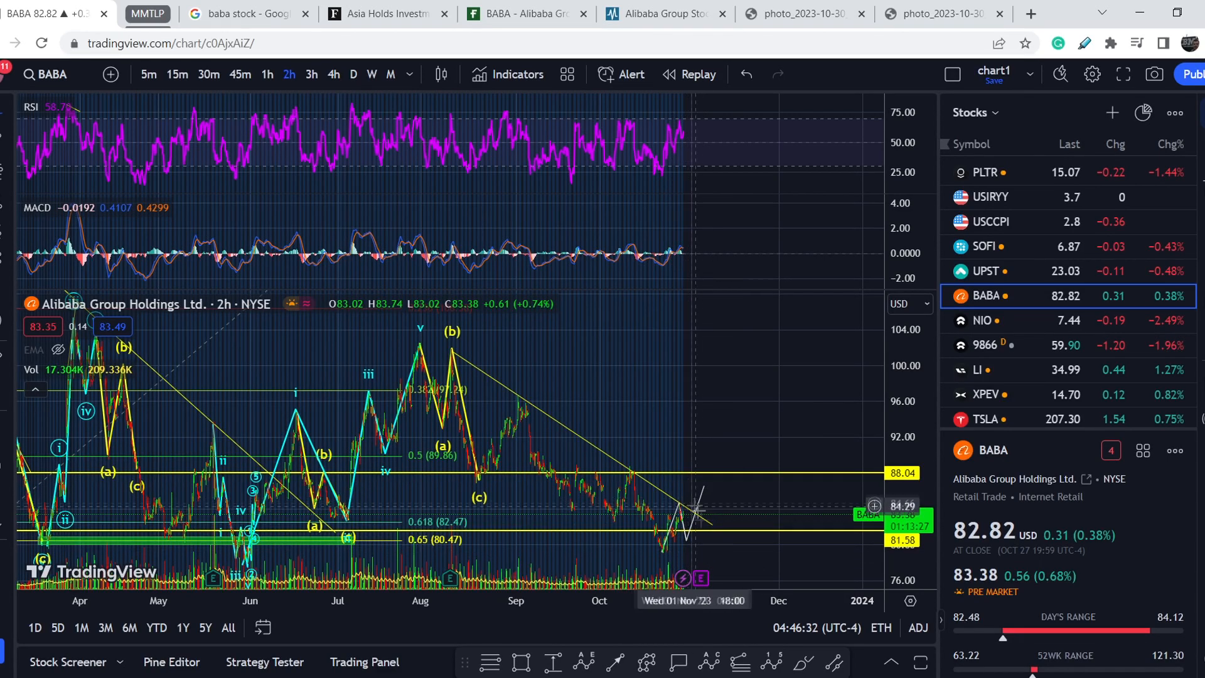
{"action": "mouse_move", "coordinate": [664, 551]}
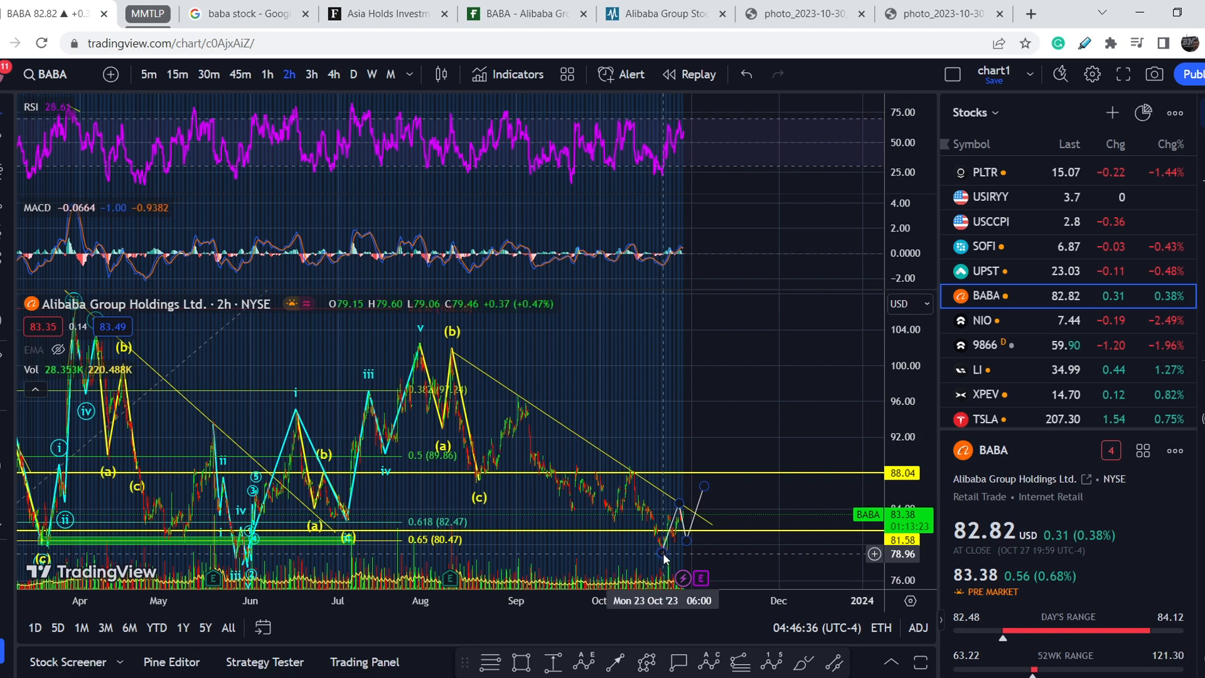
{"action": "mouse_move", "coordinate": [665, 553]}
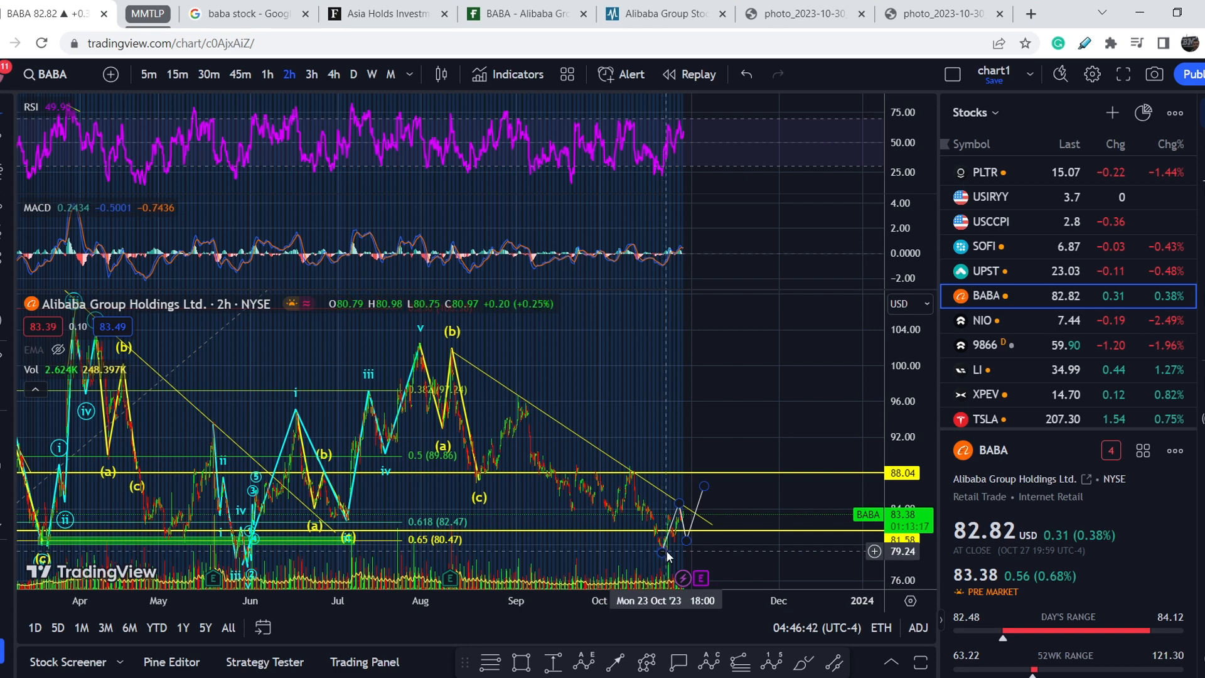
{"action": "mouse_move", "coordinate": [704, 583]}
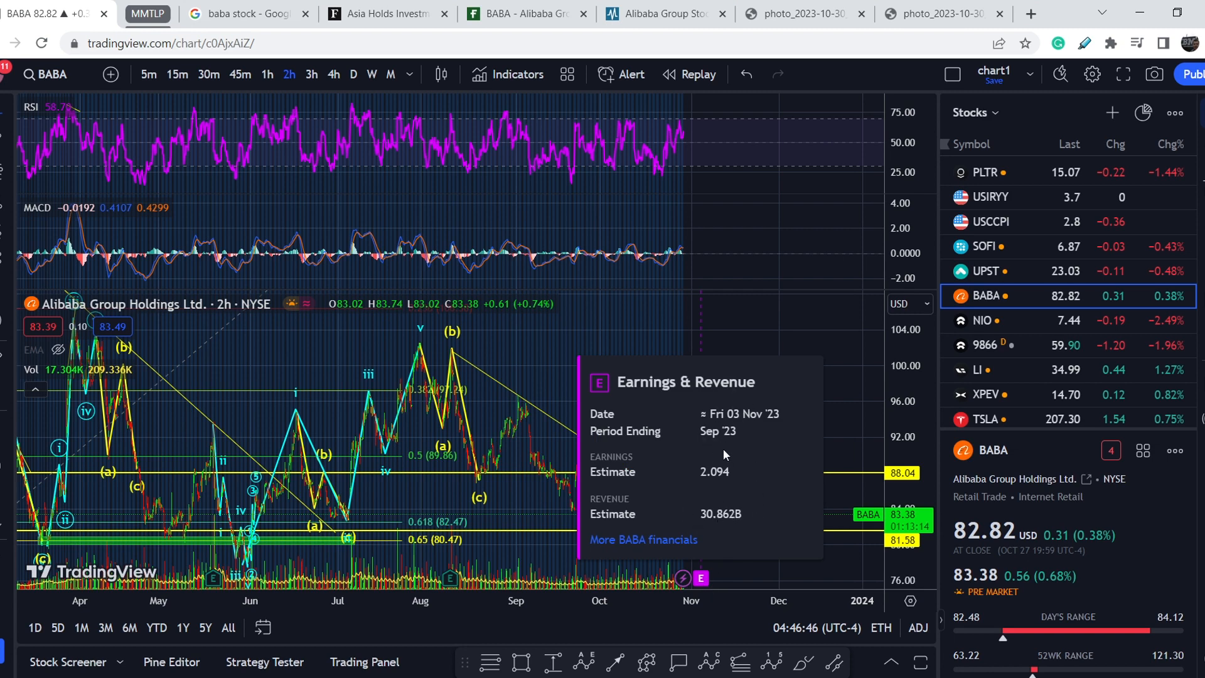
{"action": "mouse_move", "coordinate": [773, 322]}
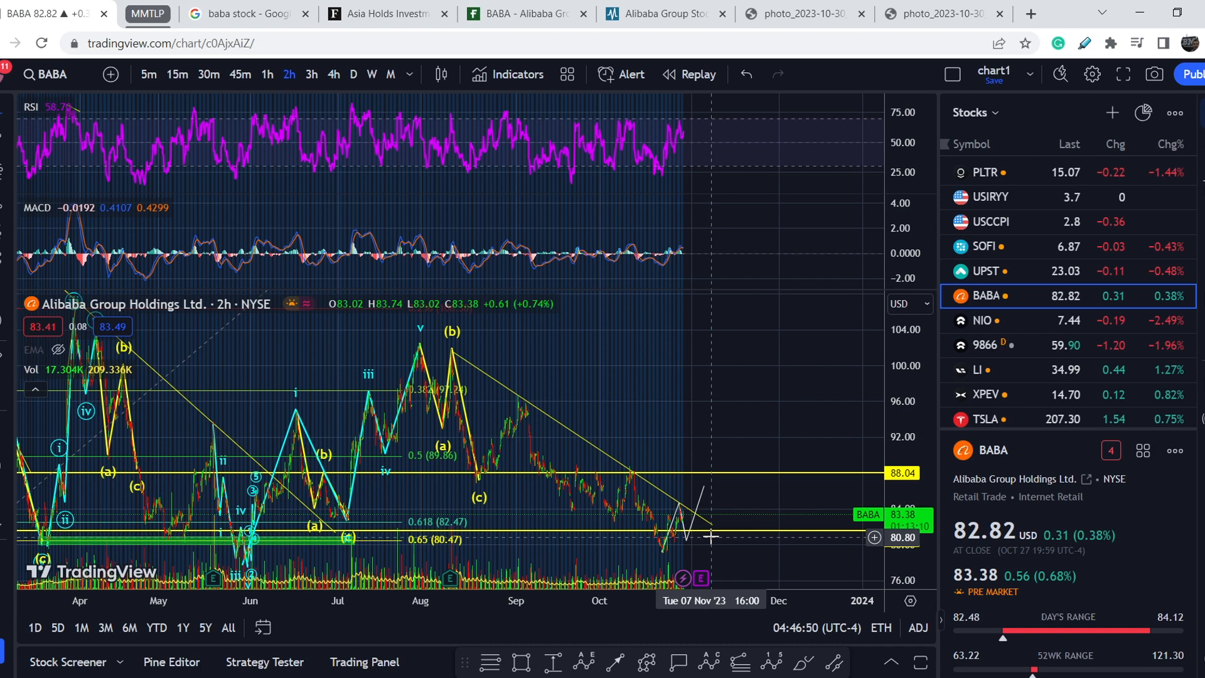
{"action": "mouse_move", "coordinate": [699, 551]}
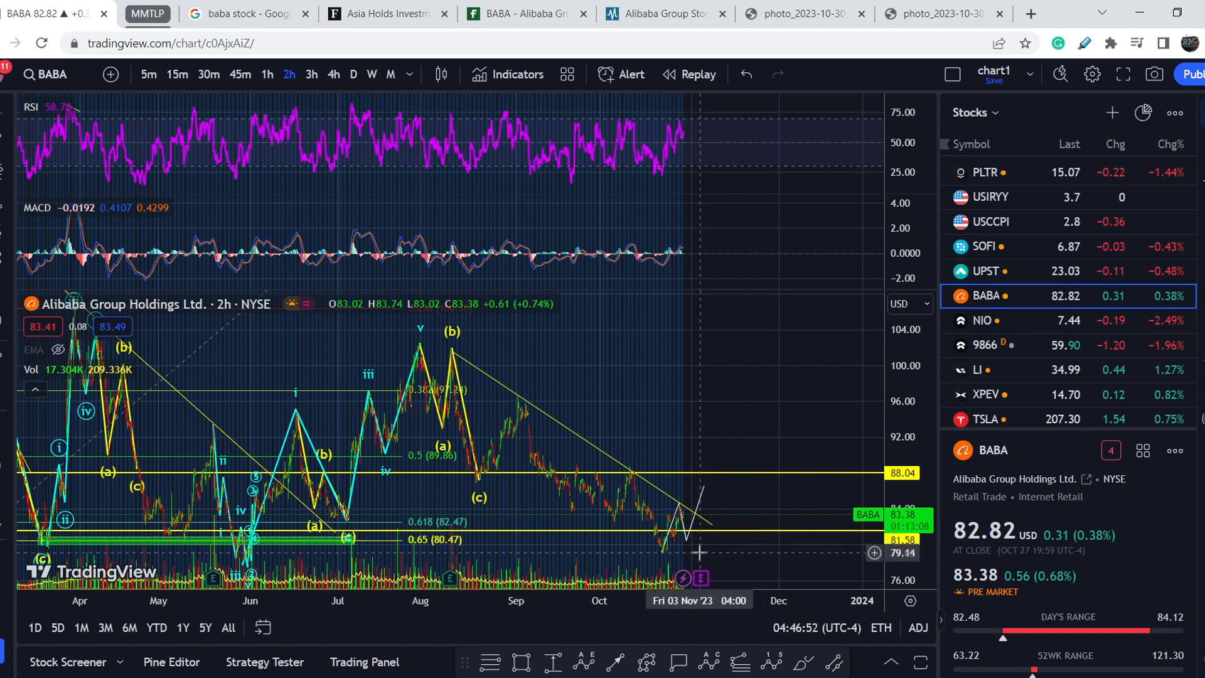
{"action": "mouse_move", "coordinate": [708, 488]}
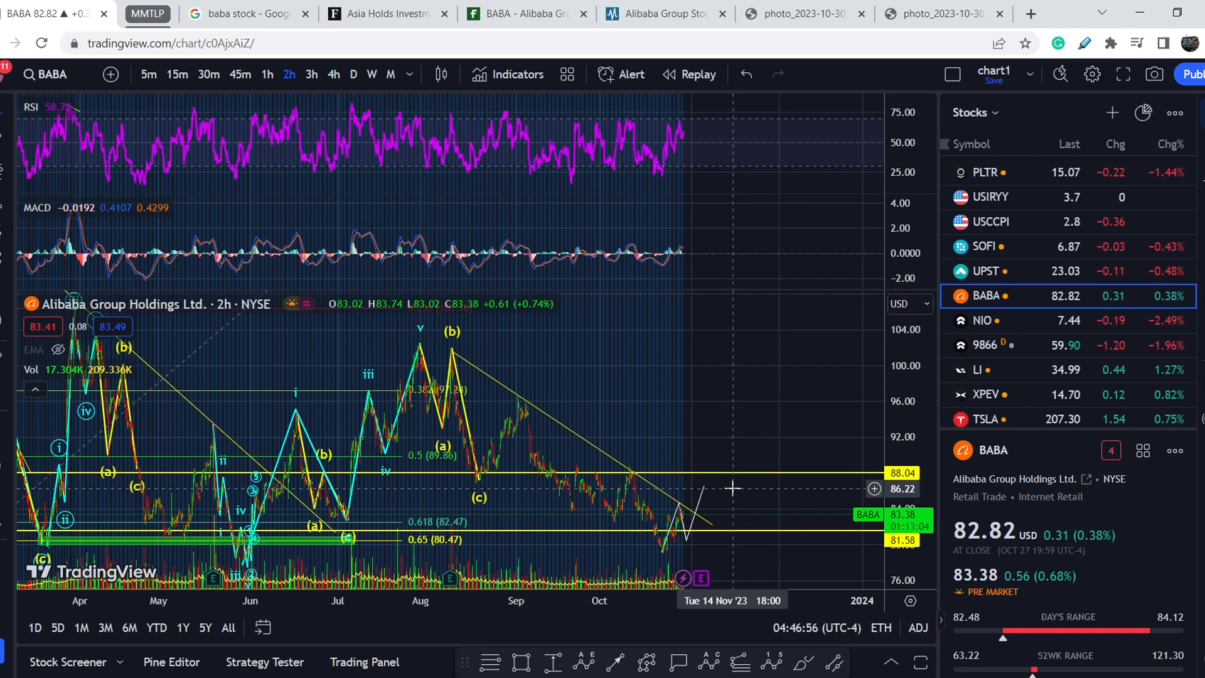
{"action": "mouse_move", "coordinate": [688, 521]}
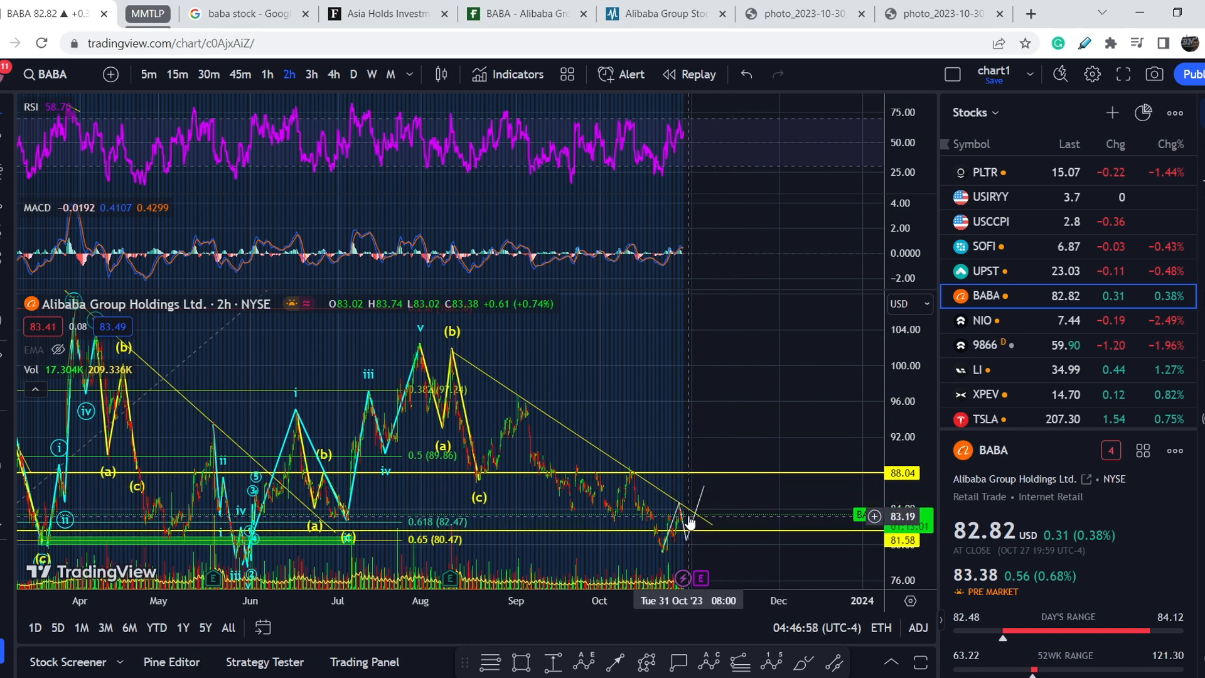
{"action": "mouse_move", "coordinate": [699, 530]}
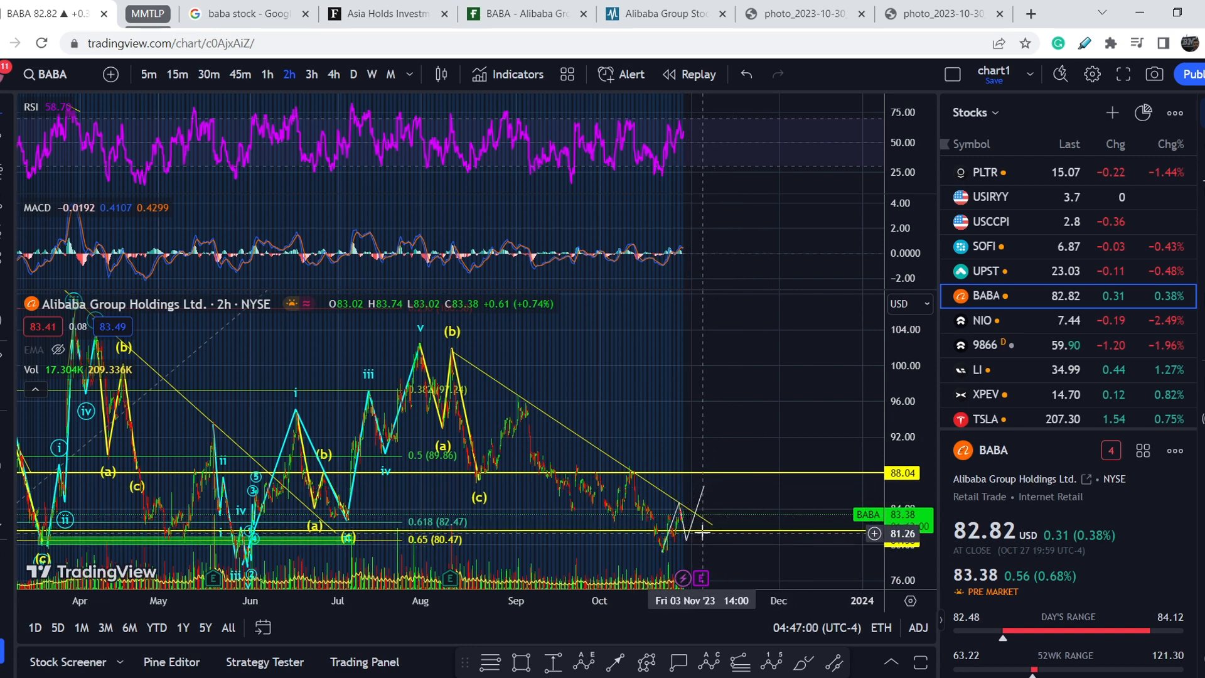
{"action": "mouse_move", "coordinate": [702, 535]}
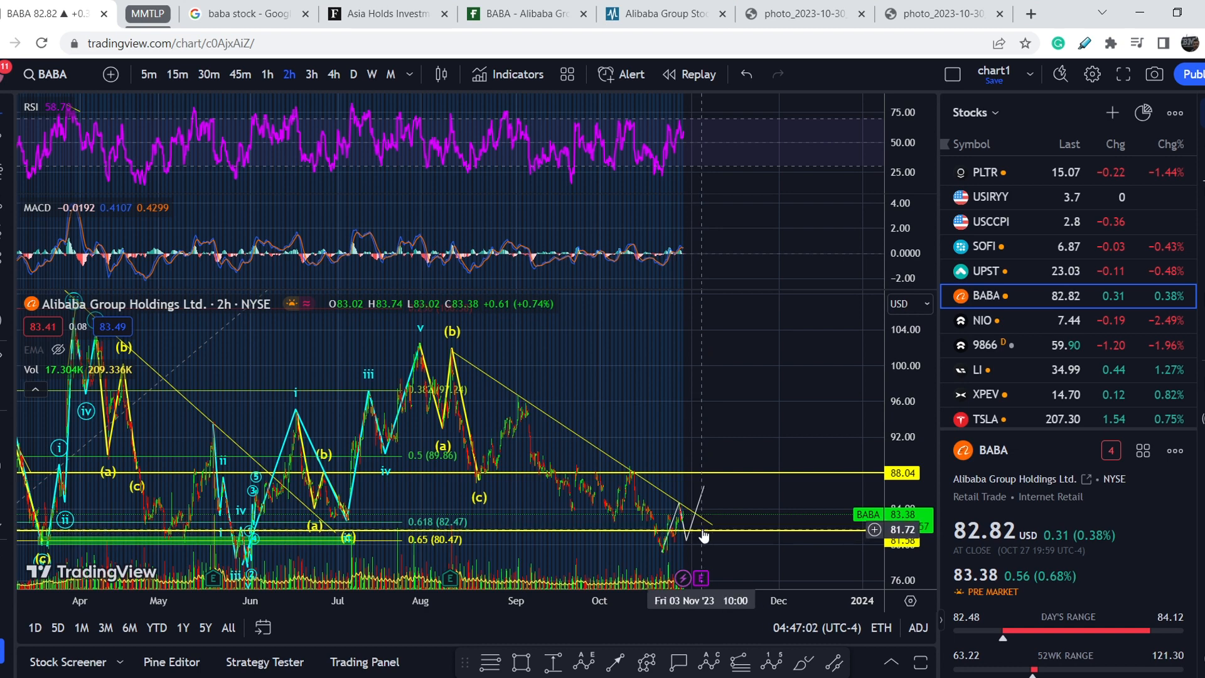
{"action": "mouse_move", "coordinate": [701, 552]}
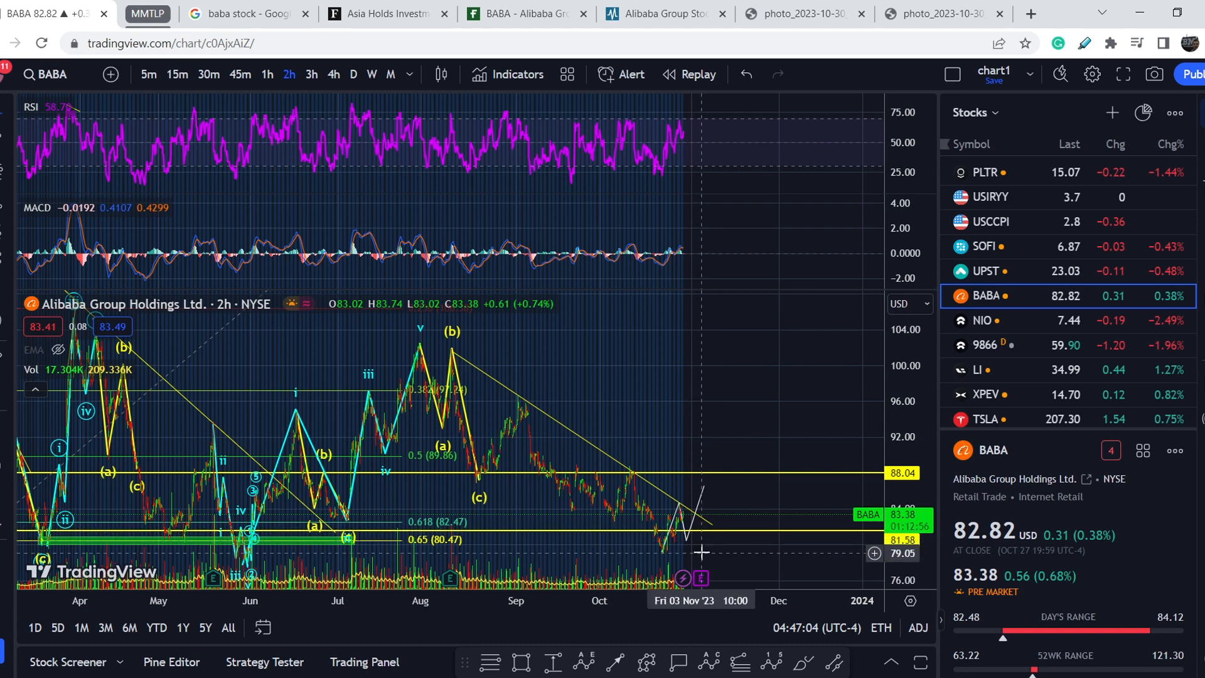
{"action": "mouse_move", "coordinate": [697, 547]}
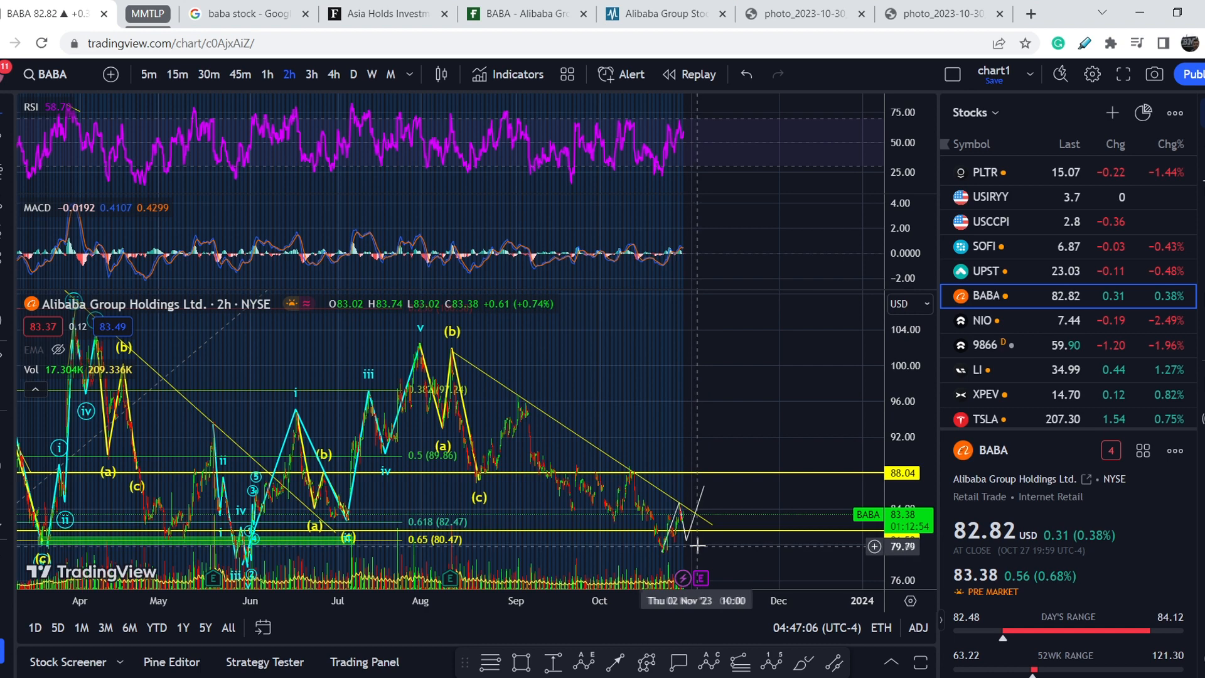
{"action": "mouse_move", "coordinate": [702, 546]}
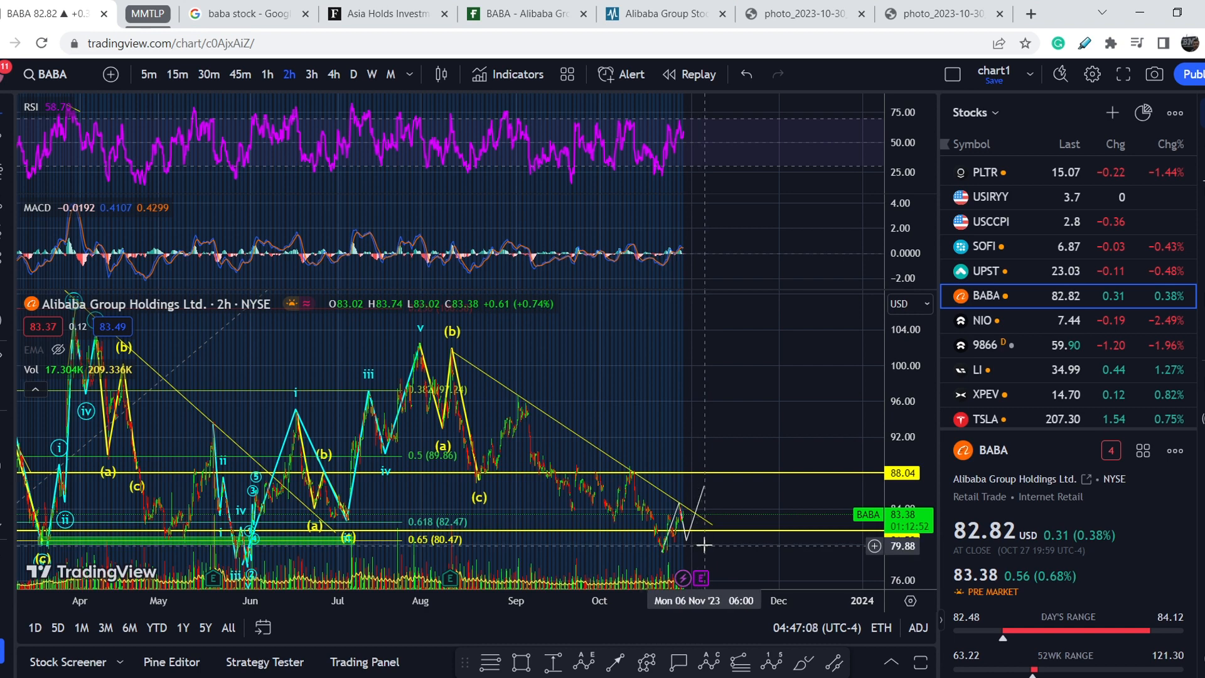
{"action": "mouse_move", "coordinate": [746, 418]}
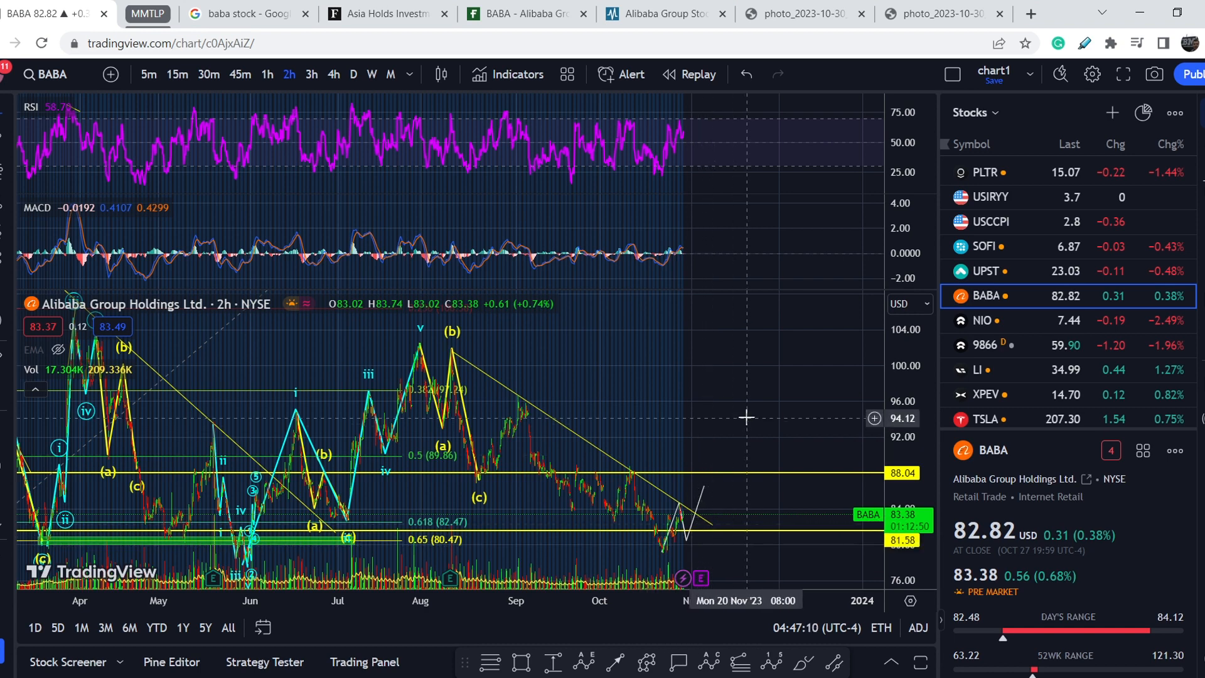
{"action": "mouse_move", "coordinate": [705, 484]}
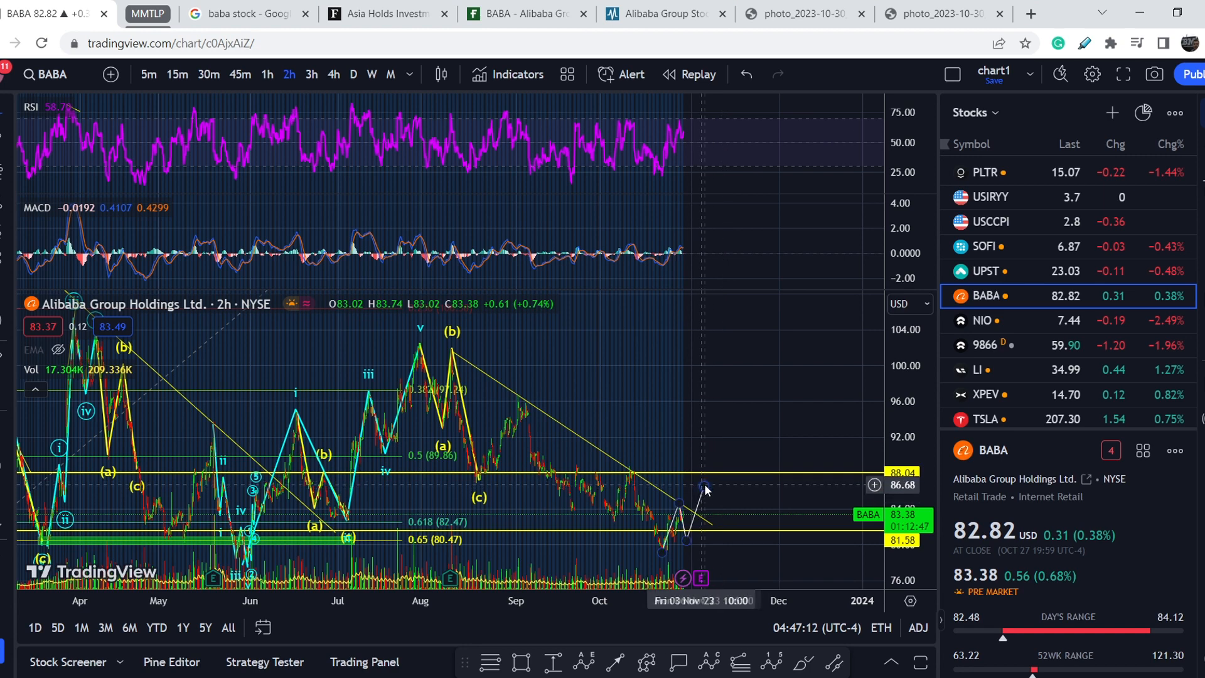
{"action": "mouse_move", "coordinate": [644, 482]}
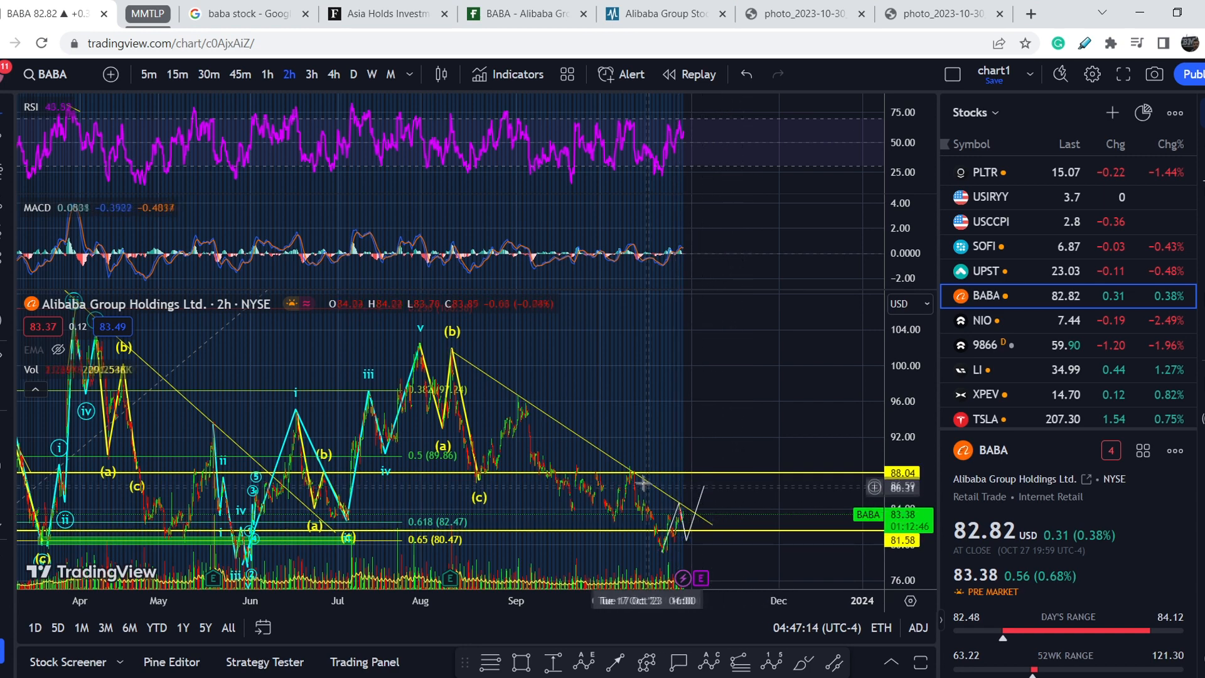
{"action": "mouse_move", "coordinate": [688, 516]}
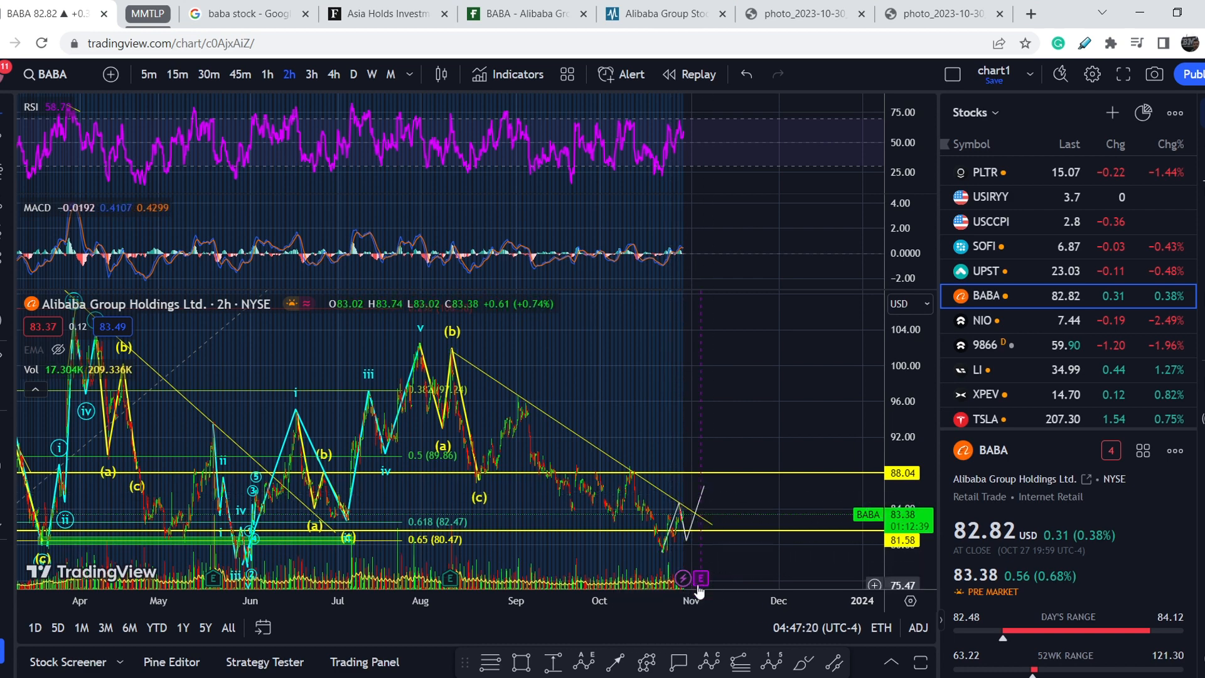
{"action": "mouse_move", "coordinate": [705, 504]}
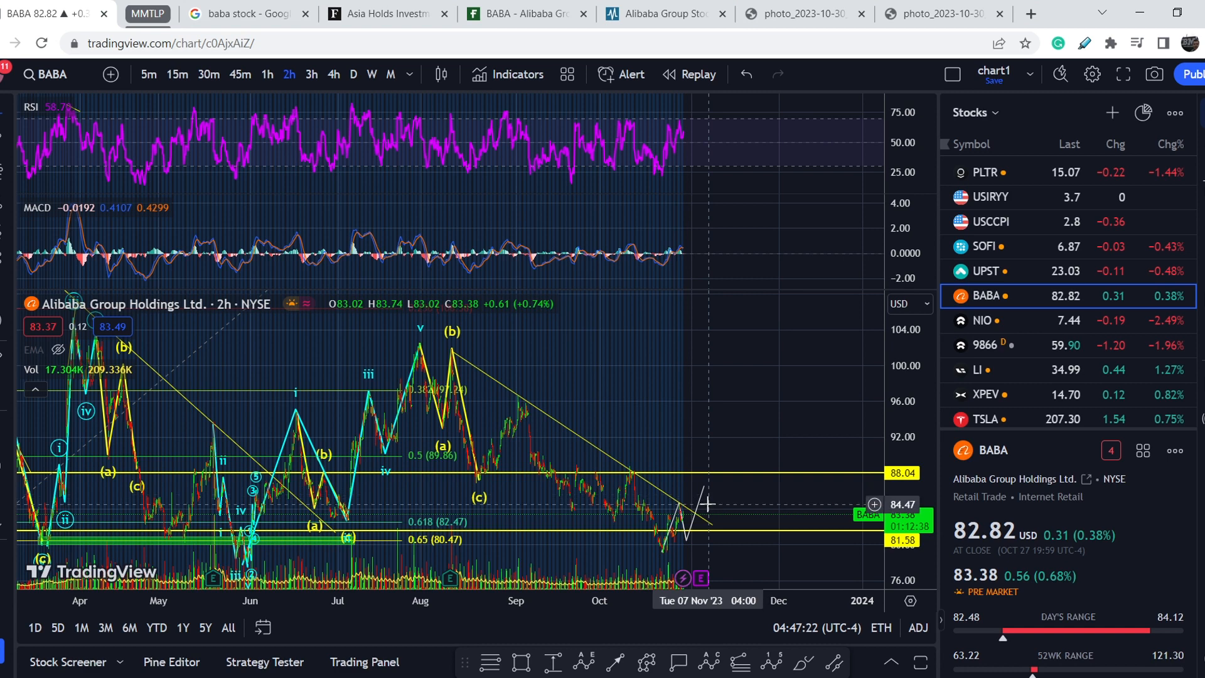
{"action": "mouse_move", "coordinate": [672, 566]}
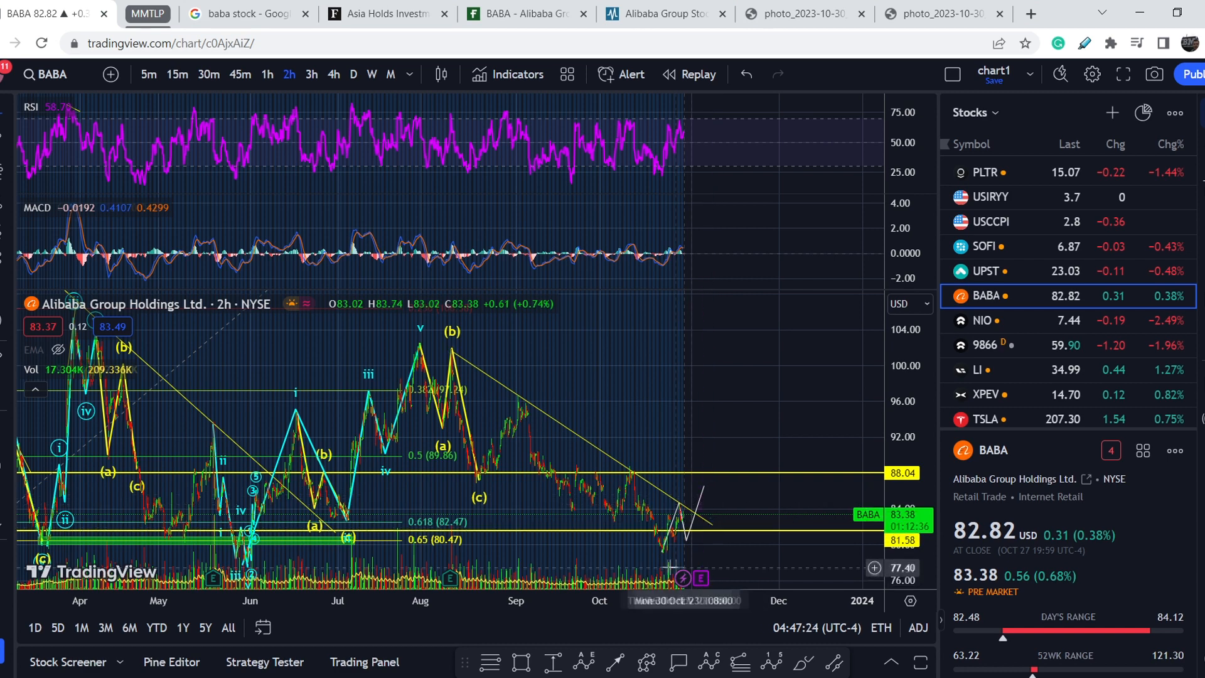
{"action": "mouse_move", "coordinate": [720, 519]}
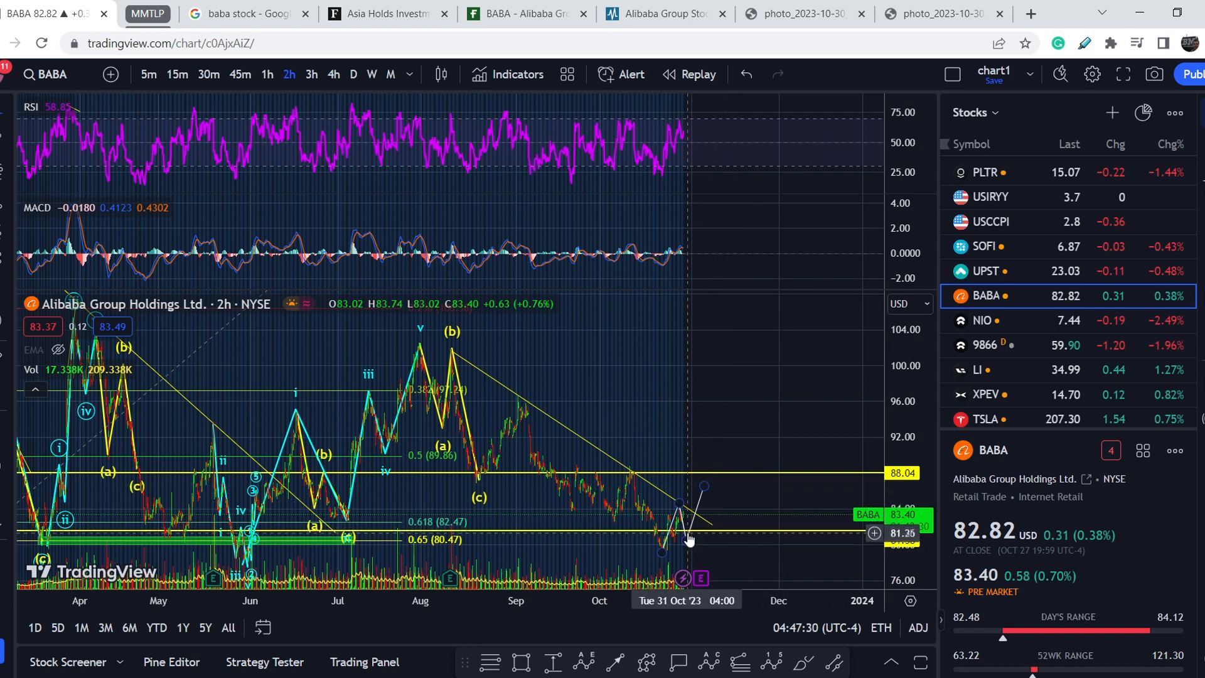
{"action": "mouse_move", "coordinate": [741, 484]}
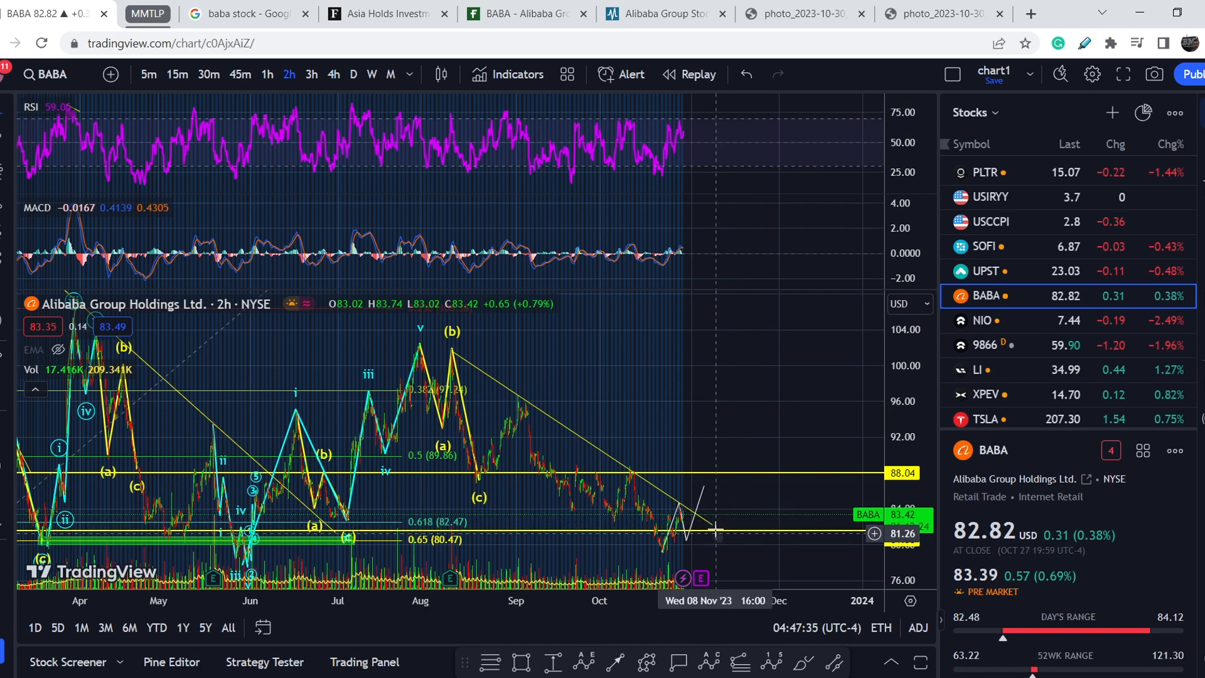
{"action": "mouse_move", "coordinate": [718, 521]}
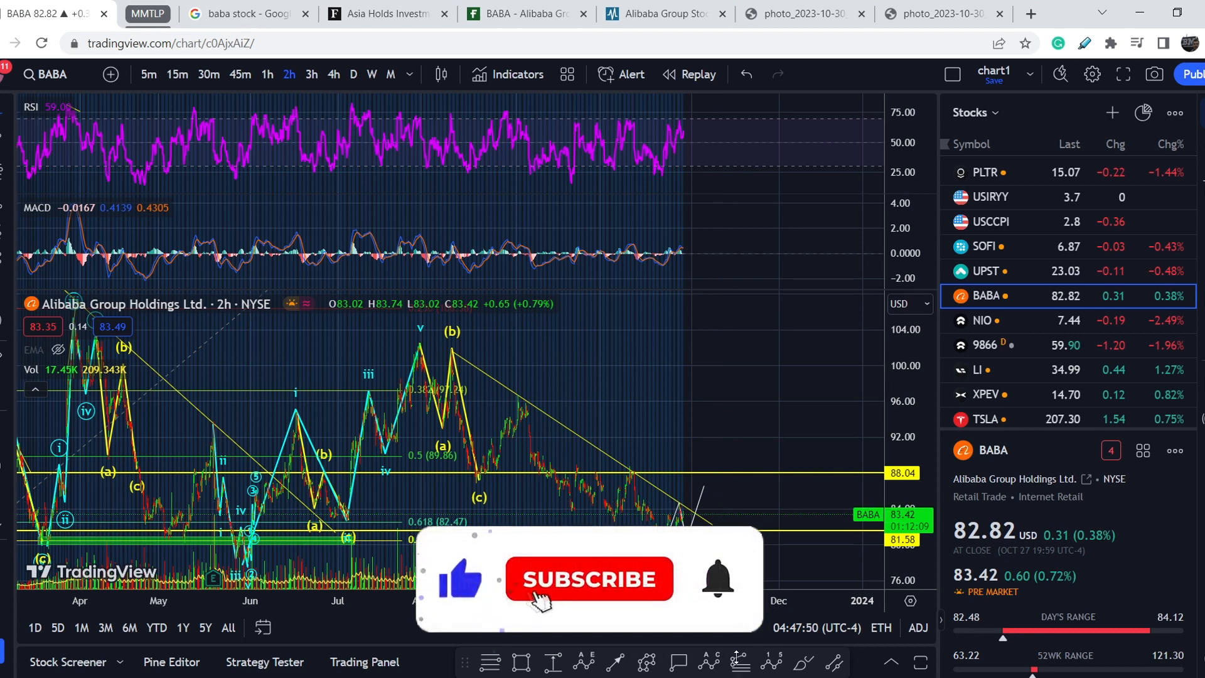
{"action": "left_click", "coordinate": [589, 578]}
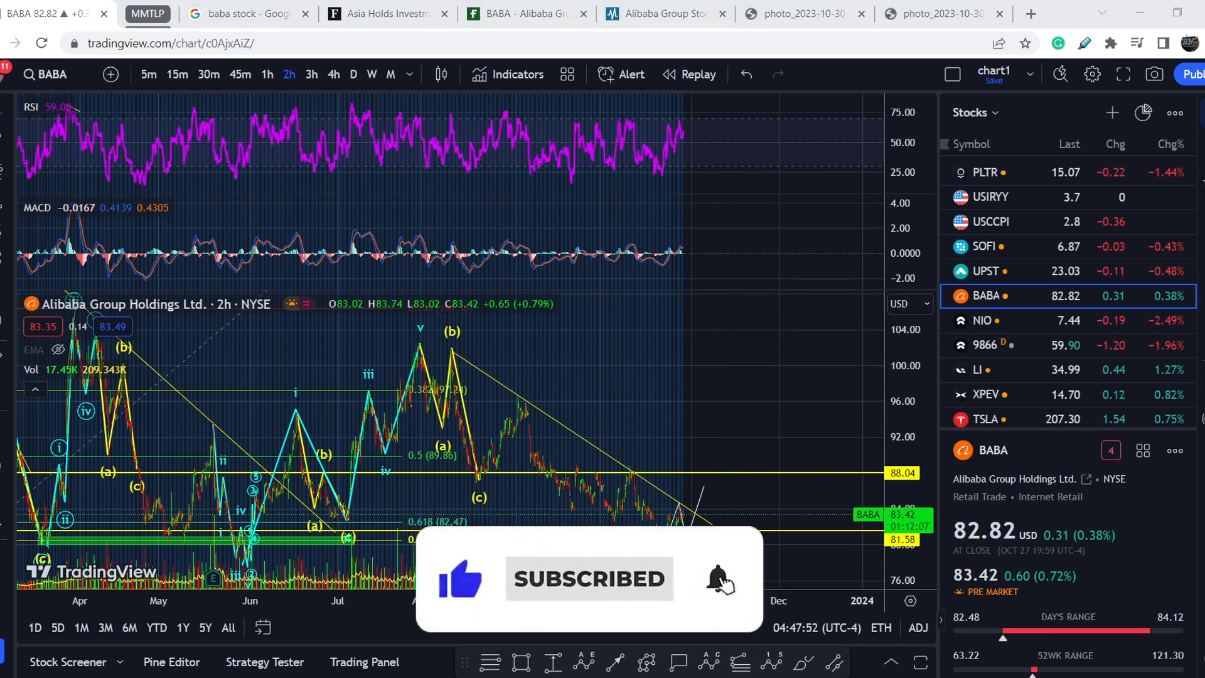